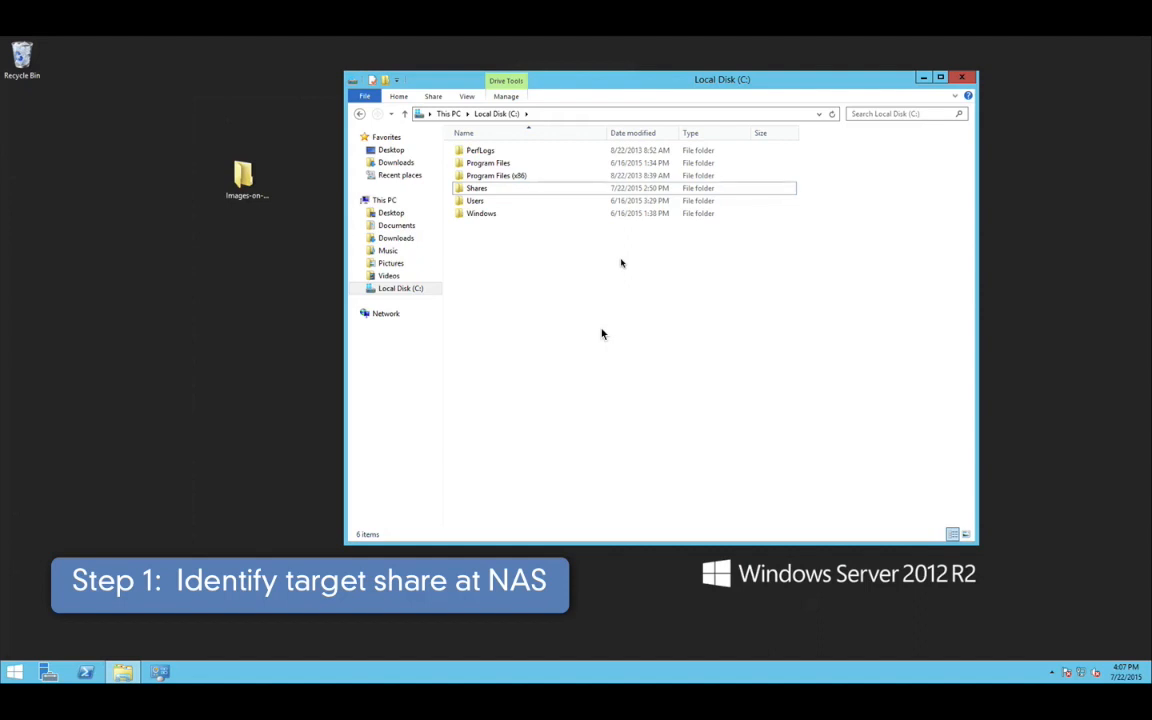
- Open the Shares folder on Local Disk (C:) and confirm the Images folder is empty
left_click(476, 188)
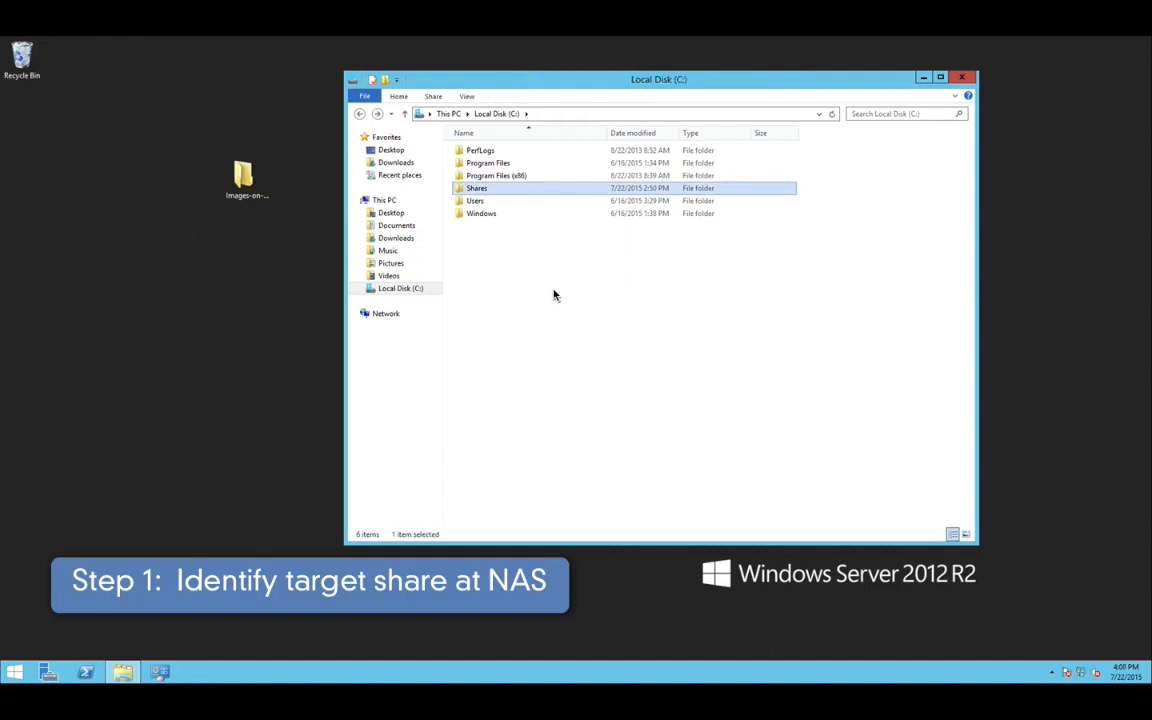
mouse_move(535, 193)
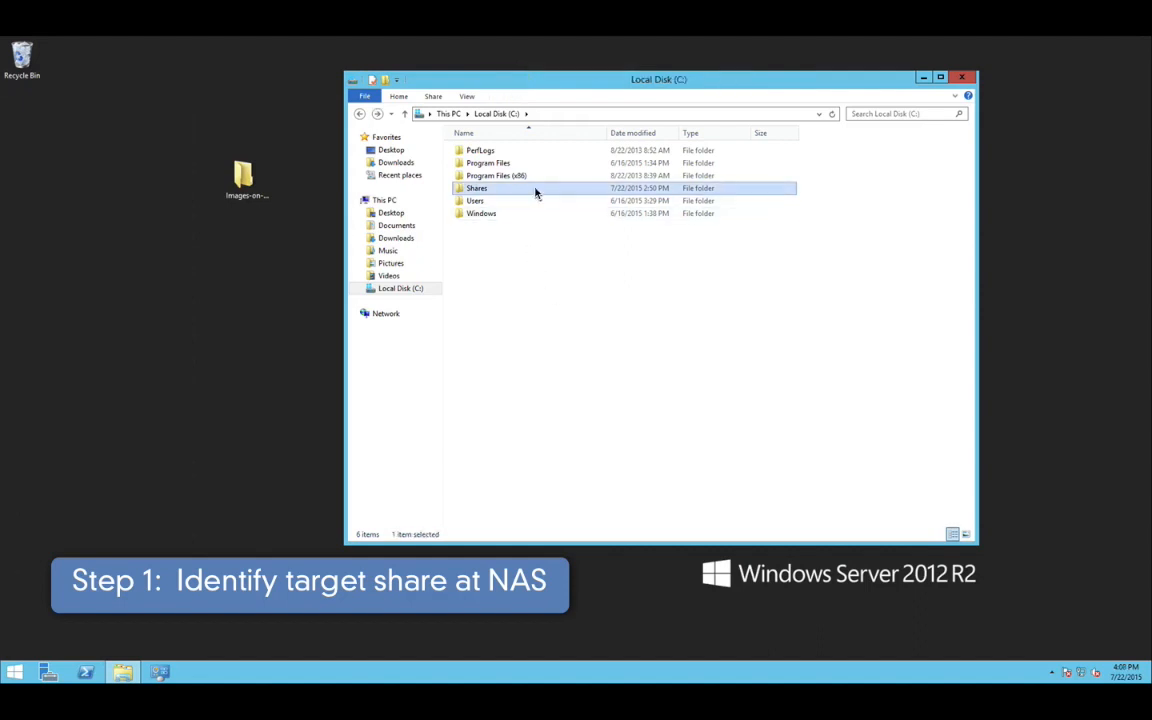
double_click(476, 188)
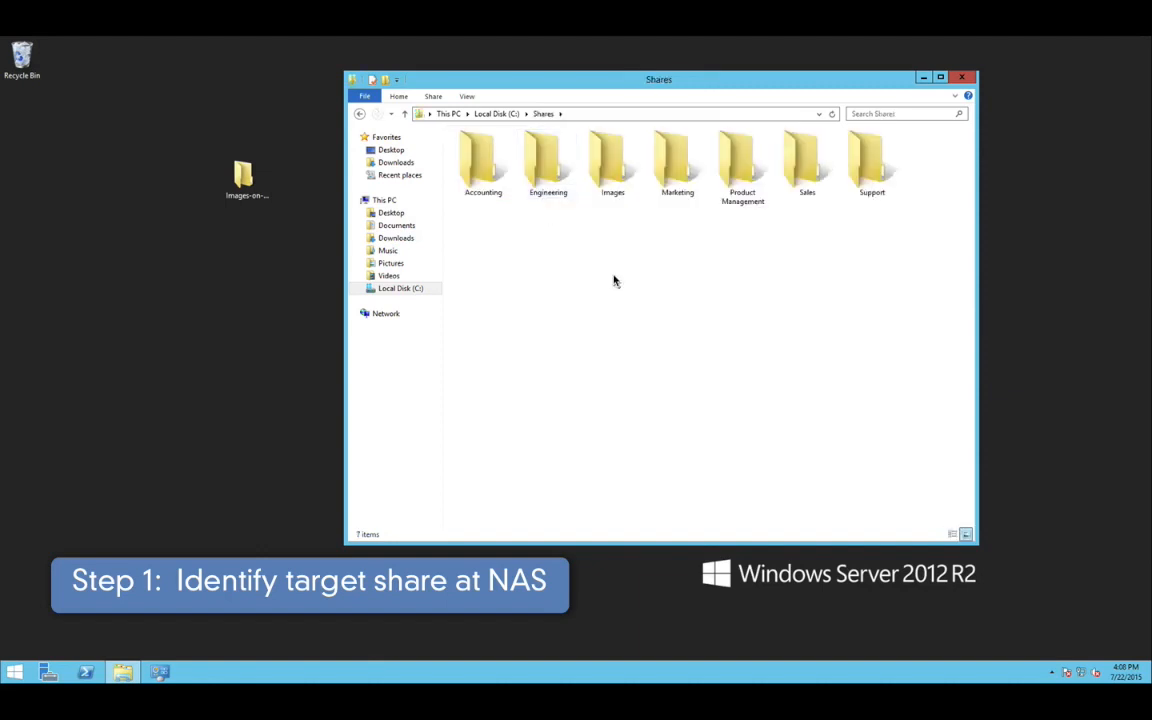
left_click(940, 77)
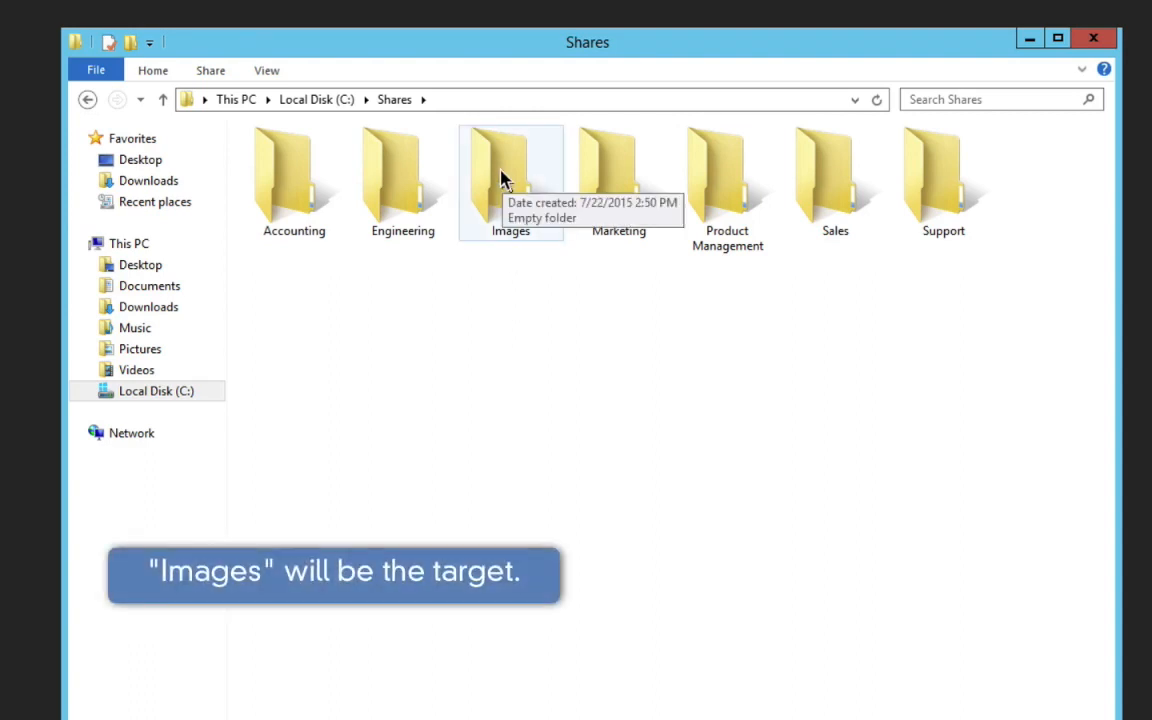
double_click(510, 180)
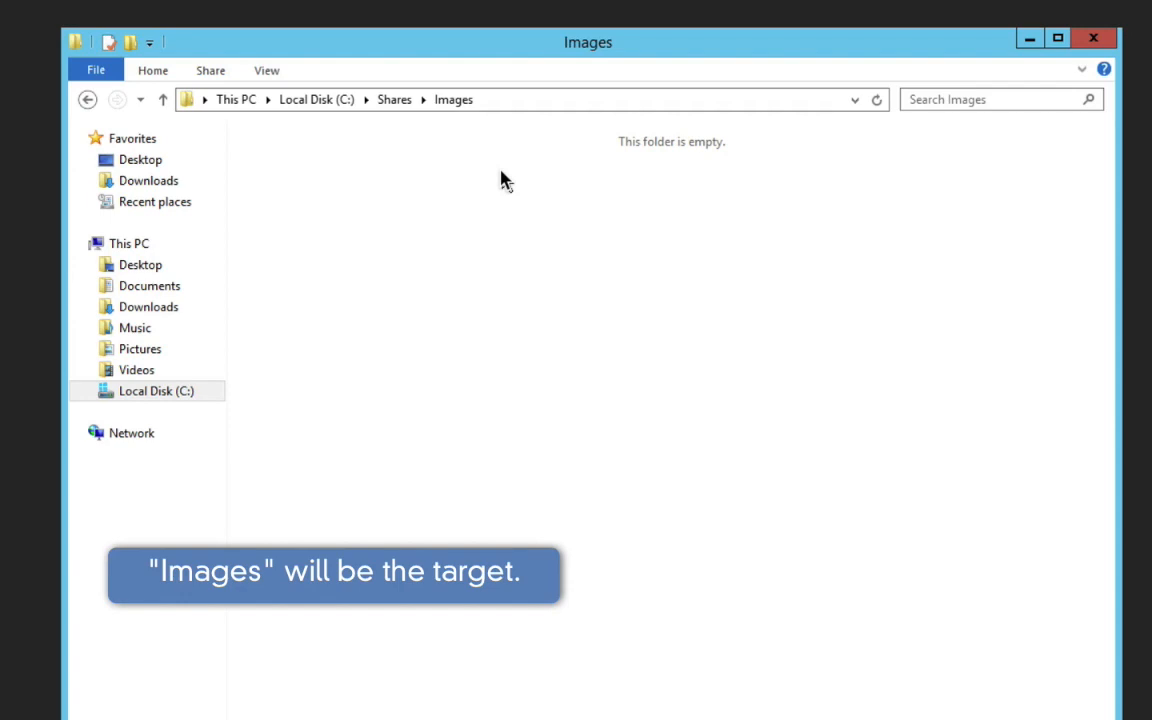
left_click(87, 99)
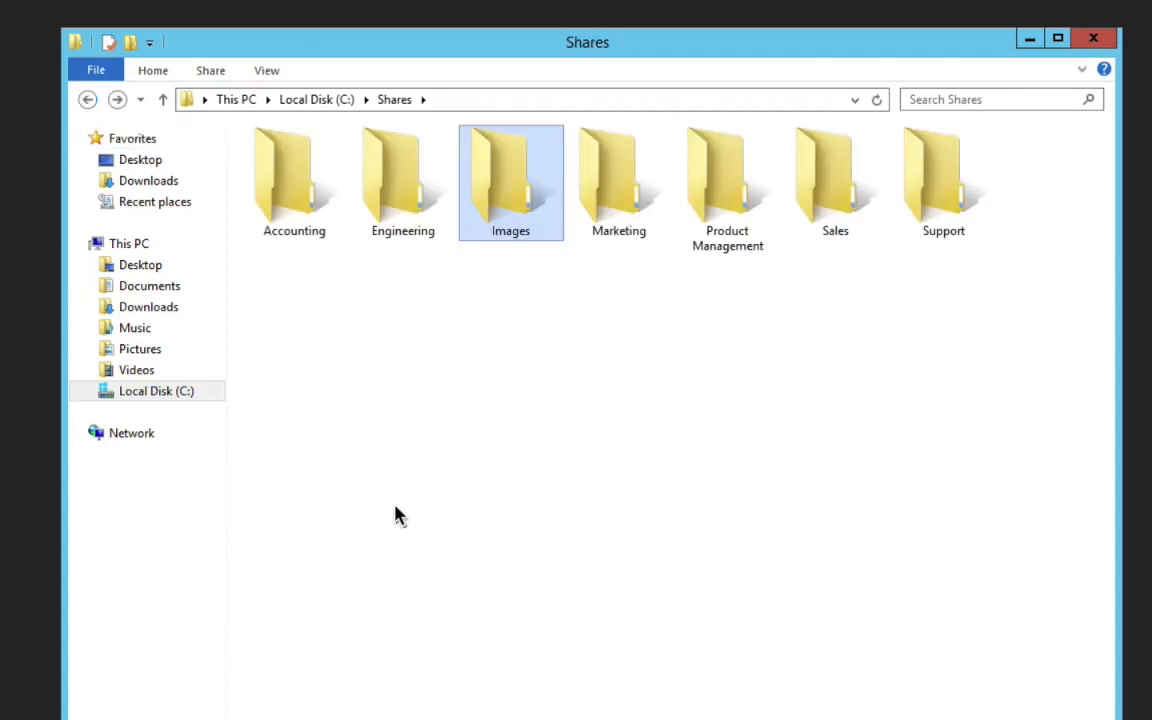
mouse_move(557, 288)
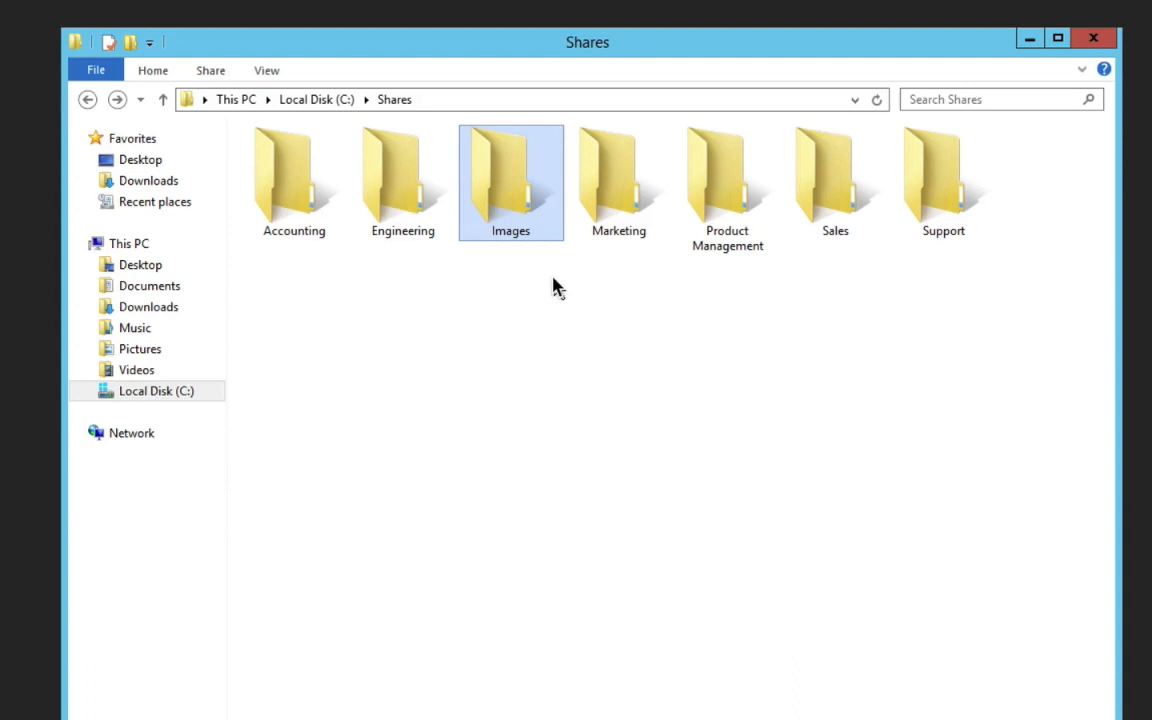
- Open the Images folder's sharing settings and view its accounts' Read/Write and Owner permission levels
right_click(510, 180)
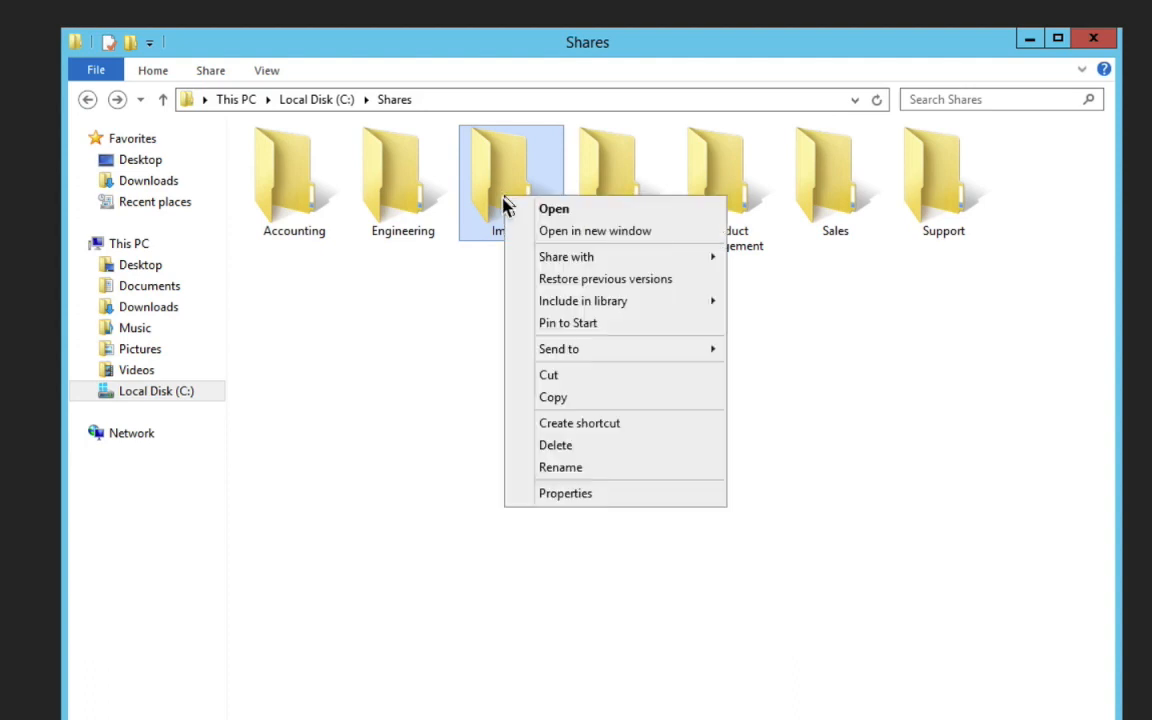
left_click(565, 493)
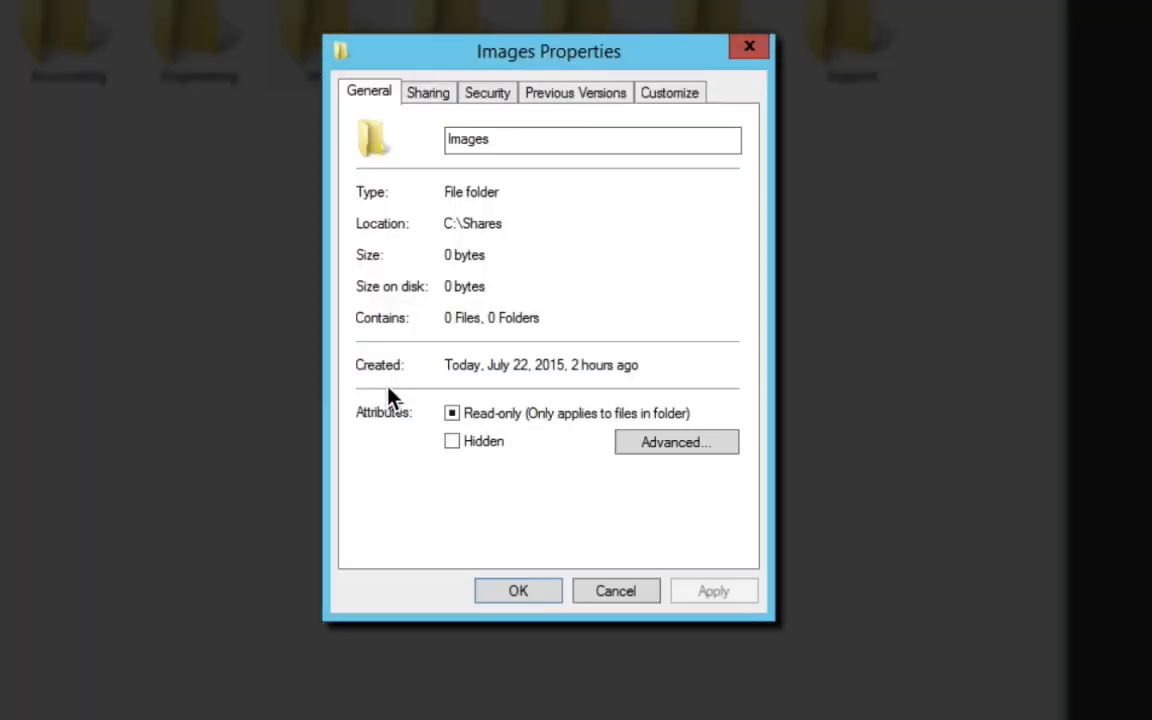
left_click(428, 92)
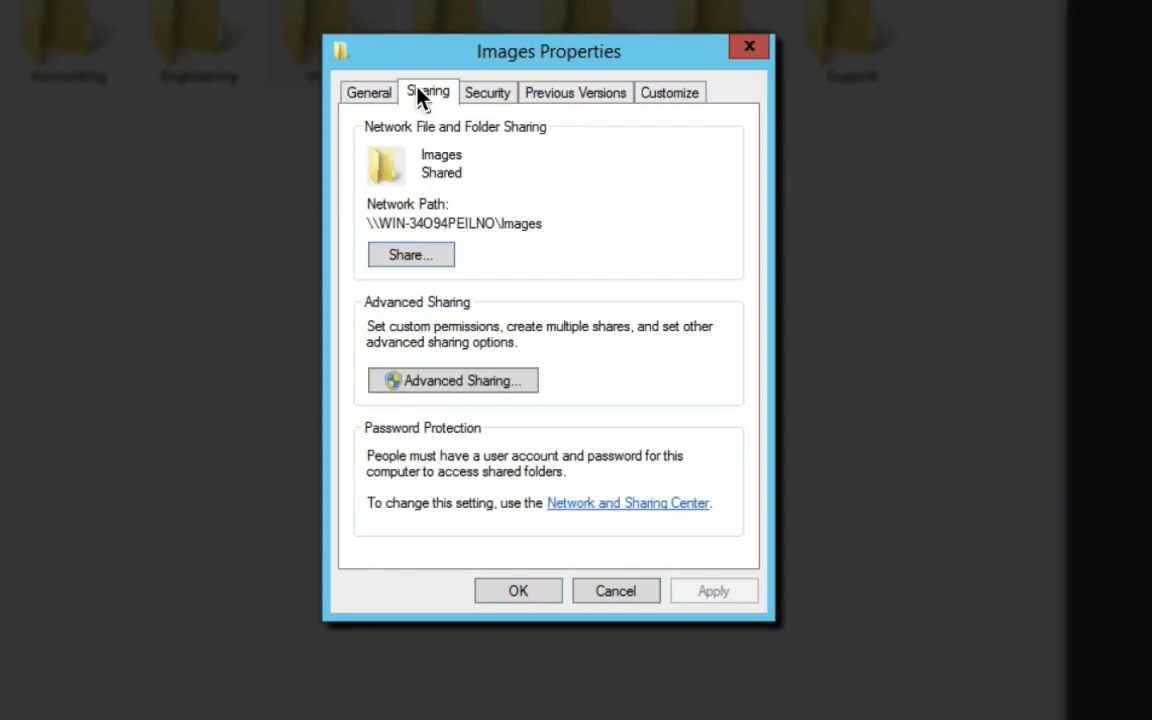
left_click(410, 254)
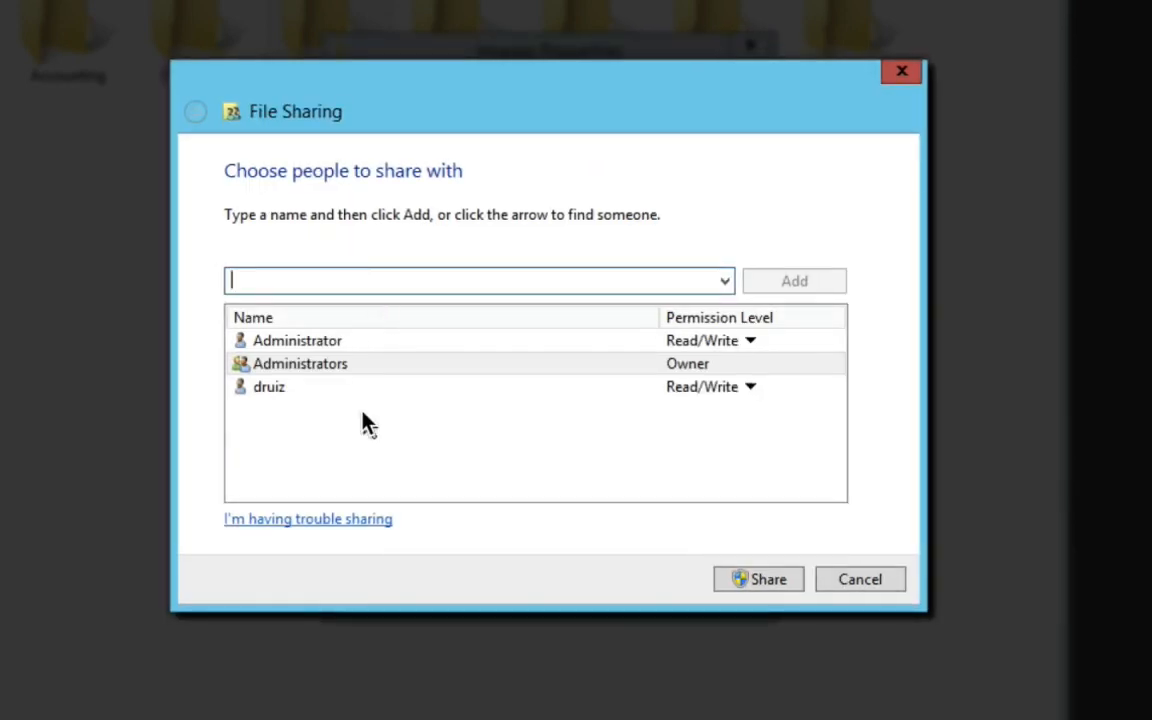
left_click(749, 386)
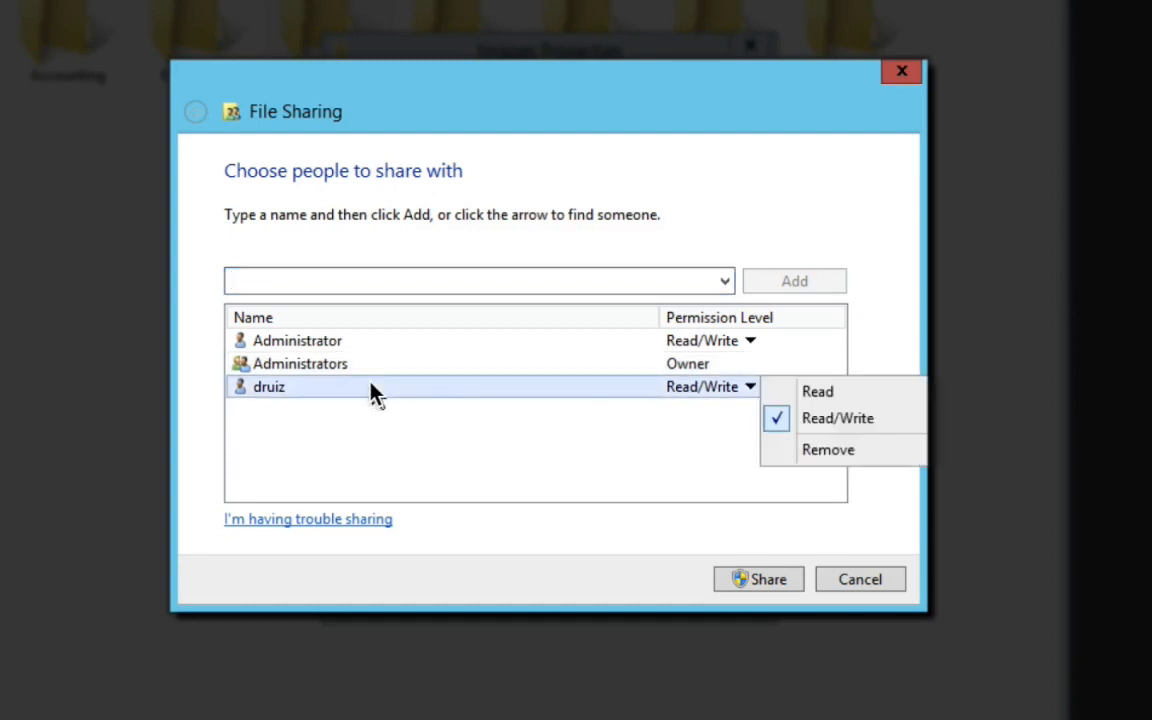
mouse_move(736, 503)
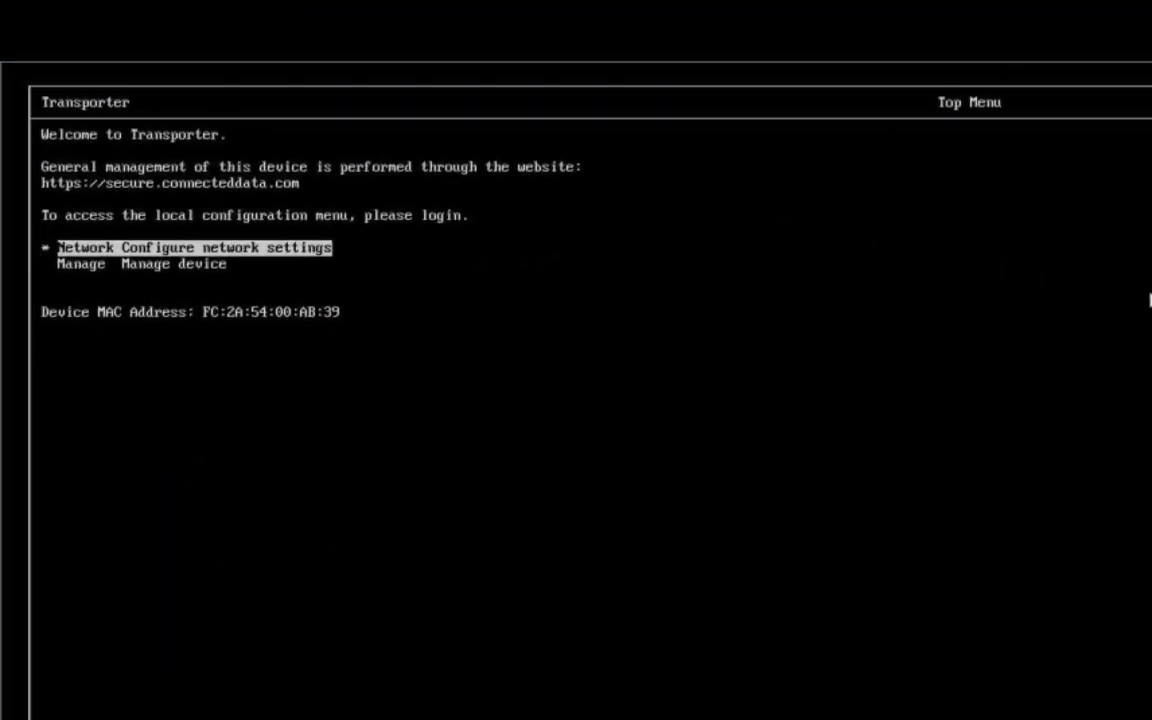
- Enter the chosen Transporter console menu option and continue toward the stored server entries
key("Down")
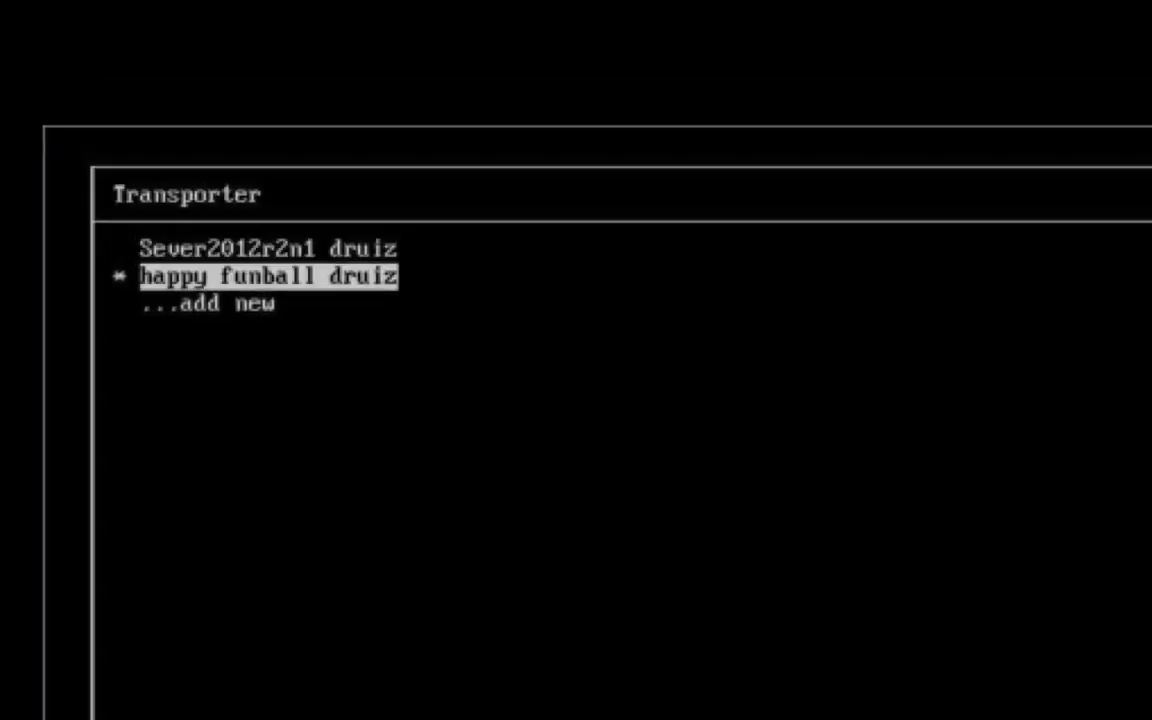
left_click(268, 248)
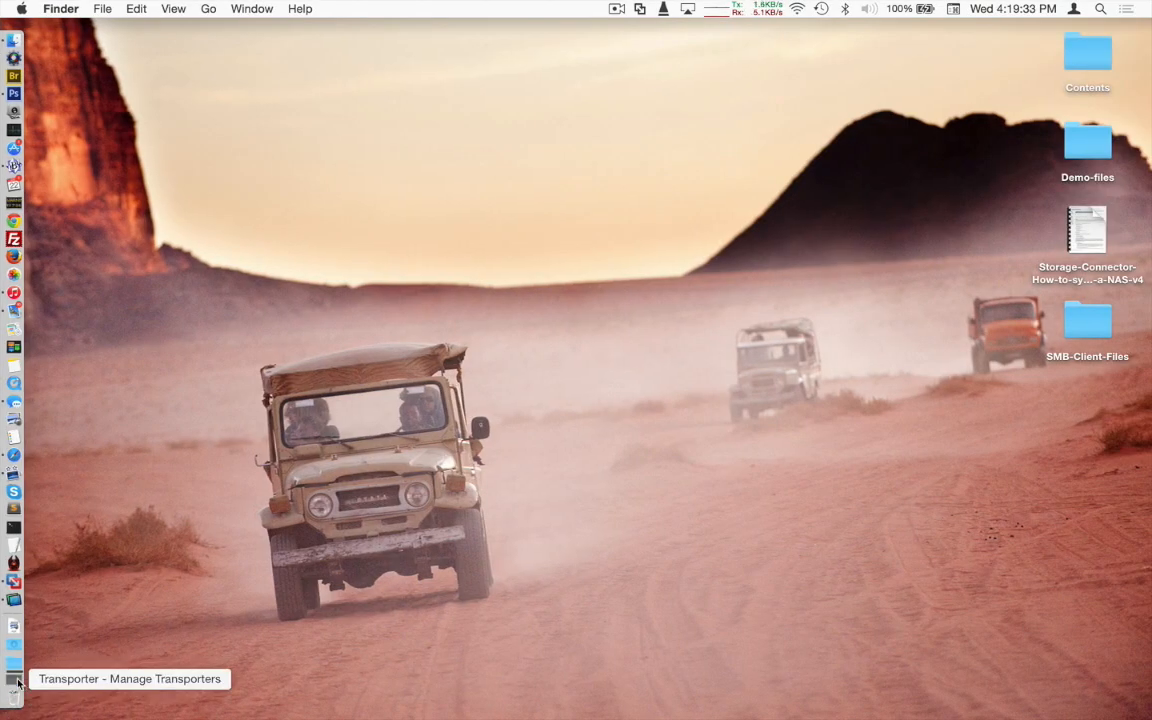
- Open the Transporter web portal's Shared Folders page, listing Demo-files2 at 136.0 MB
left_click(14, 685)
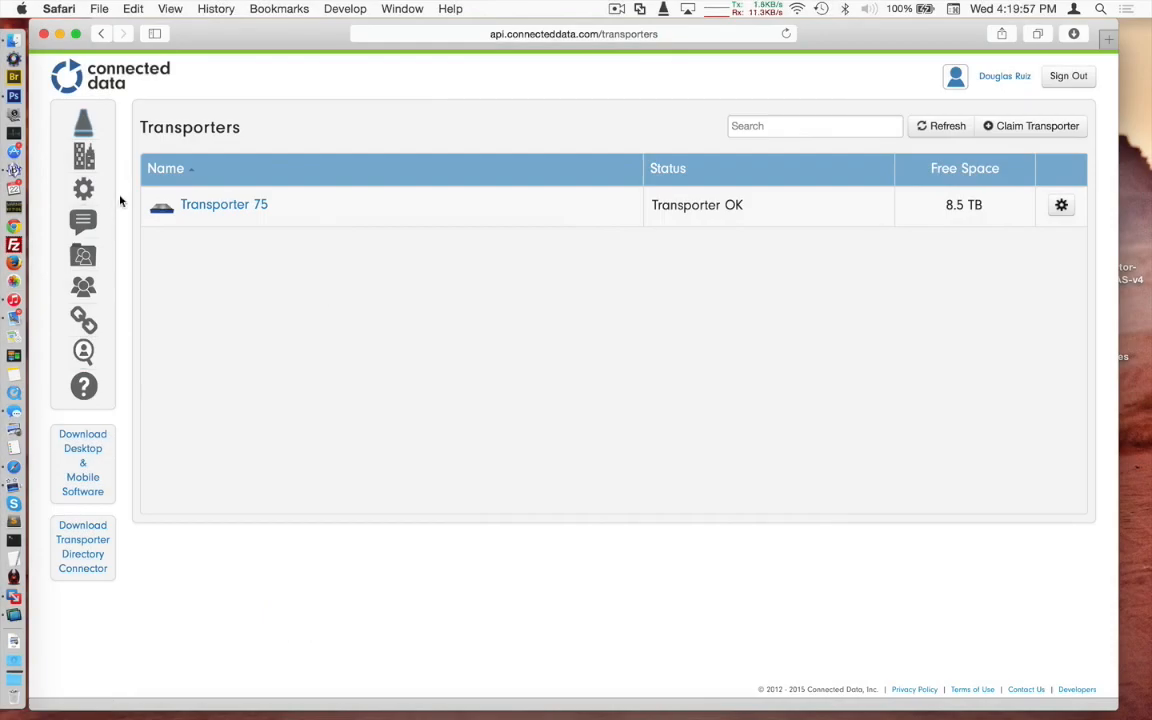
left_click(83, 254)
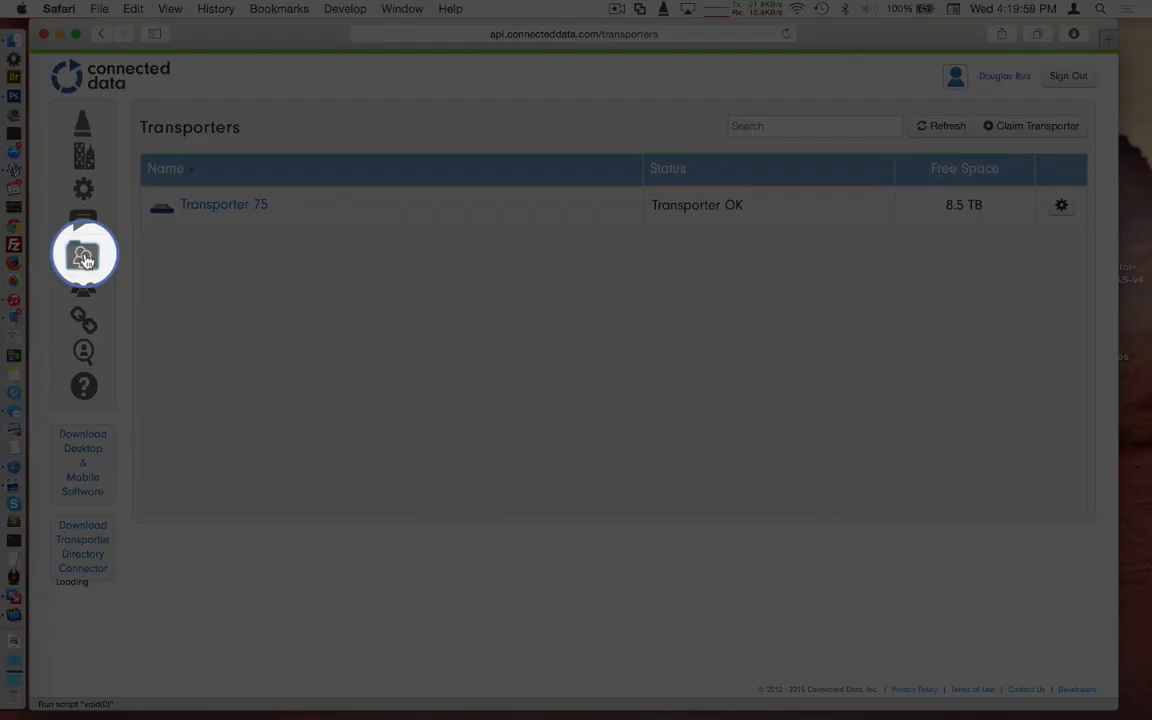
left_click(83, 254)
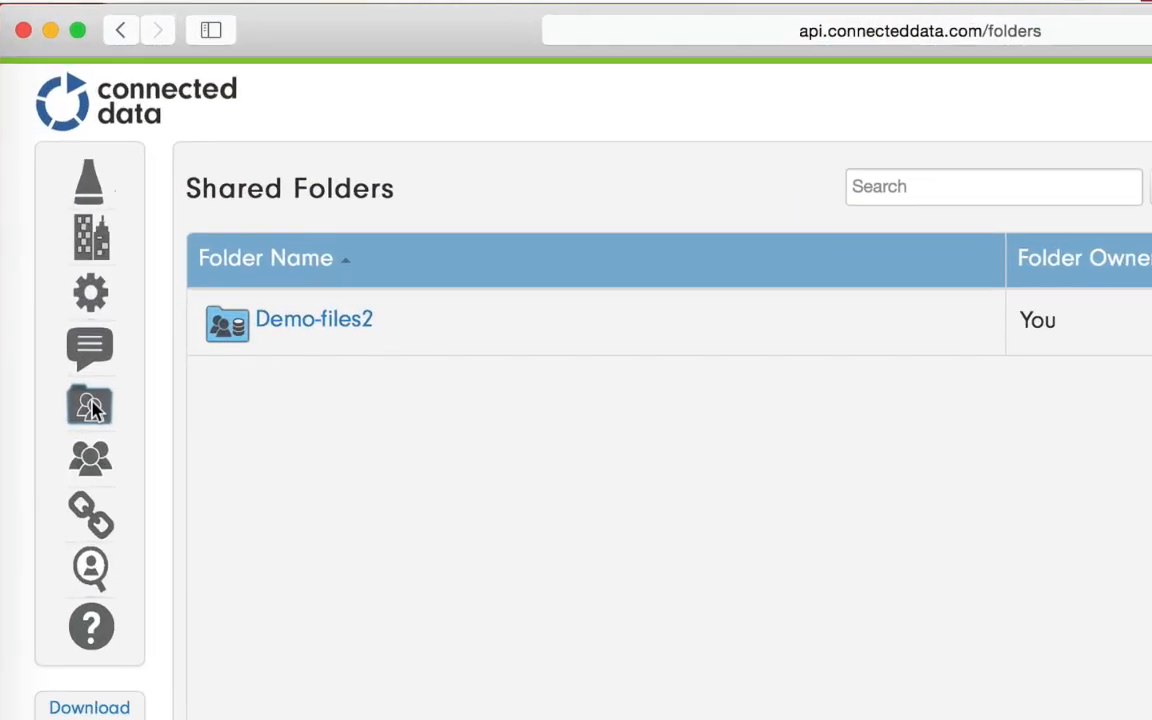
mouse_move(280, 307)
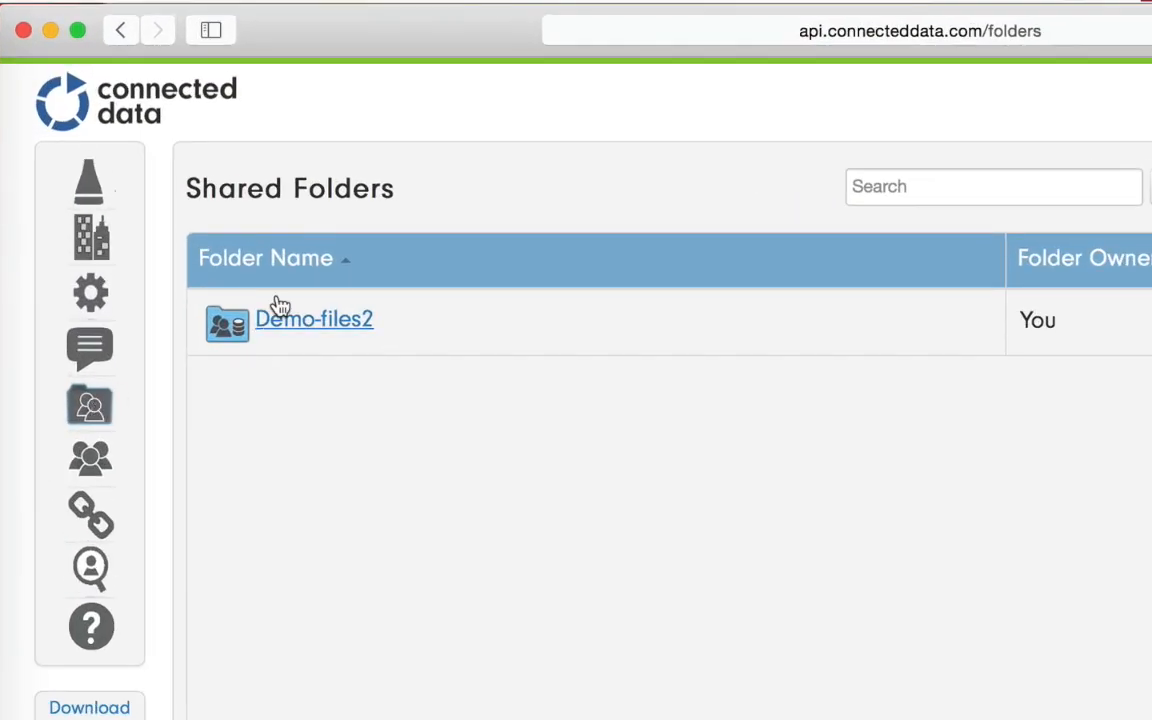
left_click(314, 318)
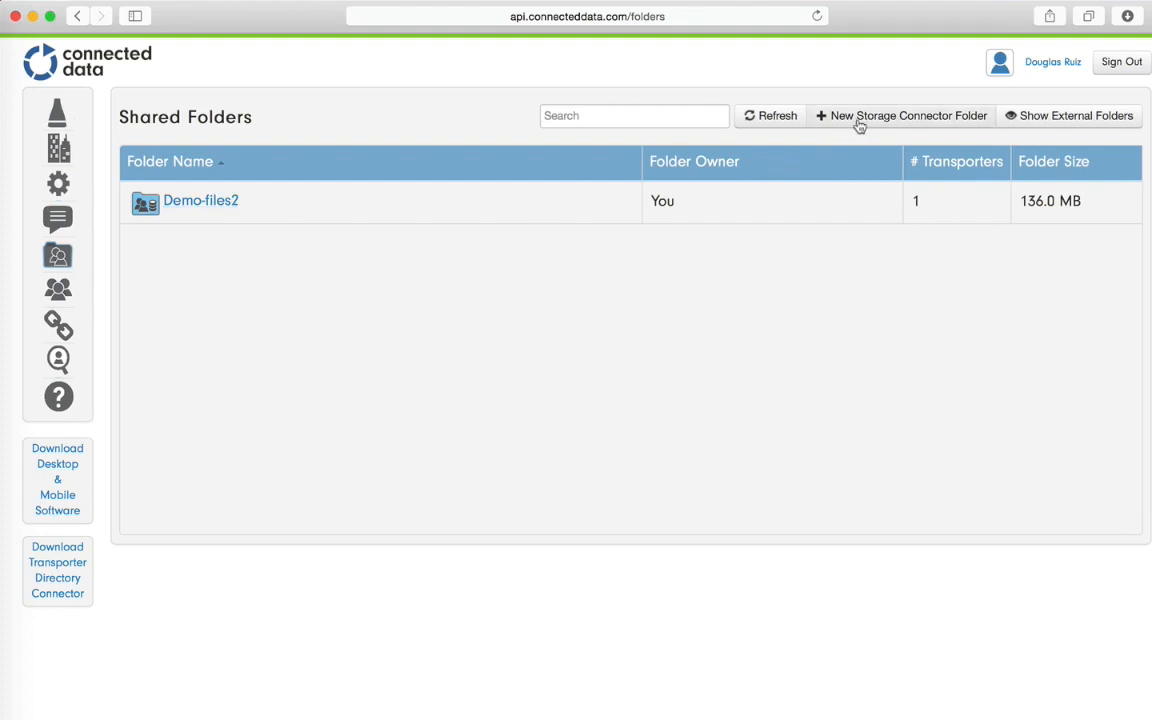
- Start a new storage connector folder named Images, described 'Images shared on my NAS and Transporter 75.'
left_click(902, 115)
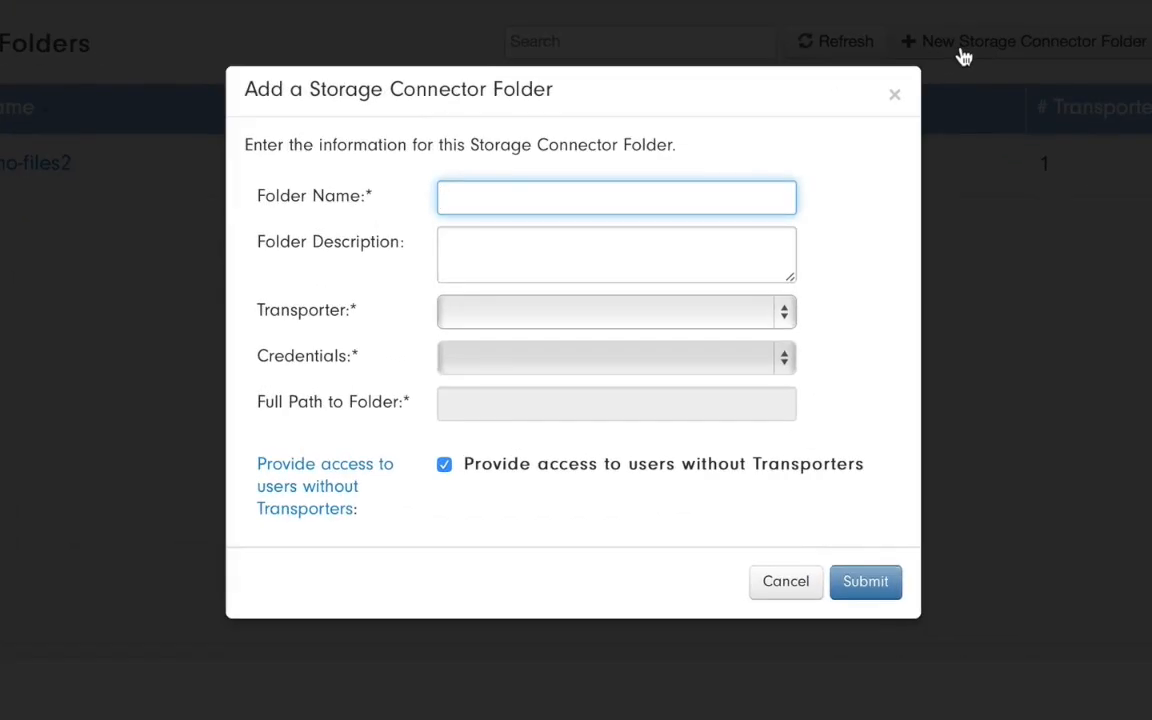
type("Images")
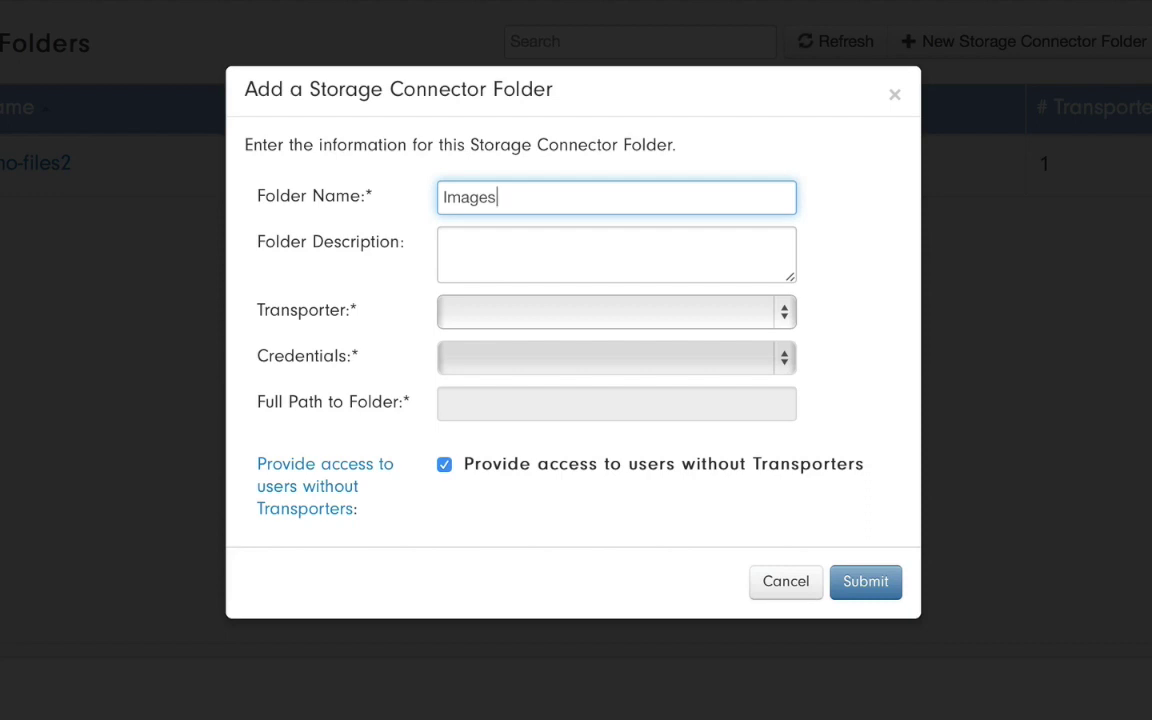
left_click(616, 254)
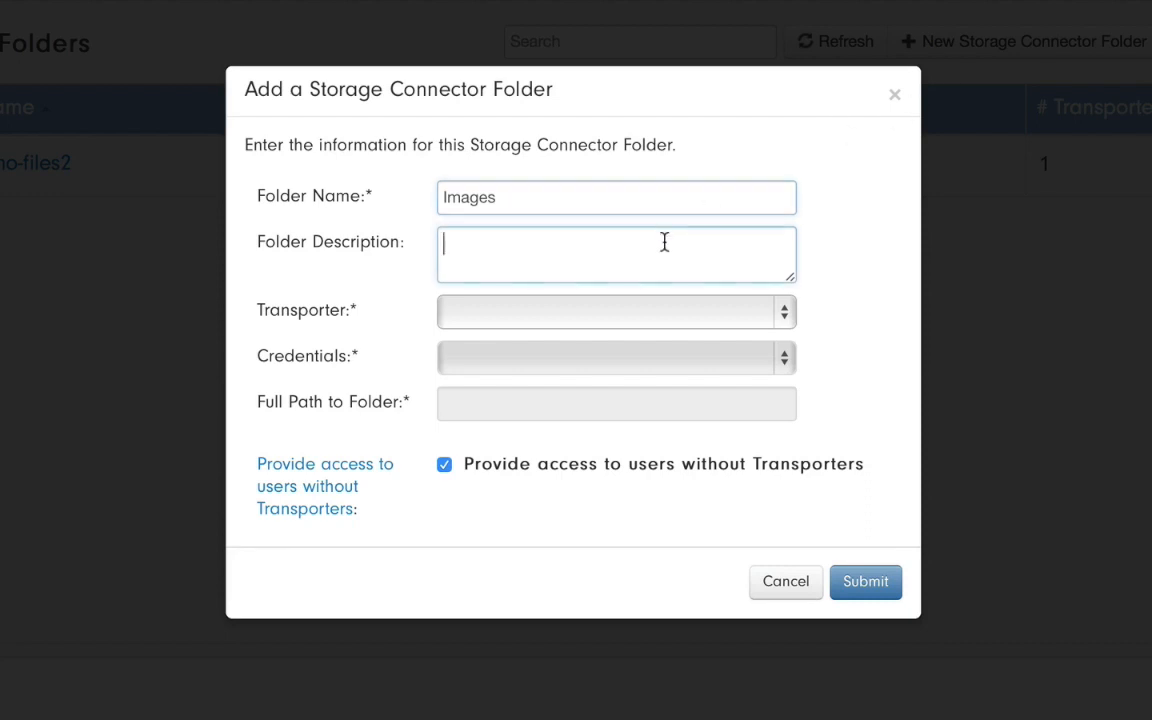
type("Images shared on my NAS an")
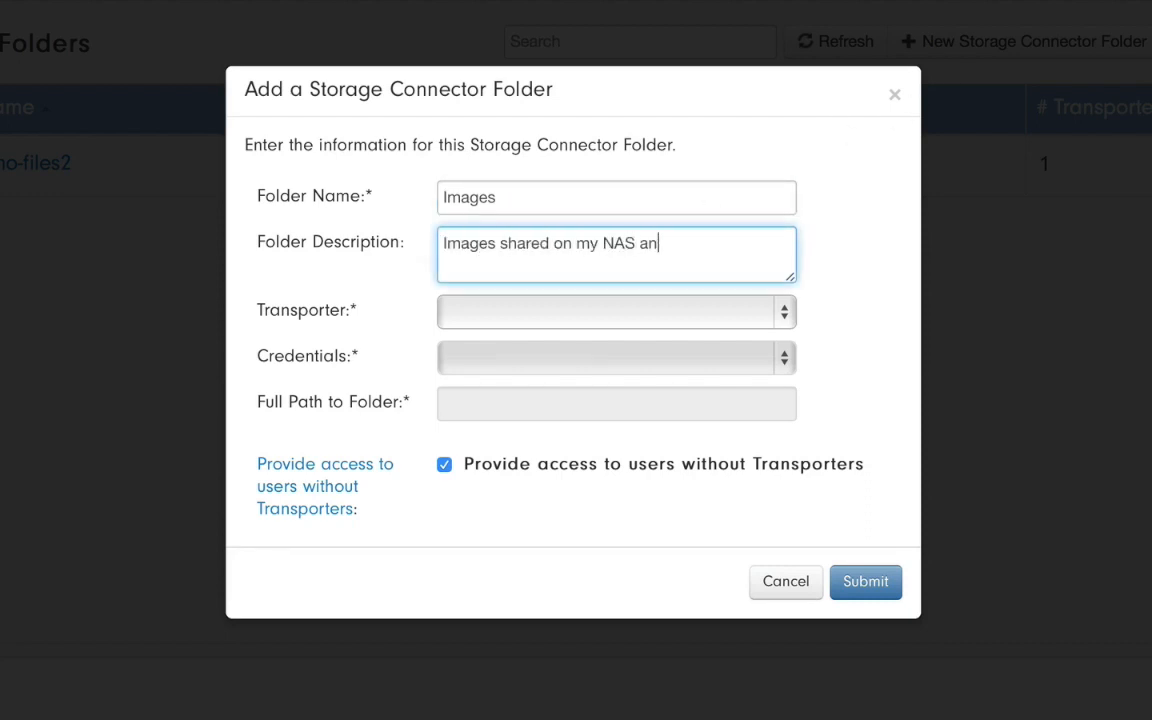
type("d Transporter 75.")
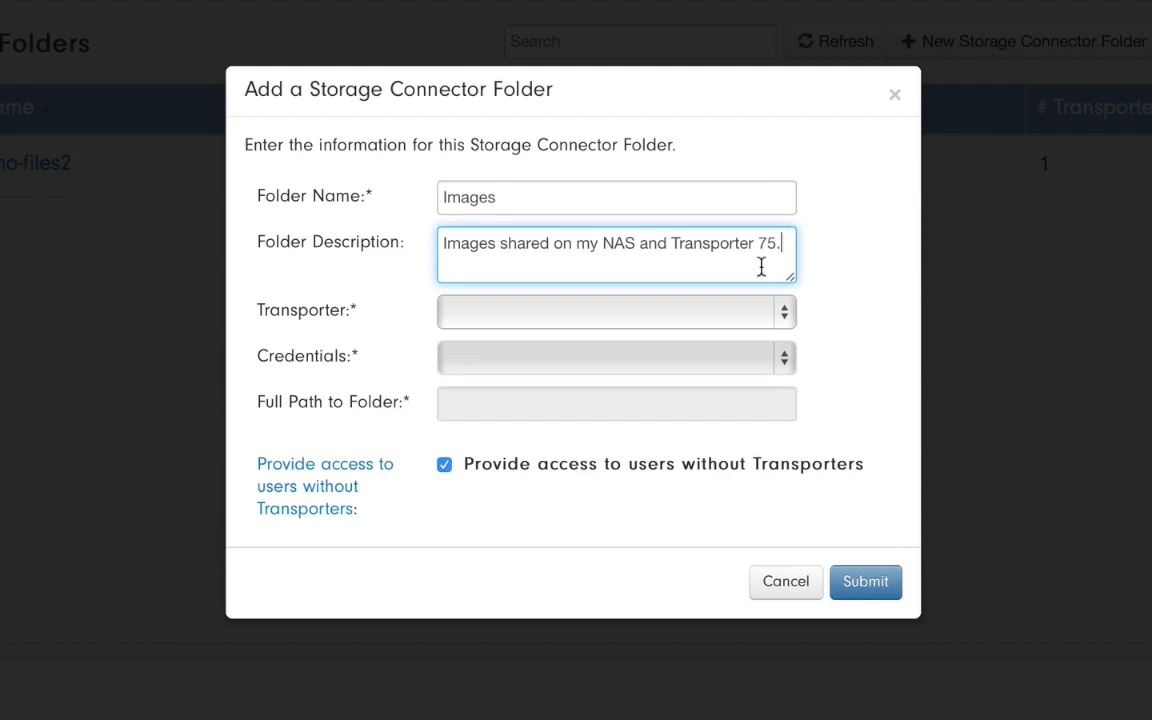
- Choose Transporter 75 and the Server2012r2n2 credentials for the Images folder
left_click(615, 311)
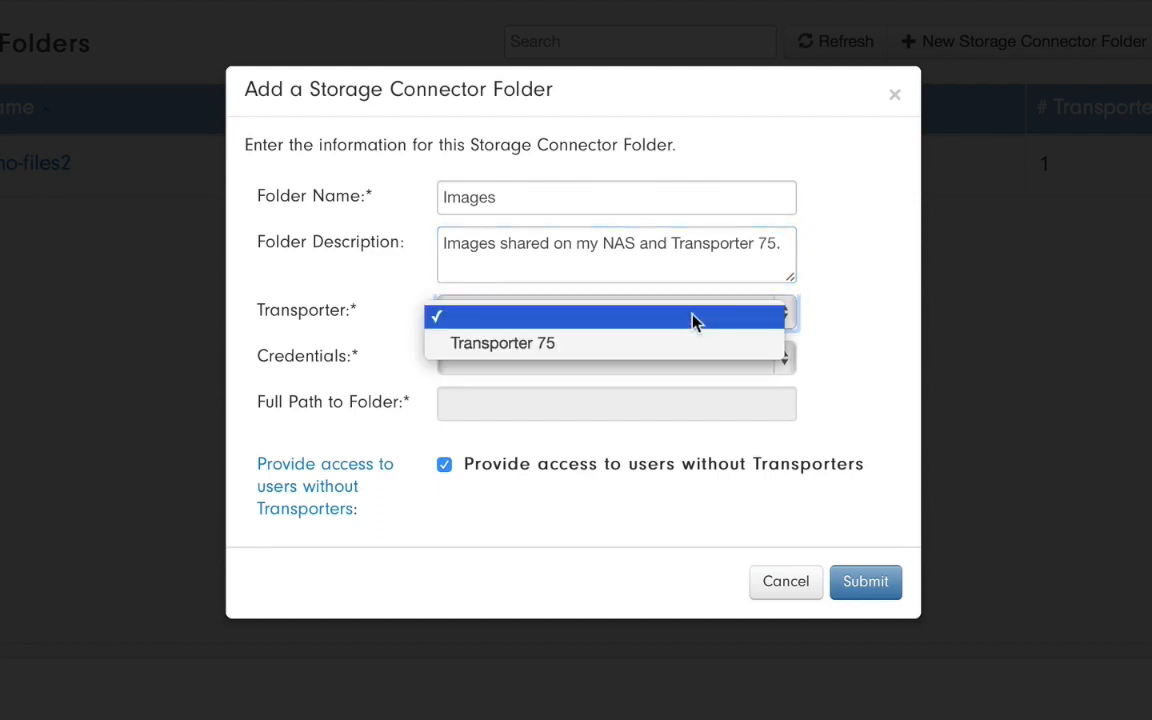
left_click(502, 343)
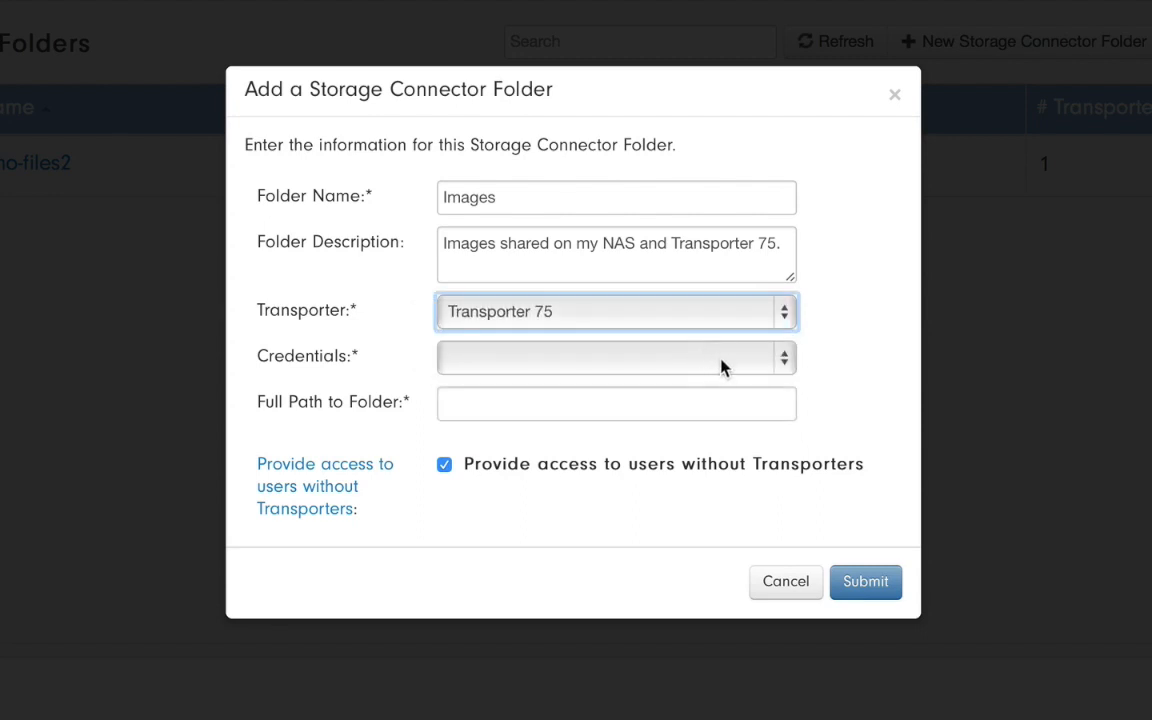
left_click(616, 357)
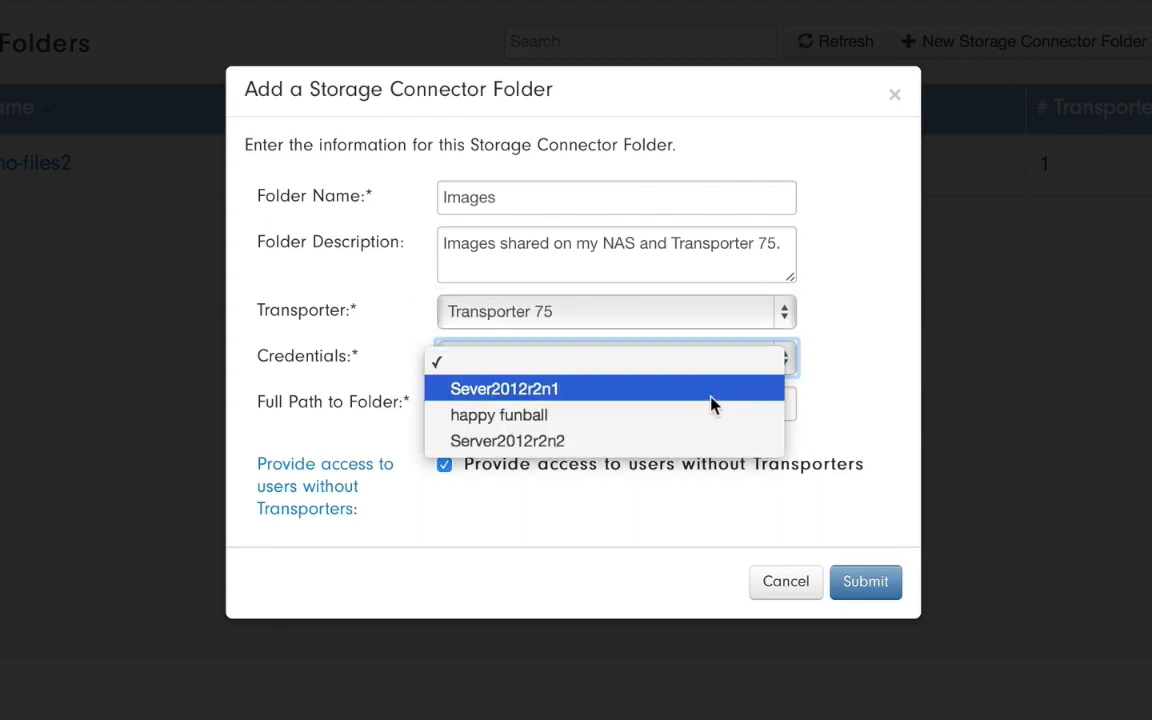
left_click(508, 441)
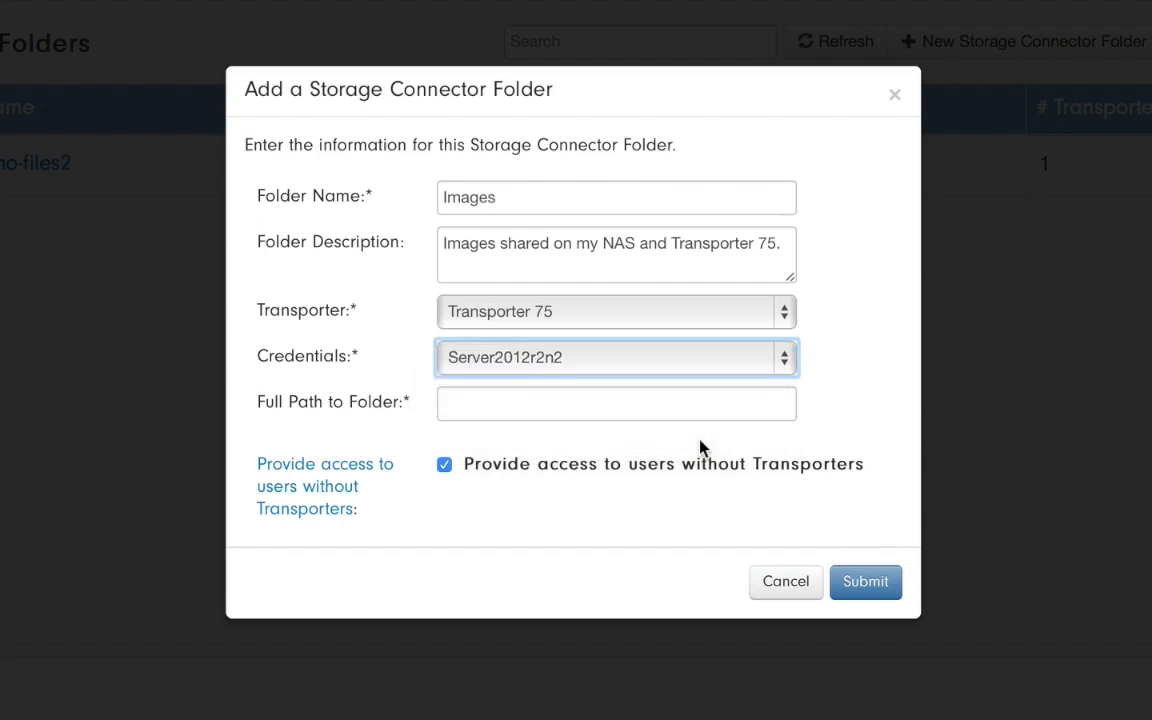
left_click(616, 403)
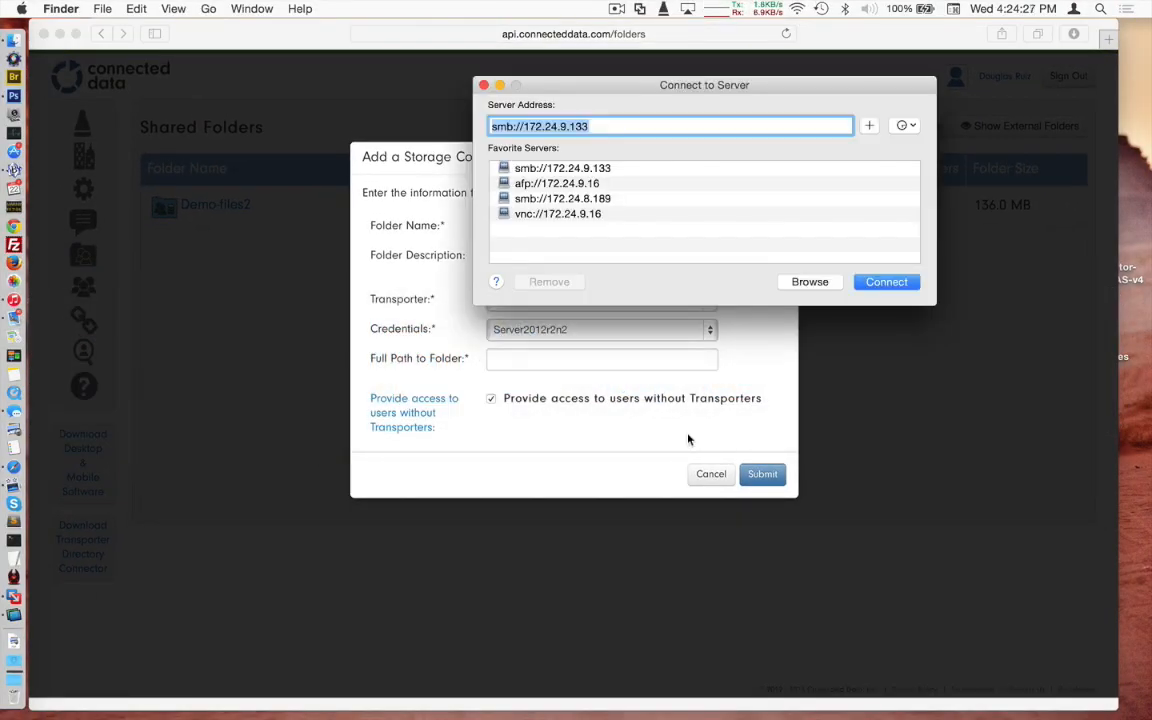
- Connect to smb://172.24.9.133 as a registered user and mount the Images volume
left_click(885, 281)
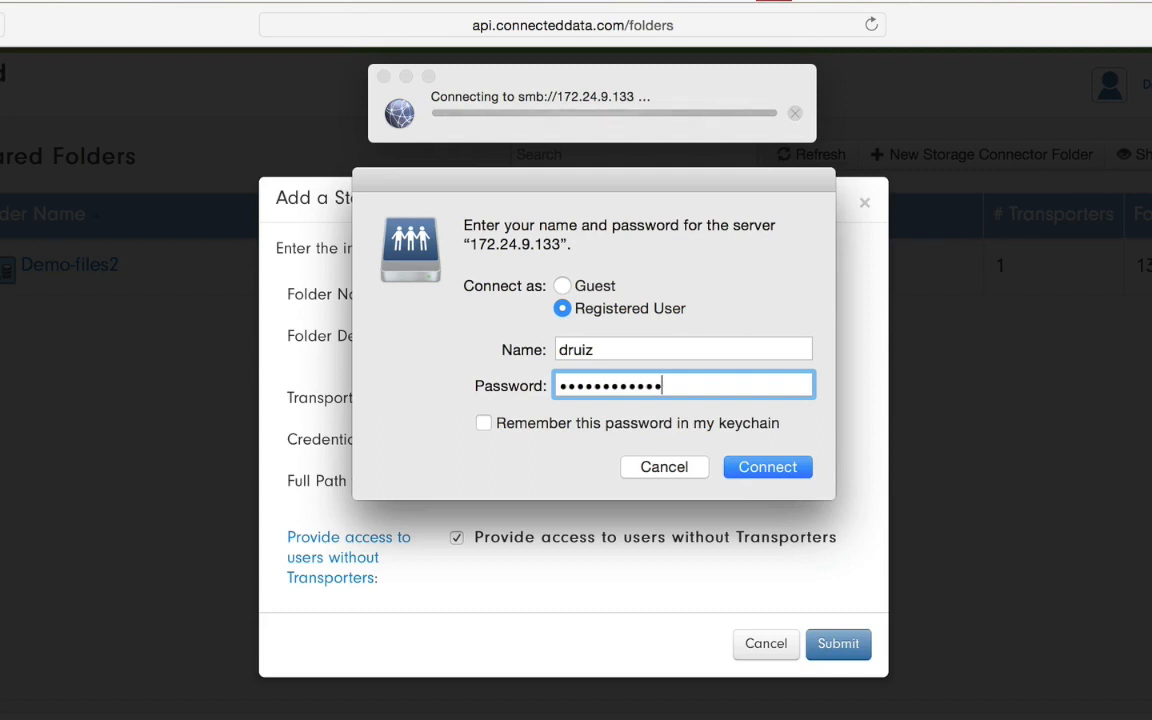
left_click(767, 466)
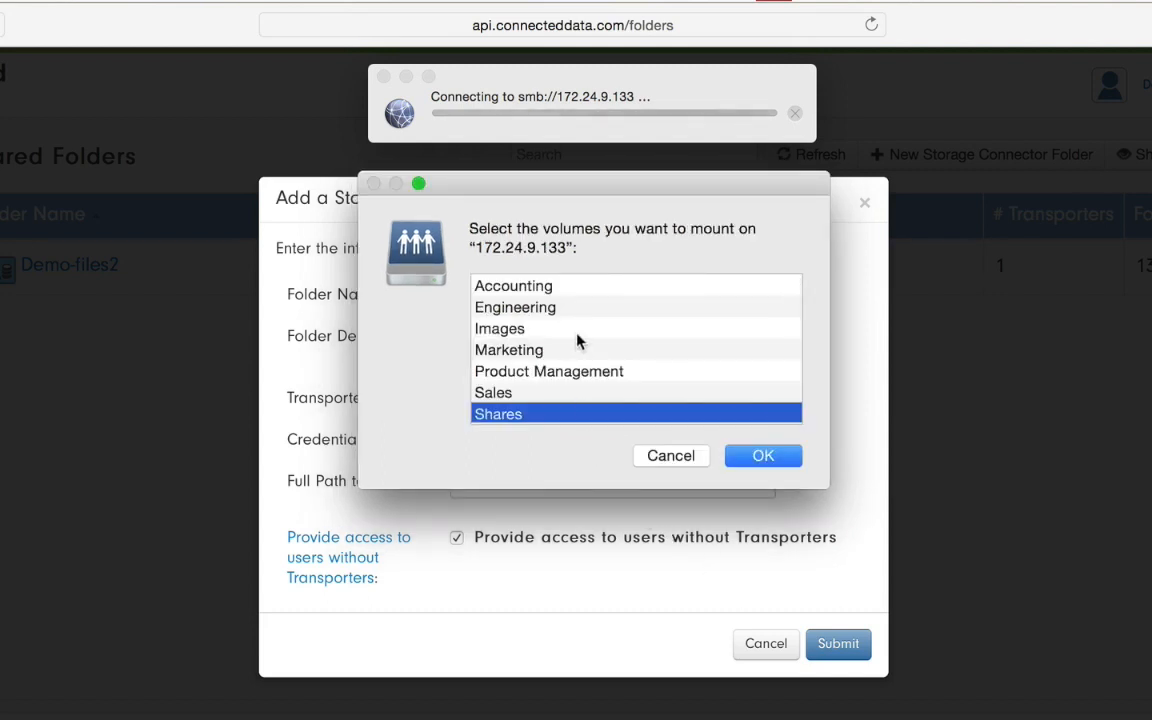
left_click(762, 455)
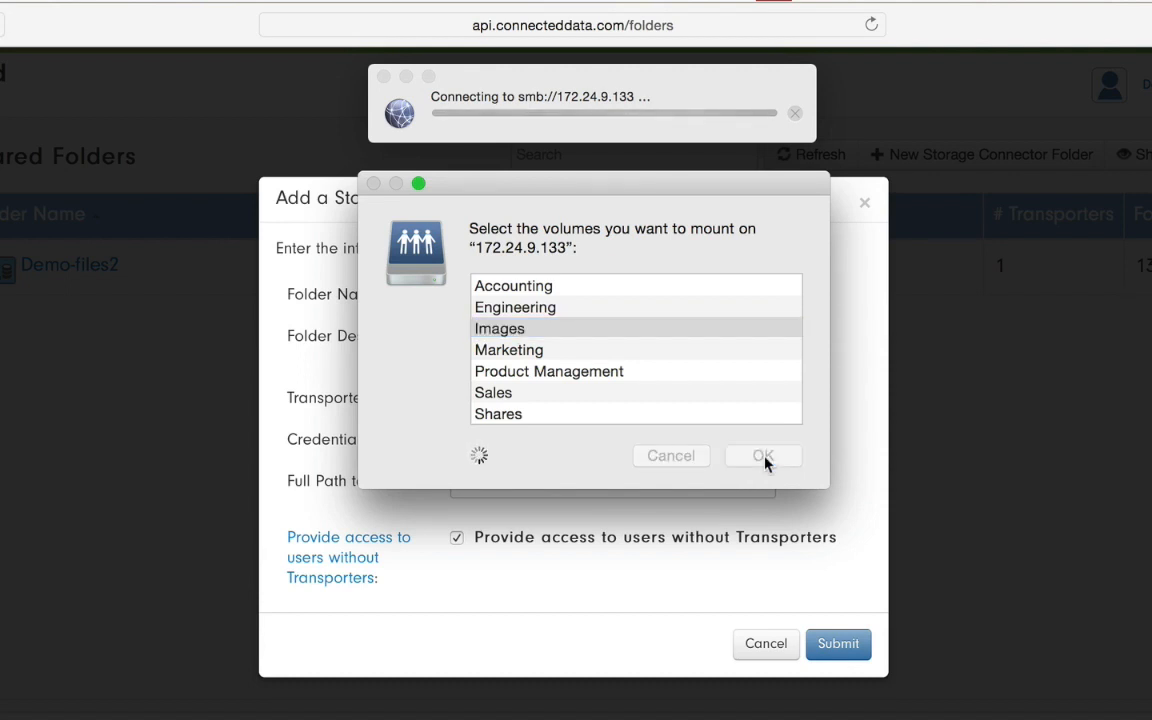
left_click(763, 456)
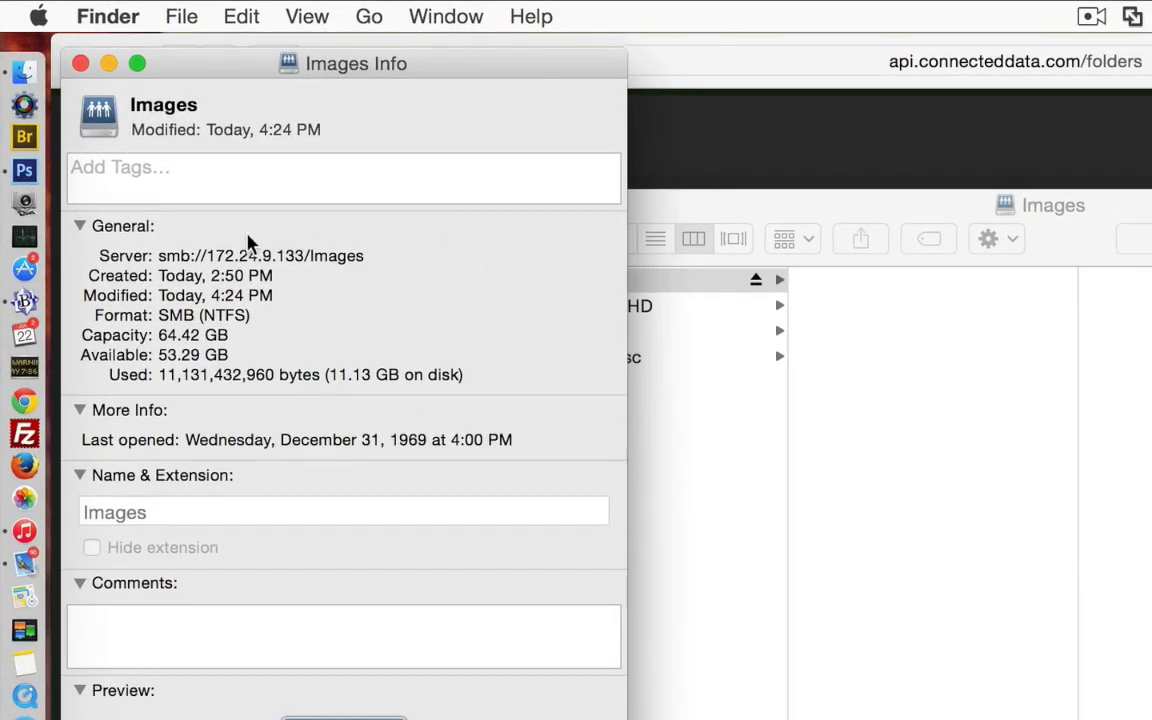
mouse_move(157, 255)
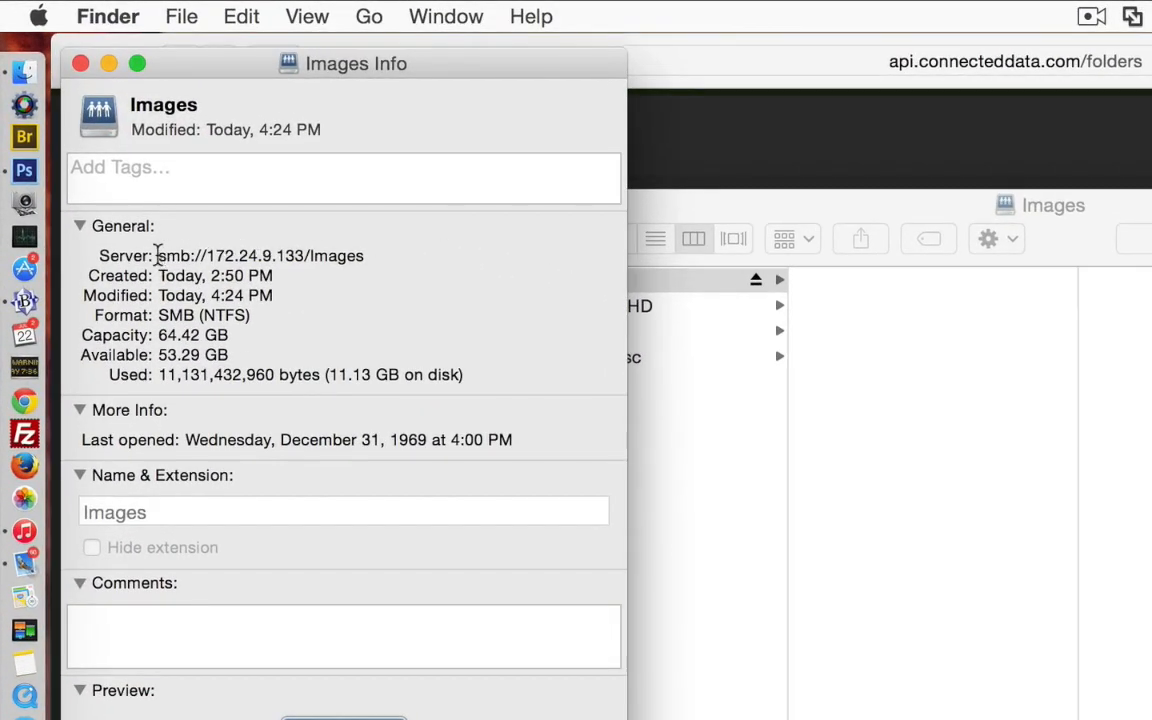
- Select the Images volume's server path smb://172.24.9.133/Images in its info window
double_click(260, 256)
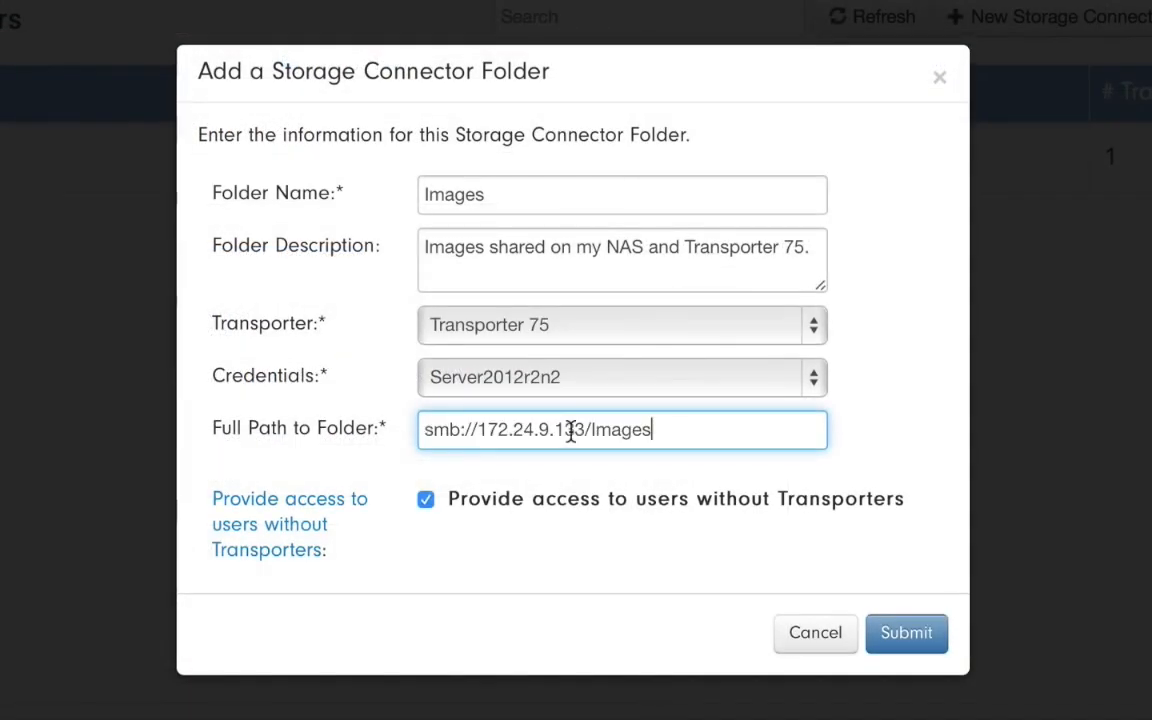
- Submit the Images connector folder and open its details page
left_click(906, 632)
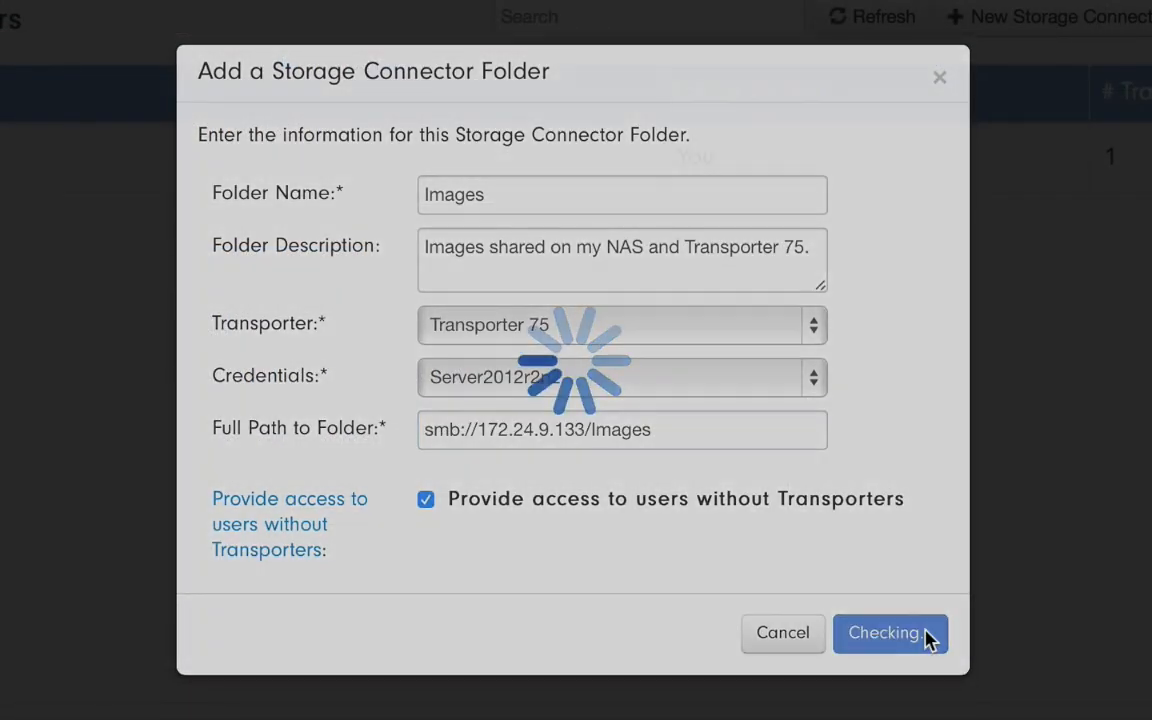
left_click(888, 632)
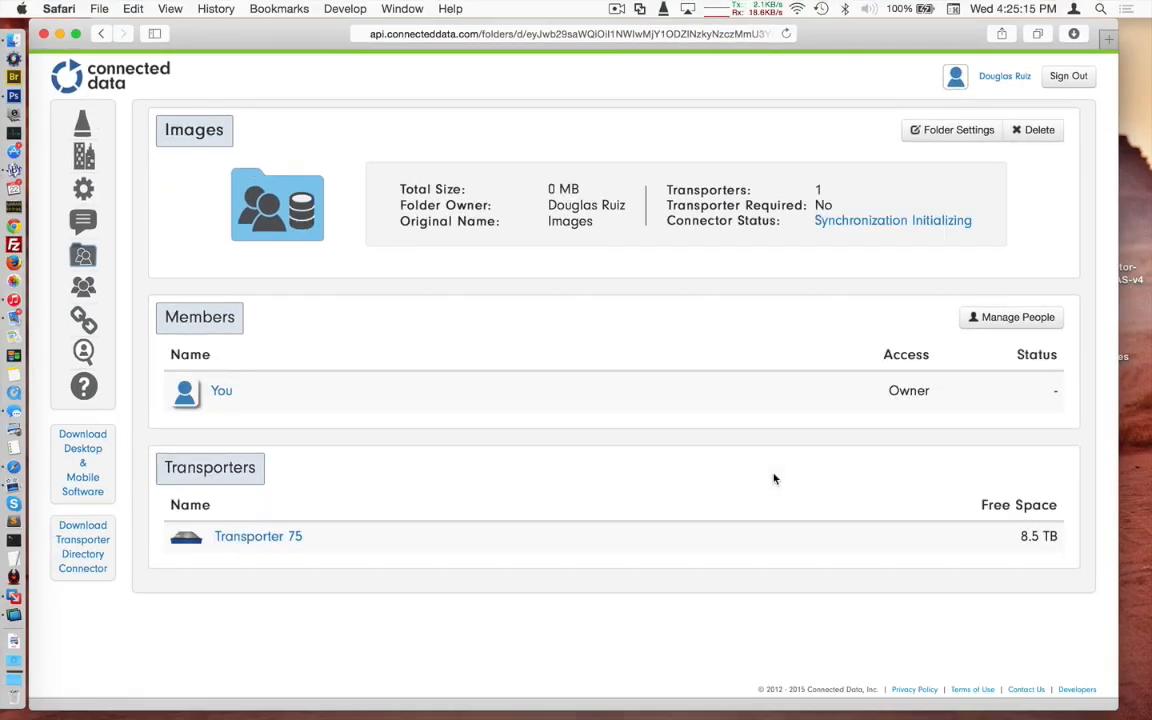
mouse_move(840, 241)
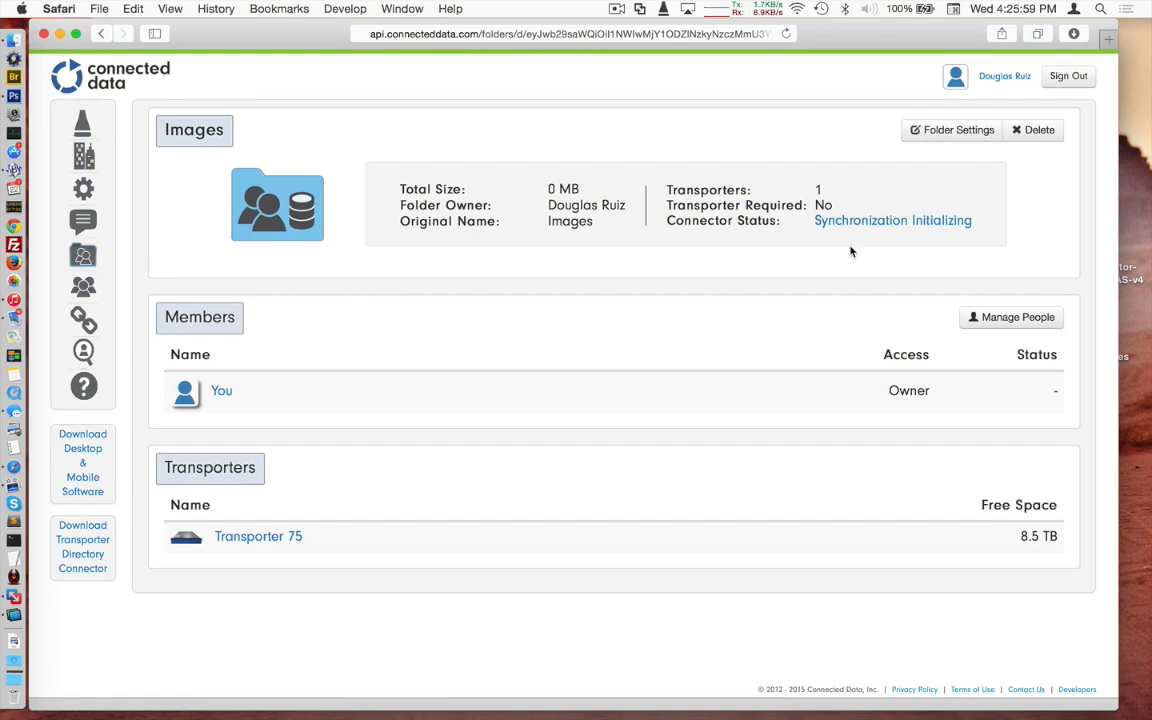
mouse_move(1011, 317)
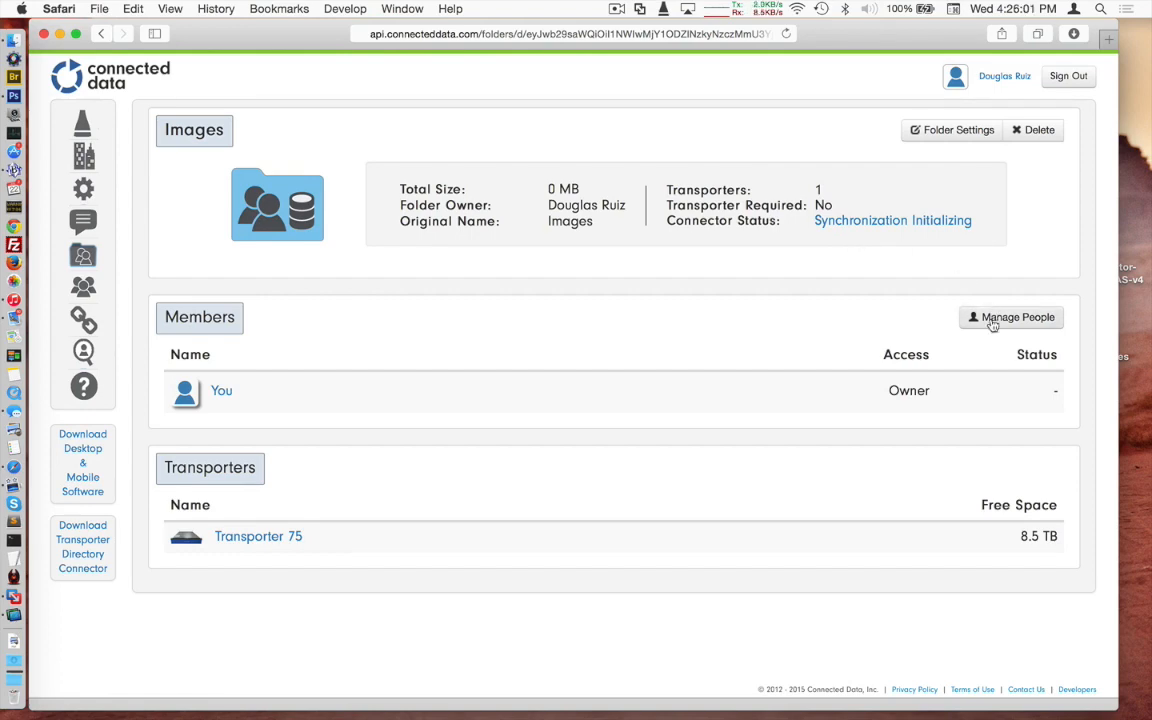
left_click(1010, 317)
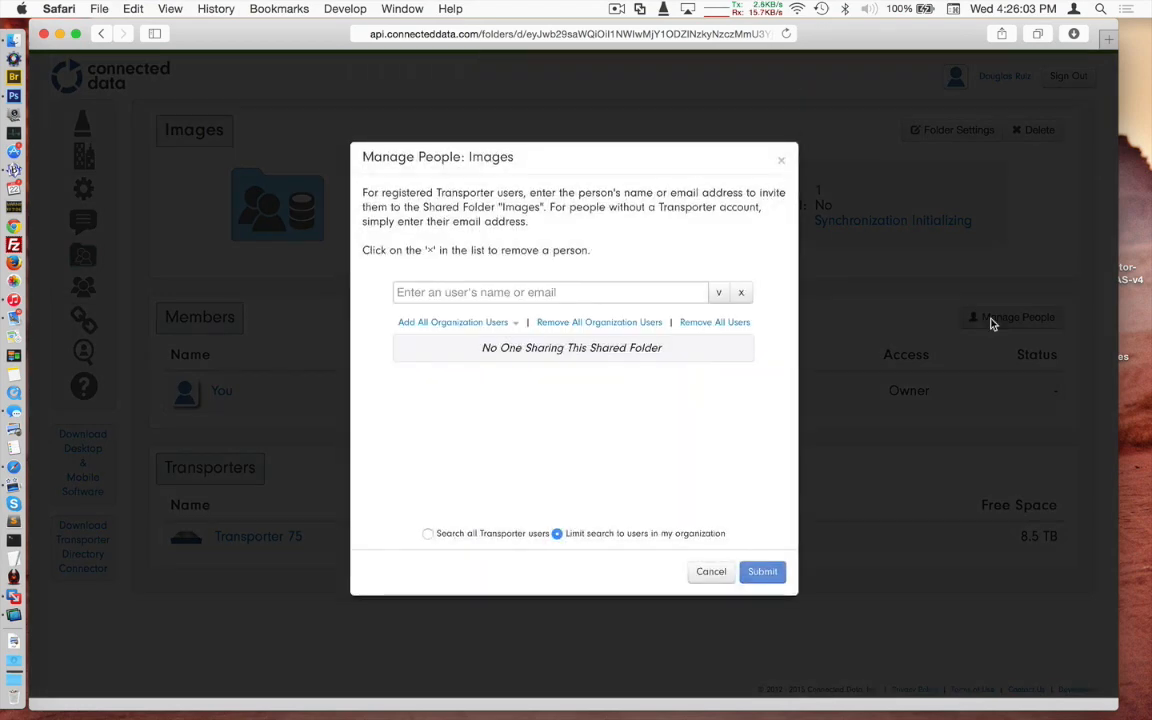
left_click(550, 292)
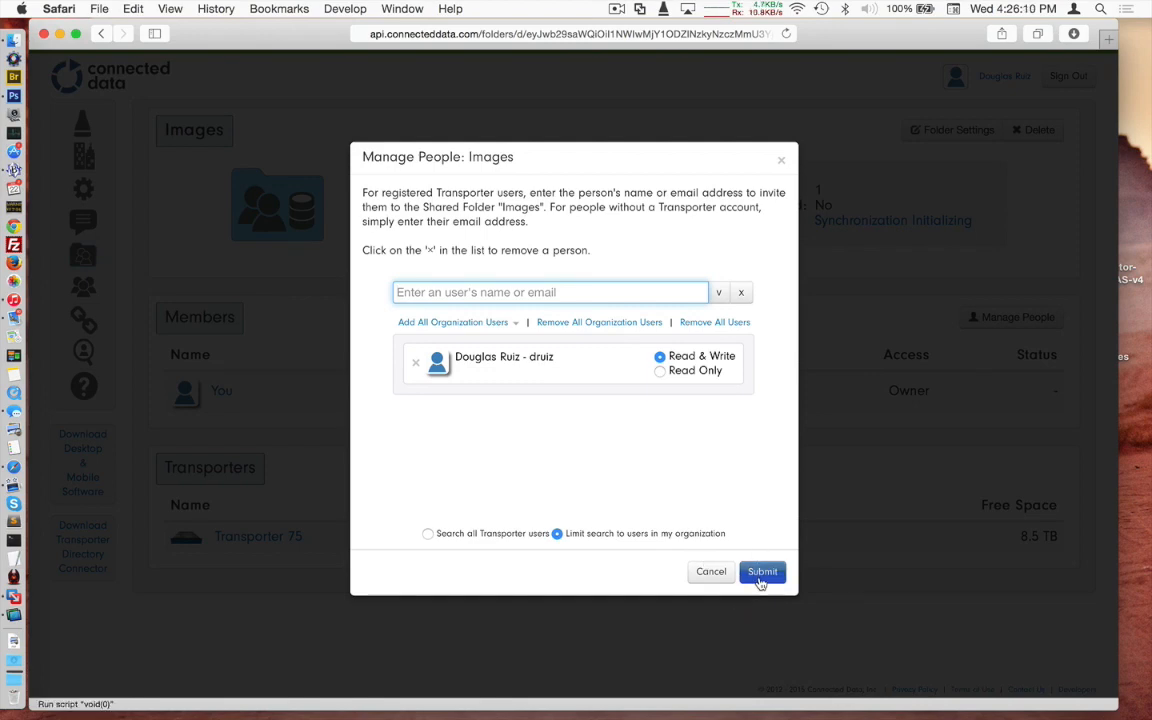
left_click(762, 571)
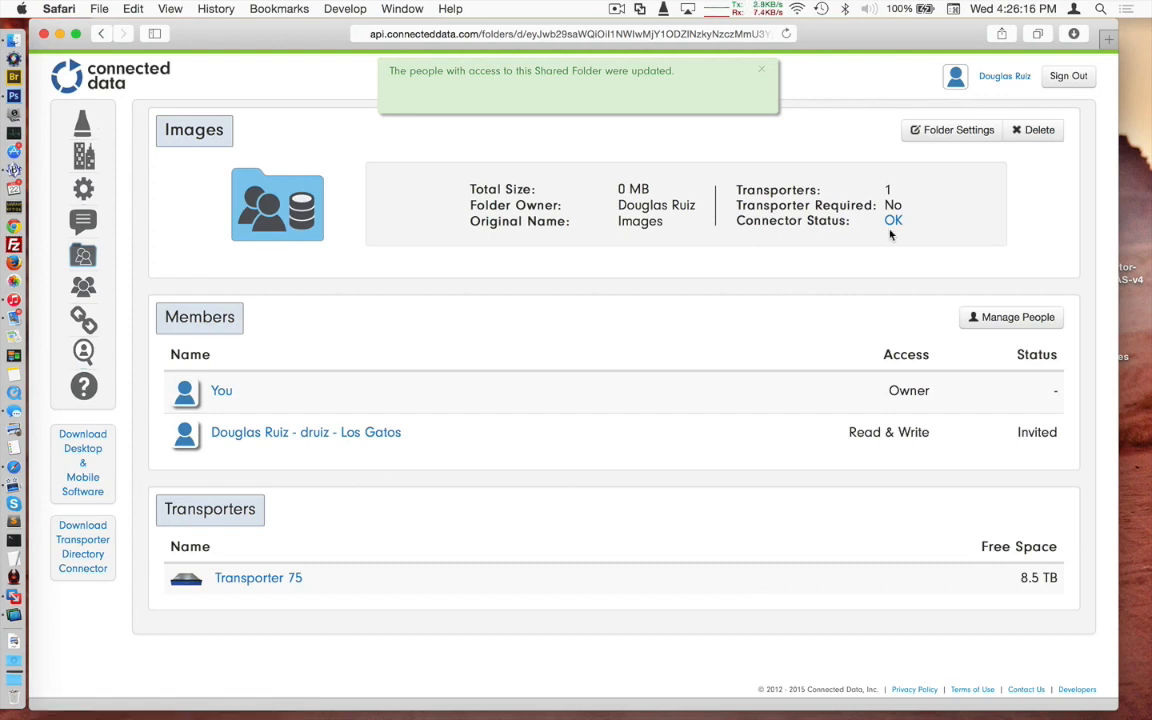
mouse_move(879, 337)
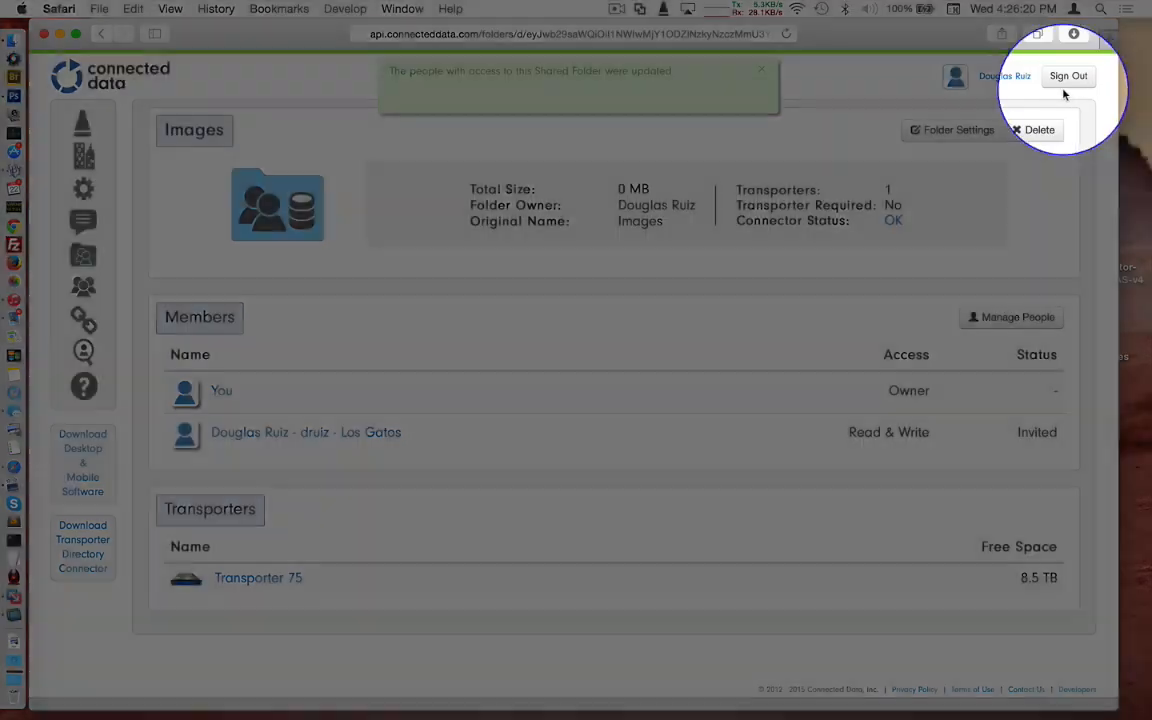
left_click(1068, 76)
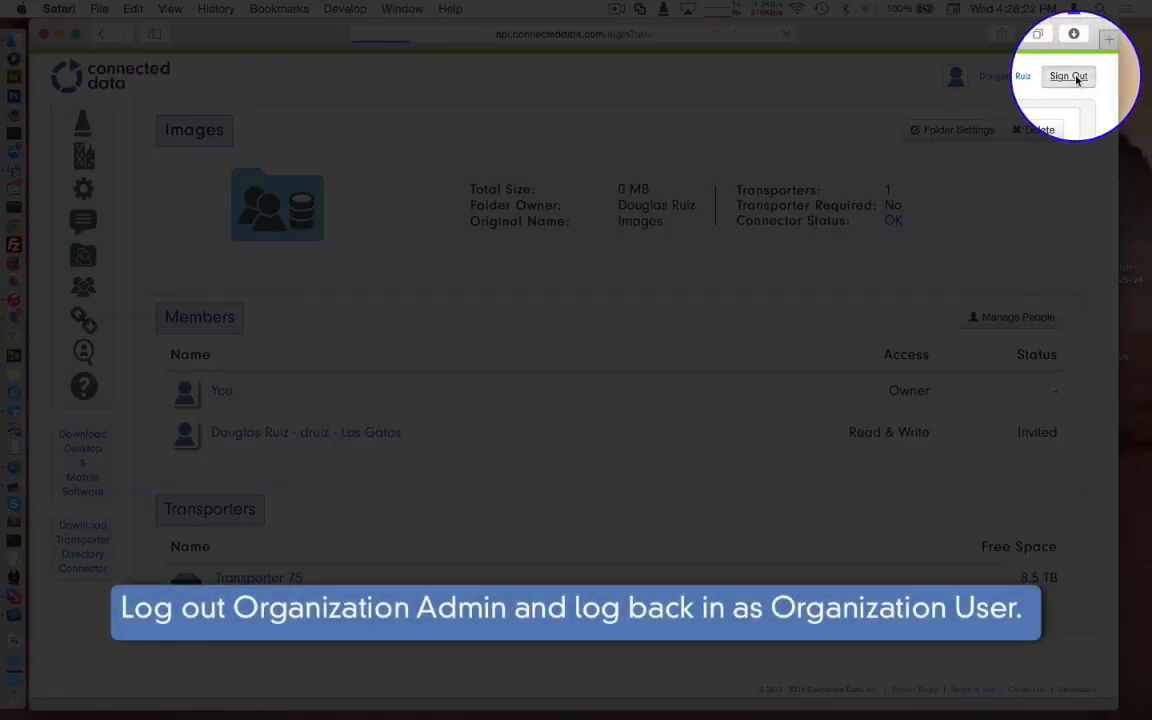
left_click(1068, 76)
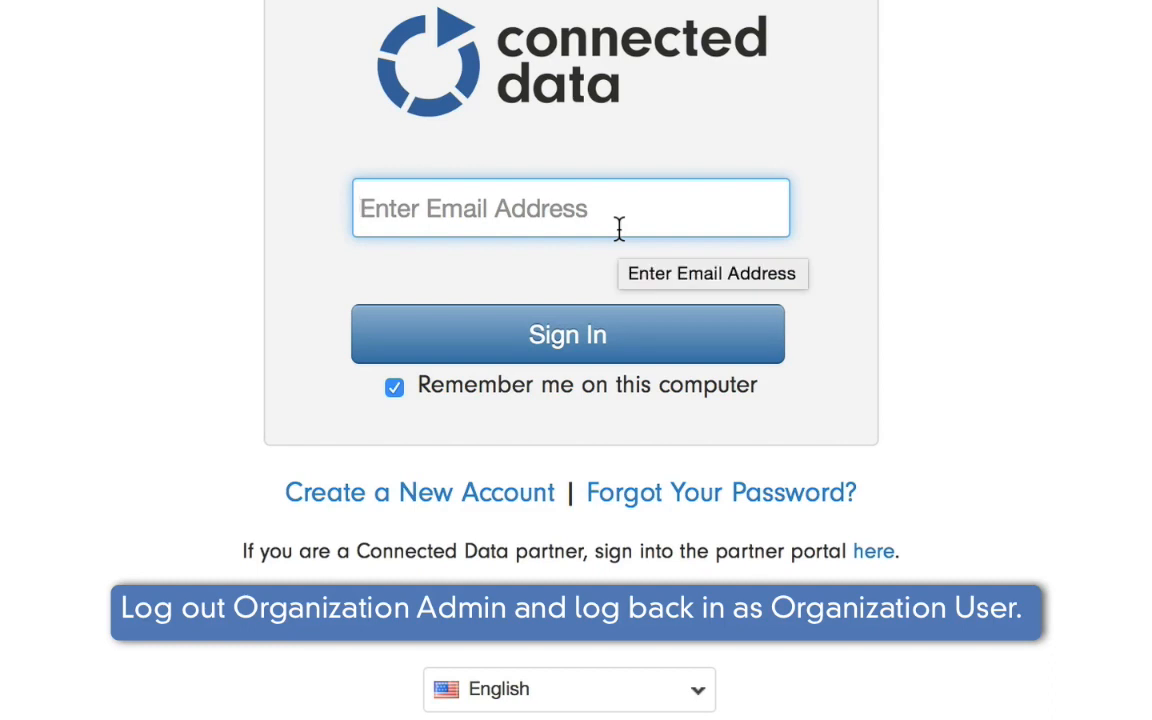
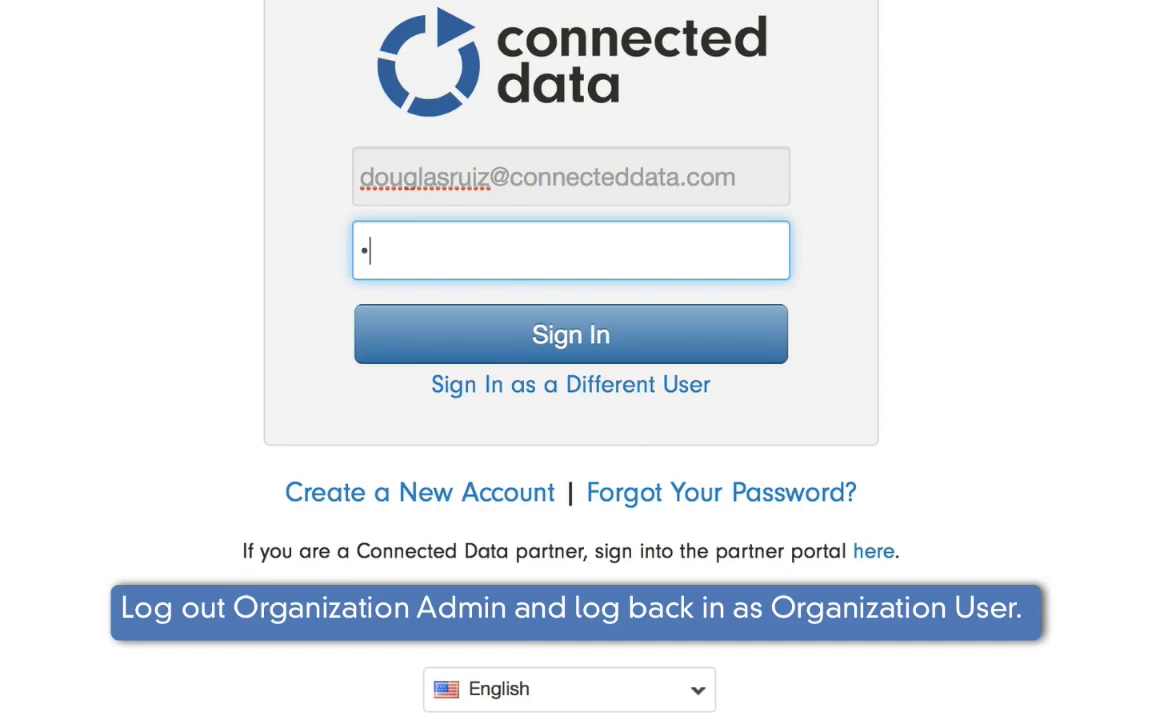
type("password")
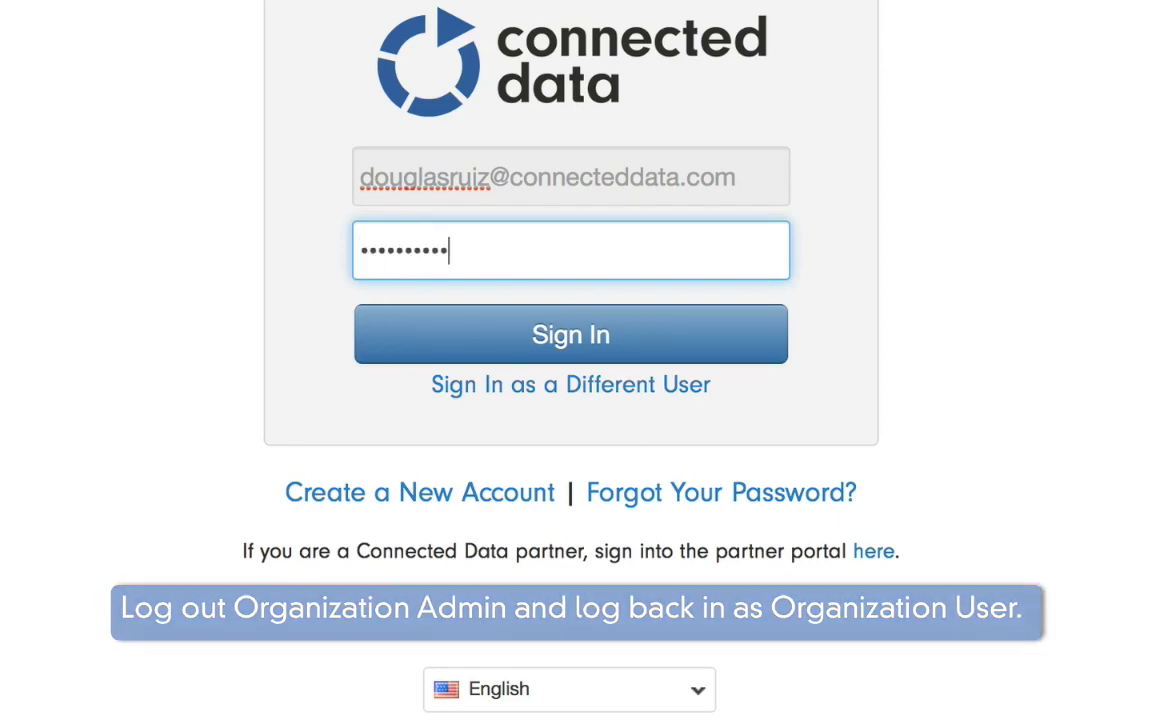
left_click(570, 334)
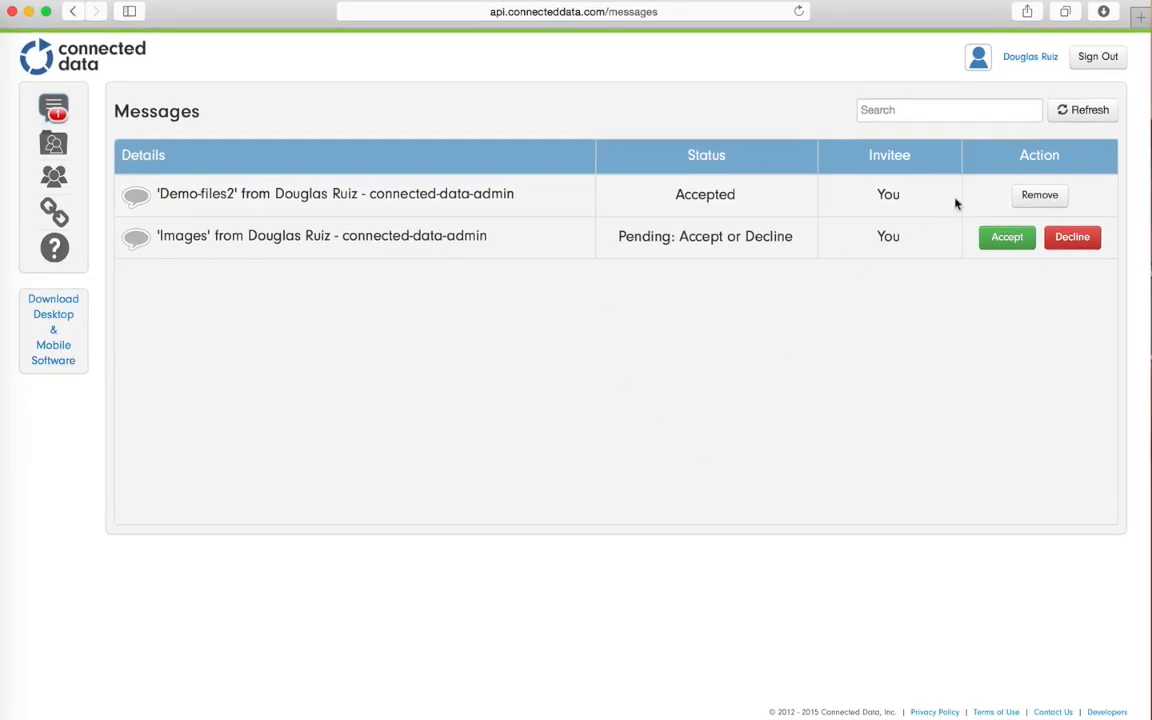
left_click(1006, 237)
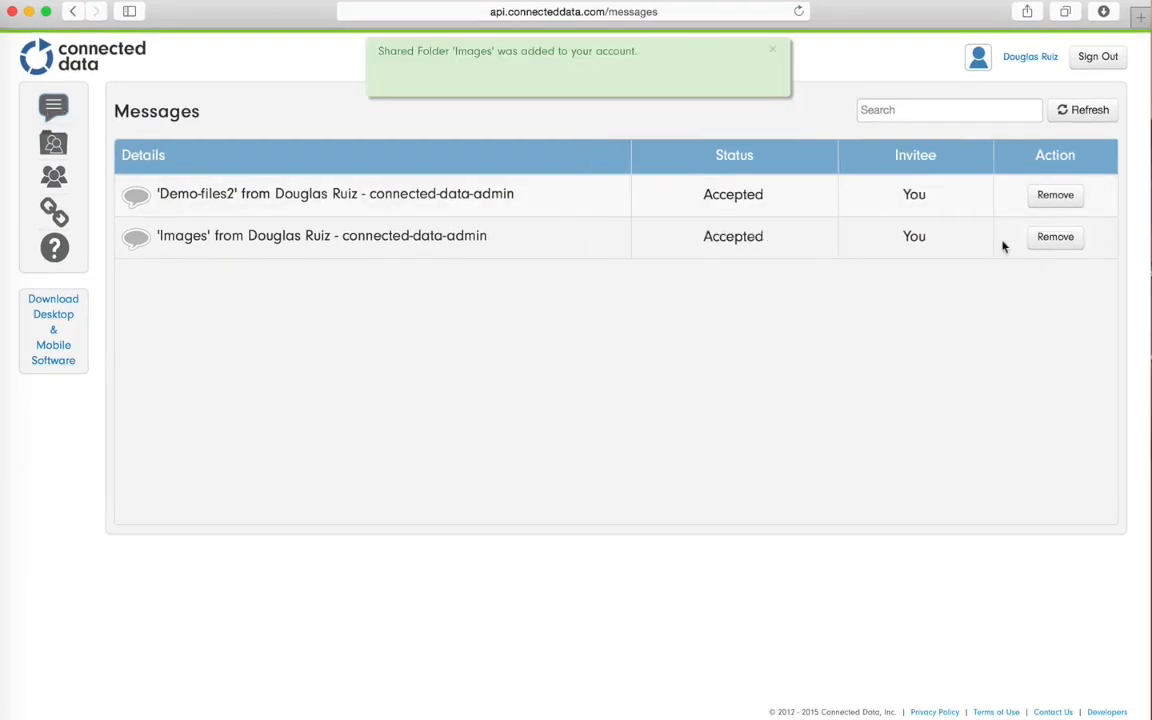
left_click(1097, 56)
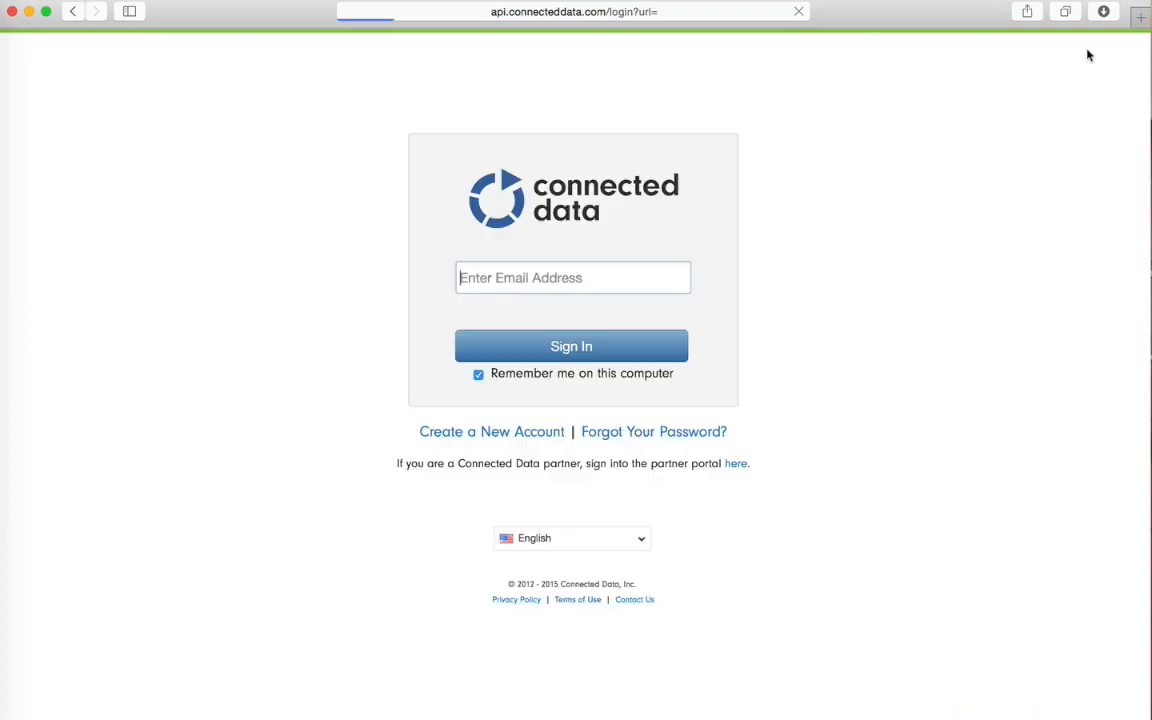
left_click(572, 277)
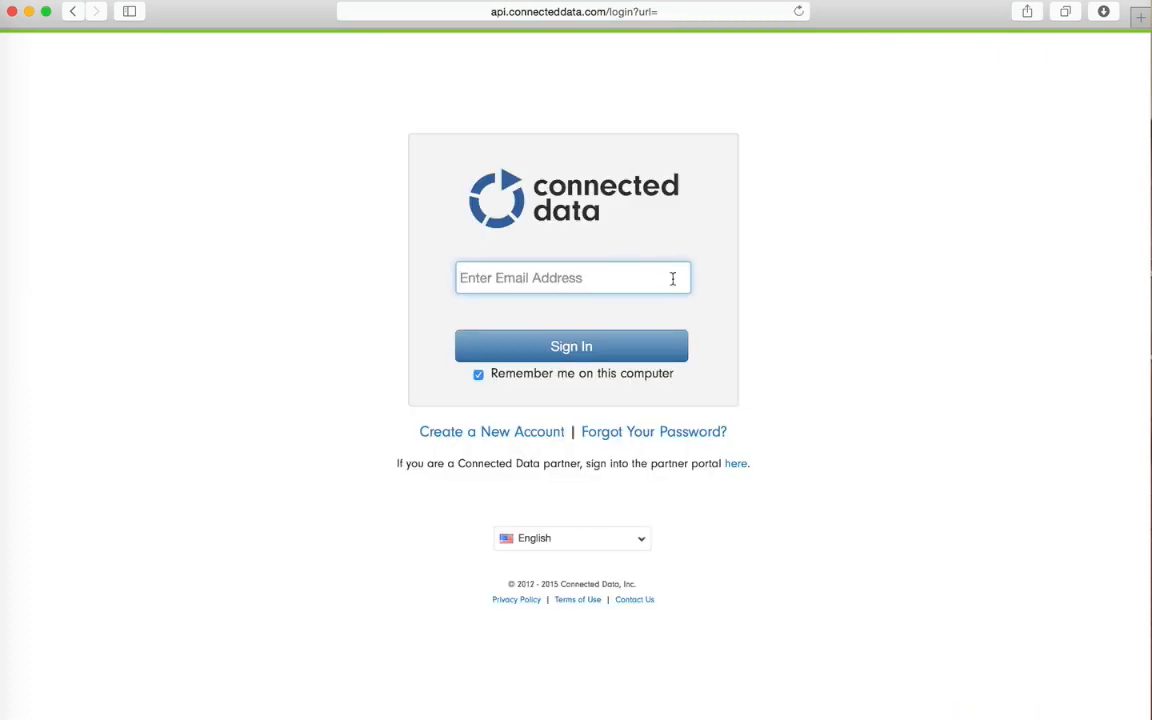
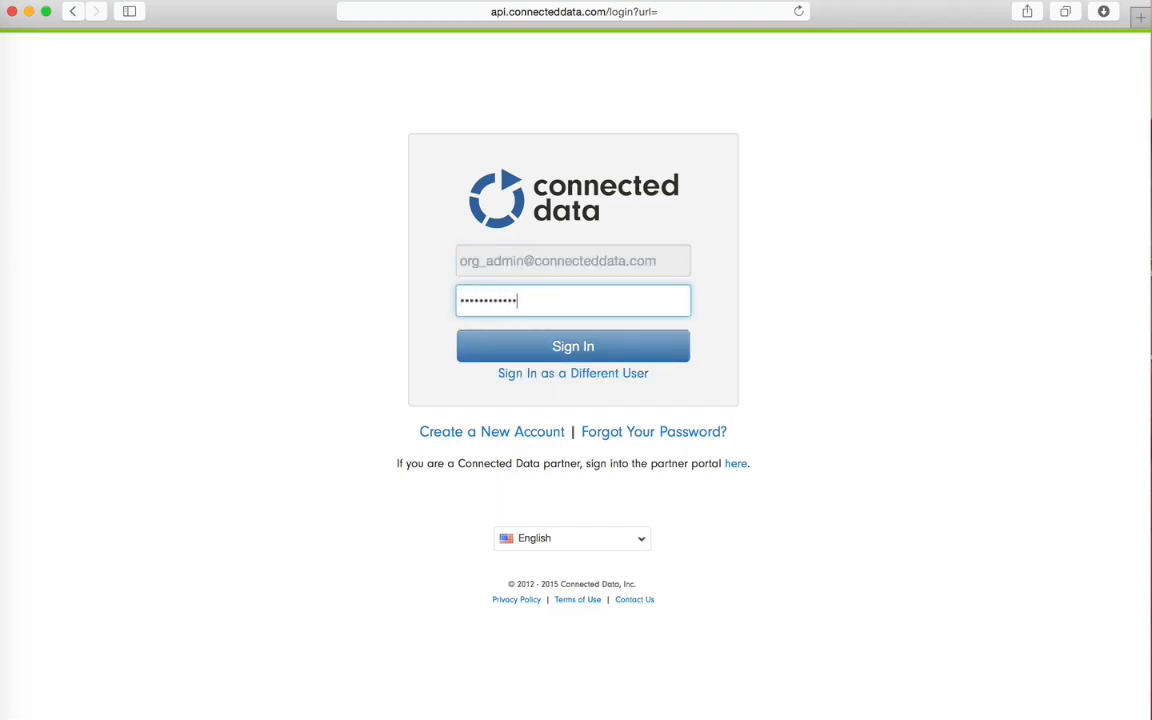
left_click(573, 346)
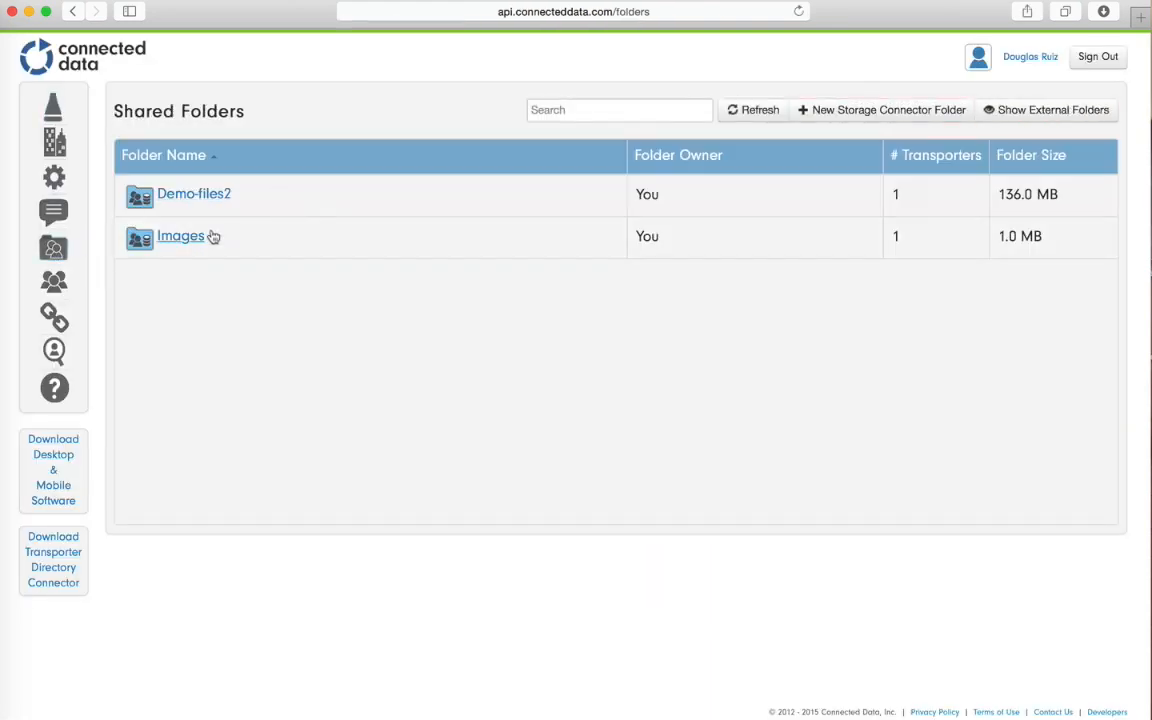
left_click(181, 235)
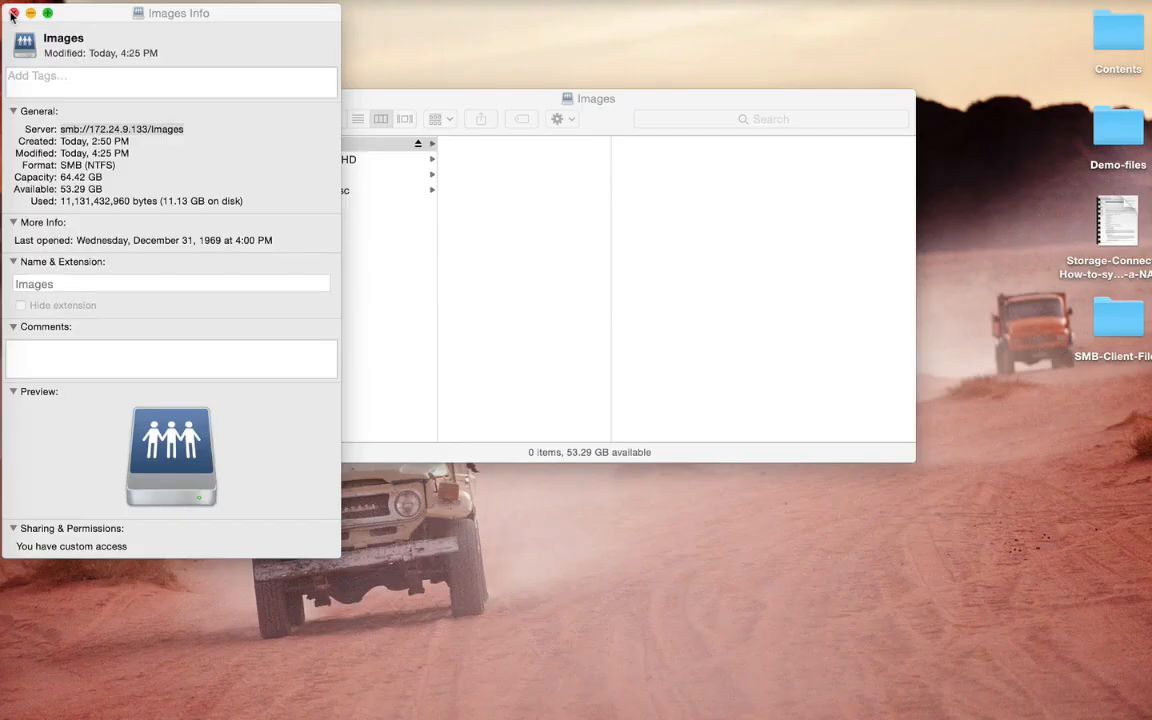
- Close the Images info panel and copy the SMB-Client-Files desktop folder into the Images share
left_click(13, 13)
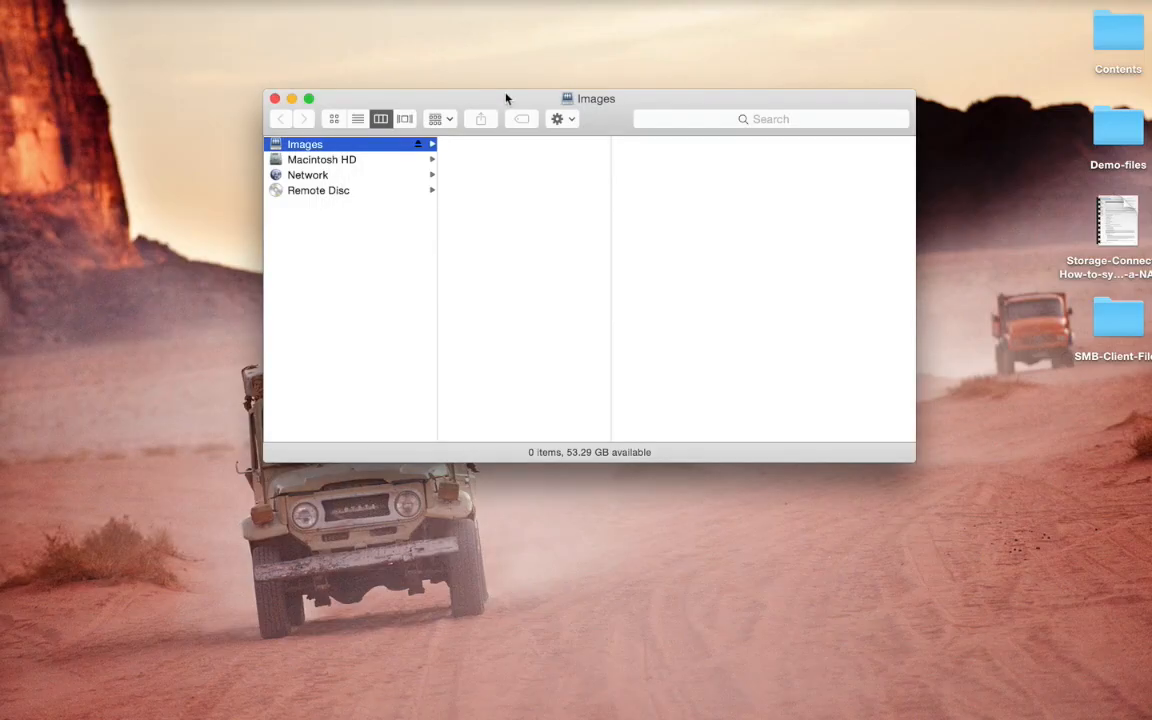
left_click_drag(588, 98, 405, 177)
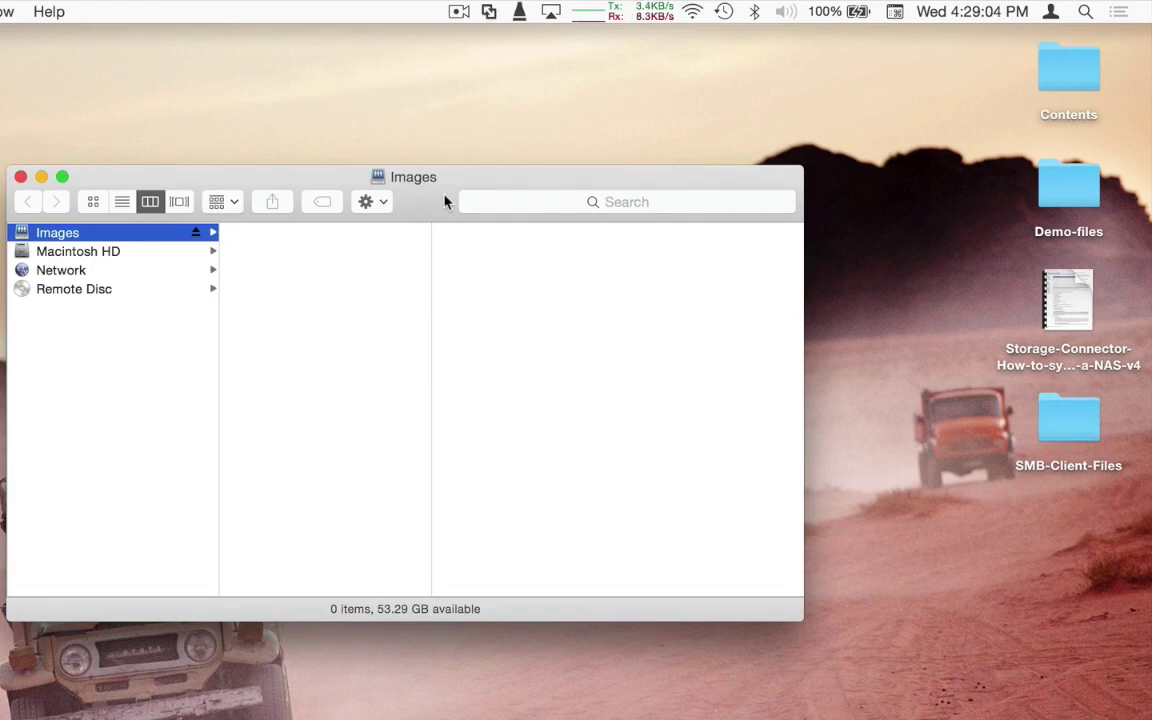
mouse_move(1048, 409)
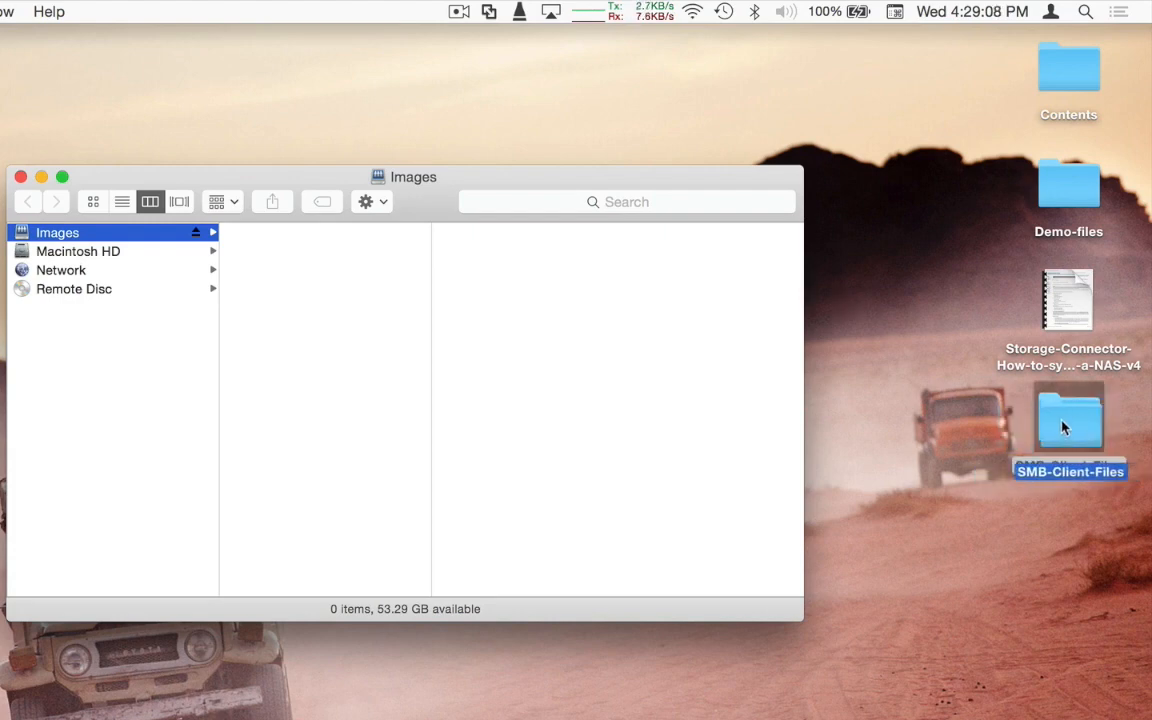
left_click(1067, 420)
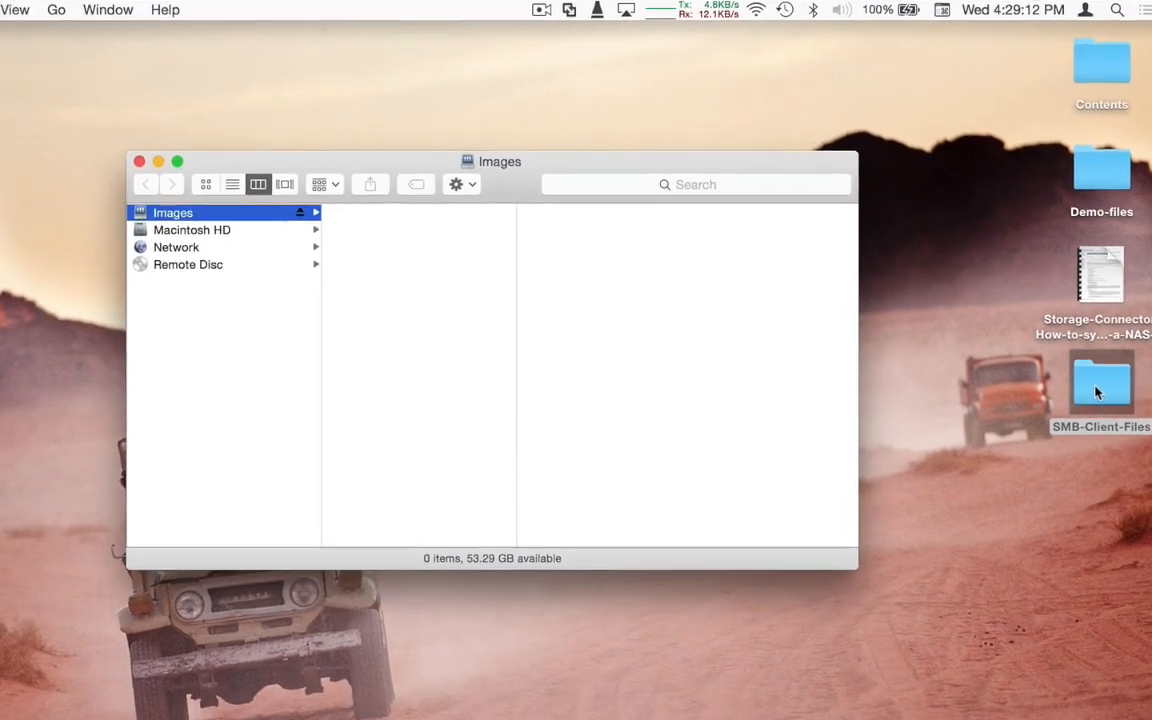
left_click_drag(1100, 385, 549, 270)
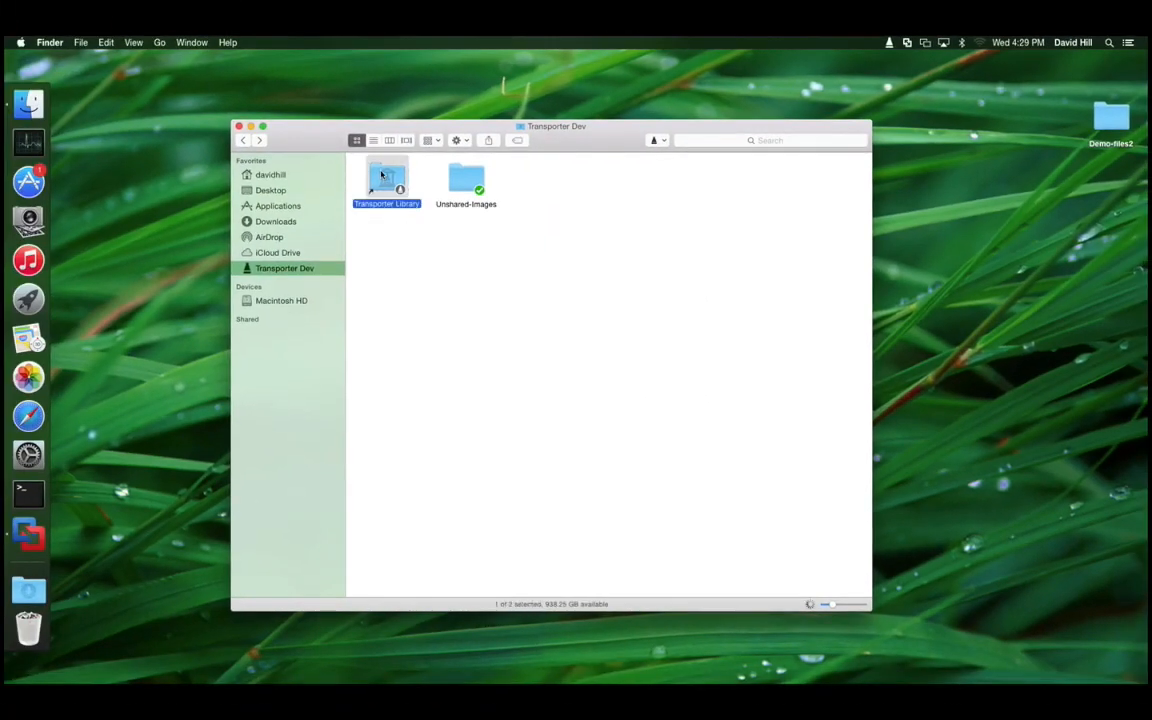
- Browse Transporter Library > Images > SMB-Client-Files to see its three screenshot PNGs
double_click(387, 178)
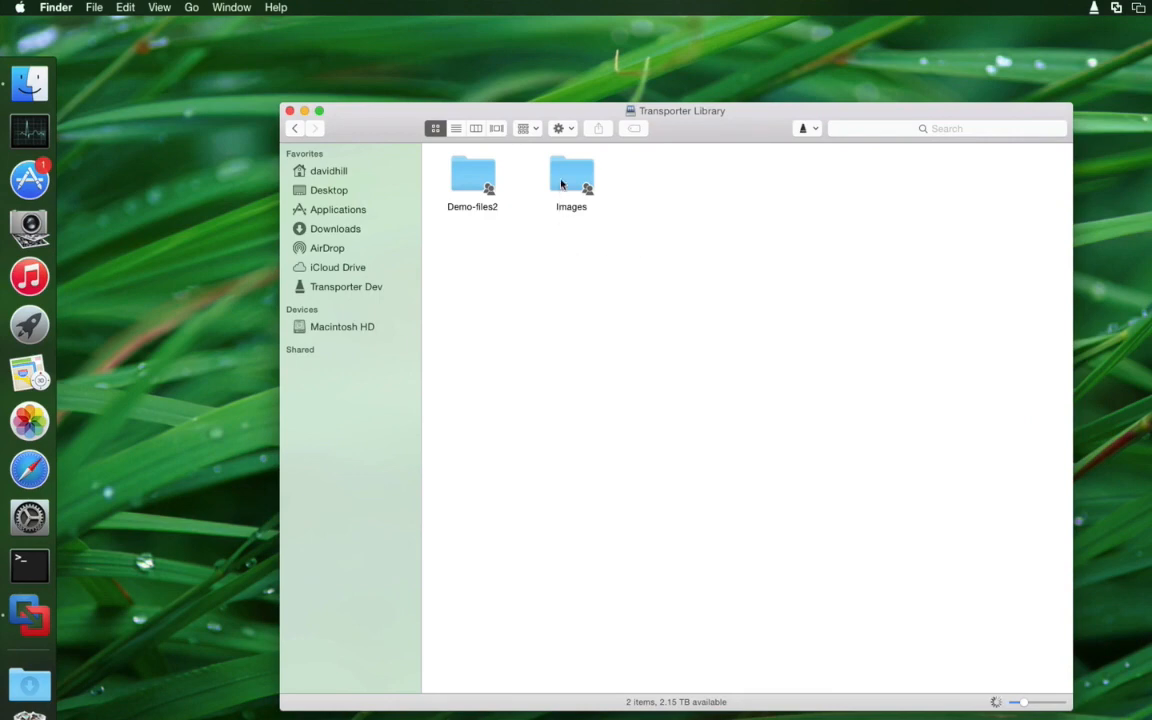
double_click(571, 175)
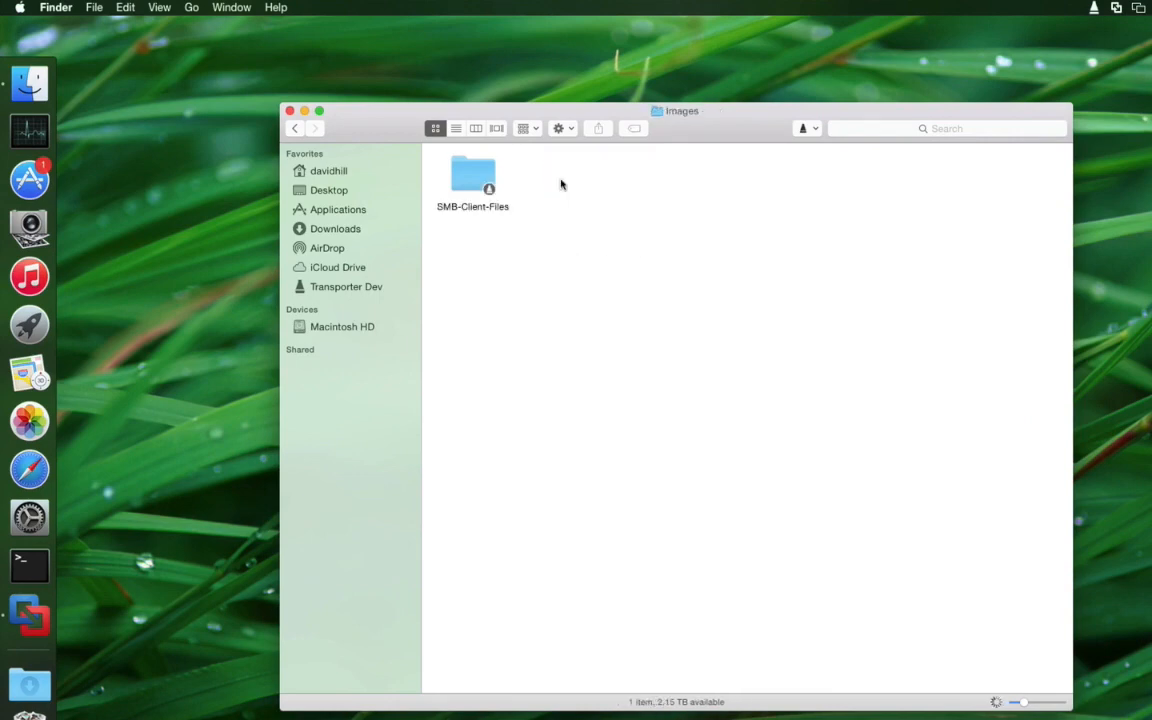
double_click(472, 178)
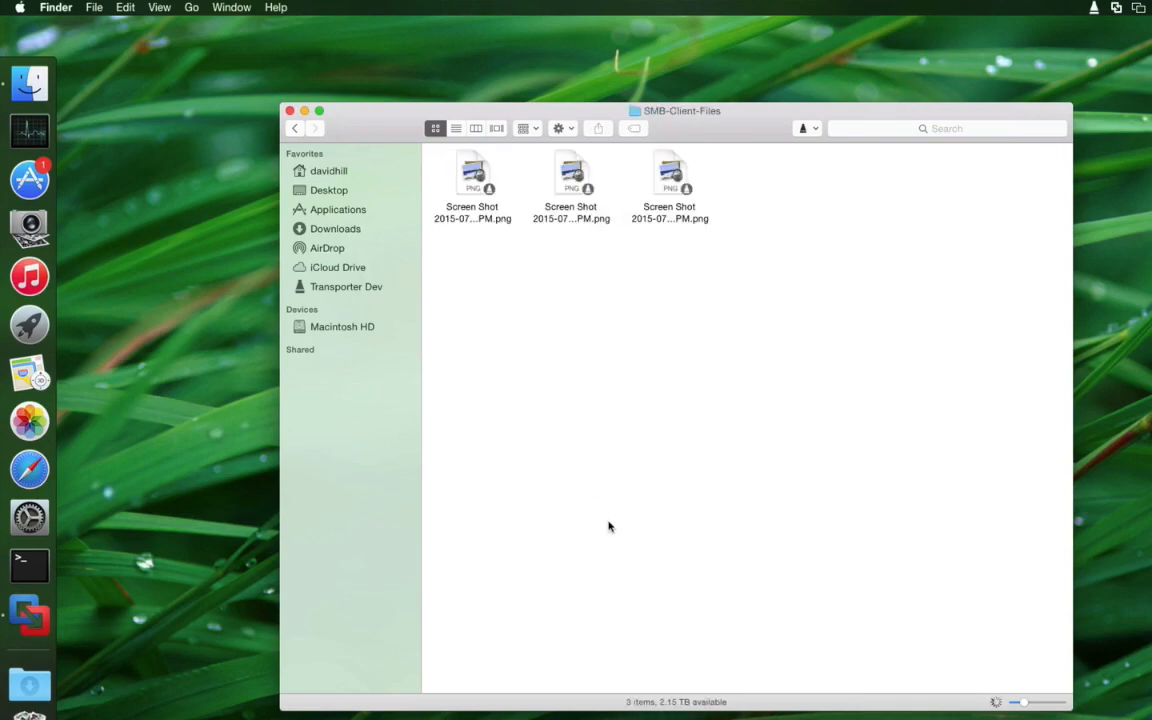
mouse_move(670, 238)
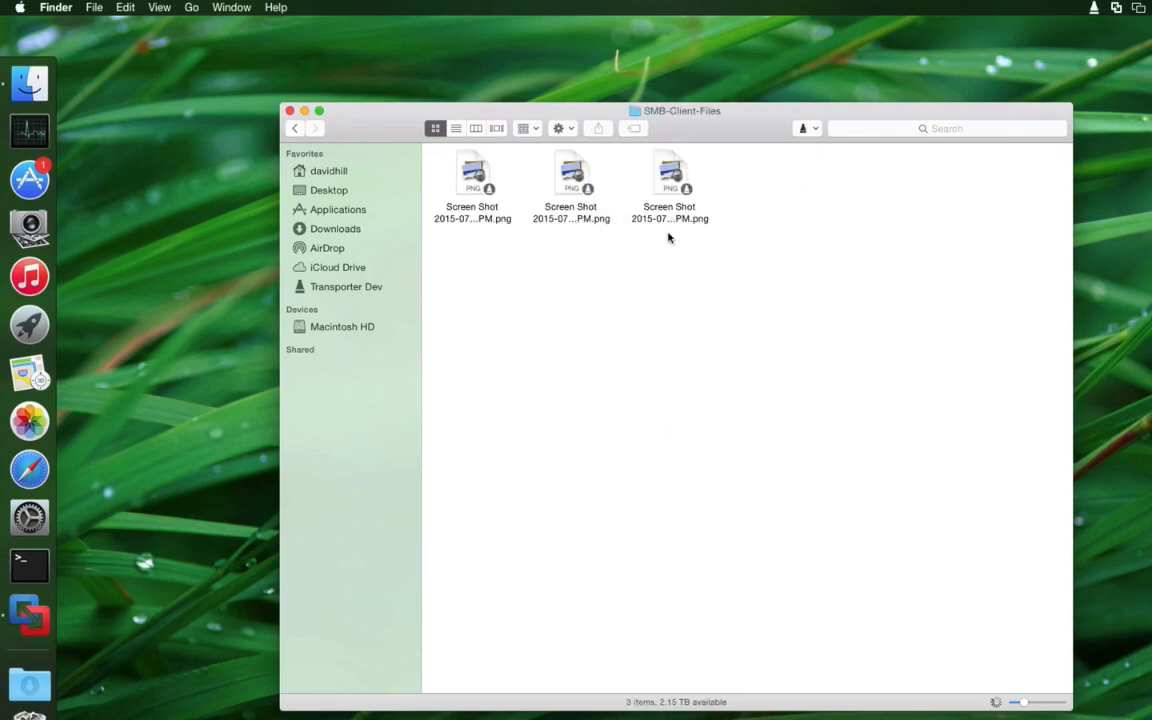
mouse_move(240, 132)
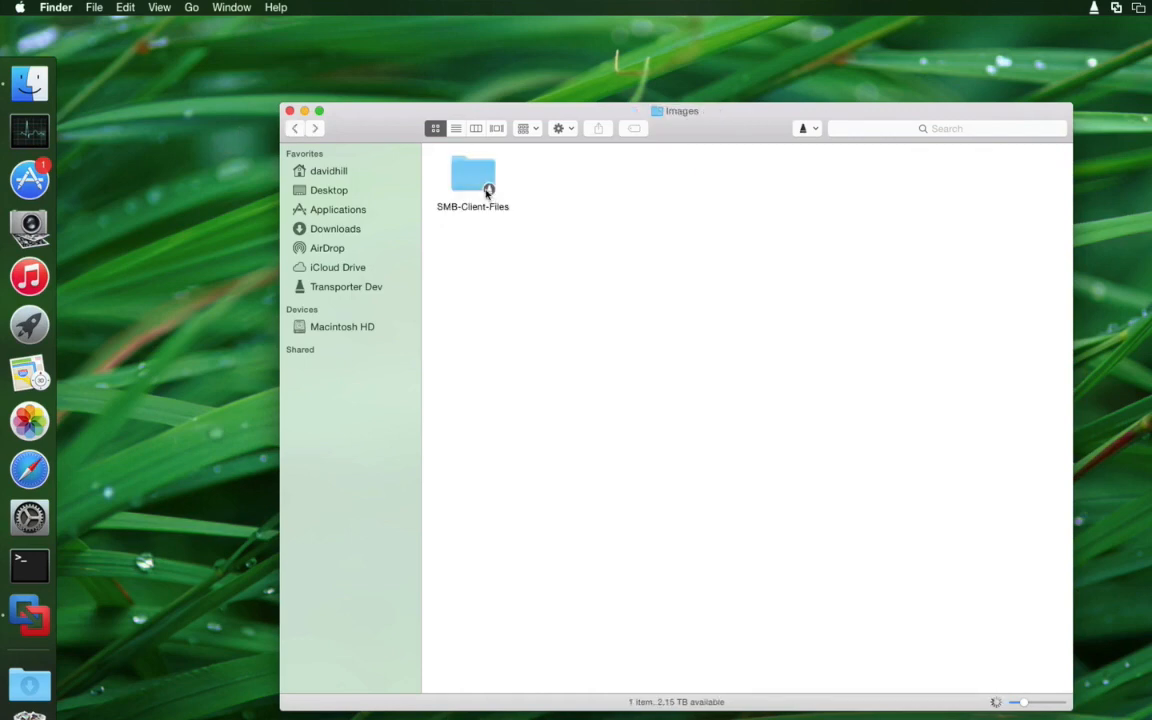
- Return to Transporter Library and sync the Images folder into Transporter Dev from its context menu
left_click(294, 128)
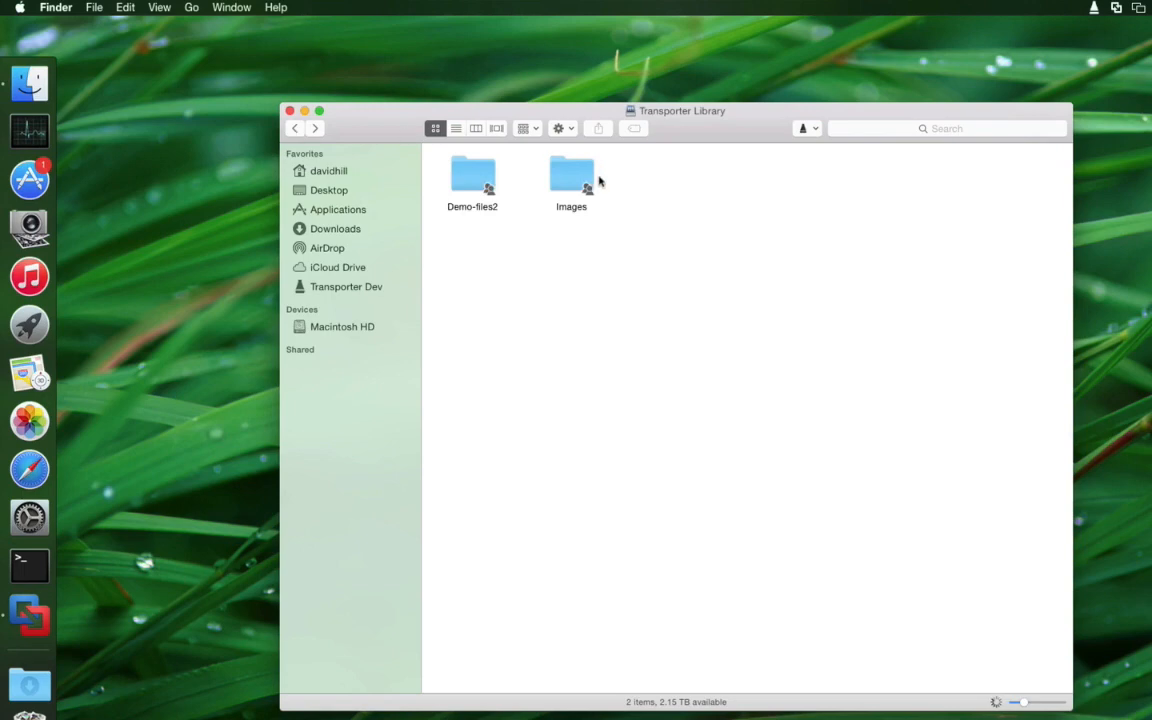
left_click(571, 178)
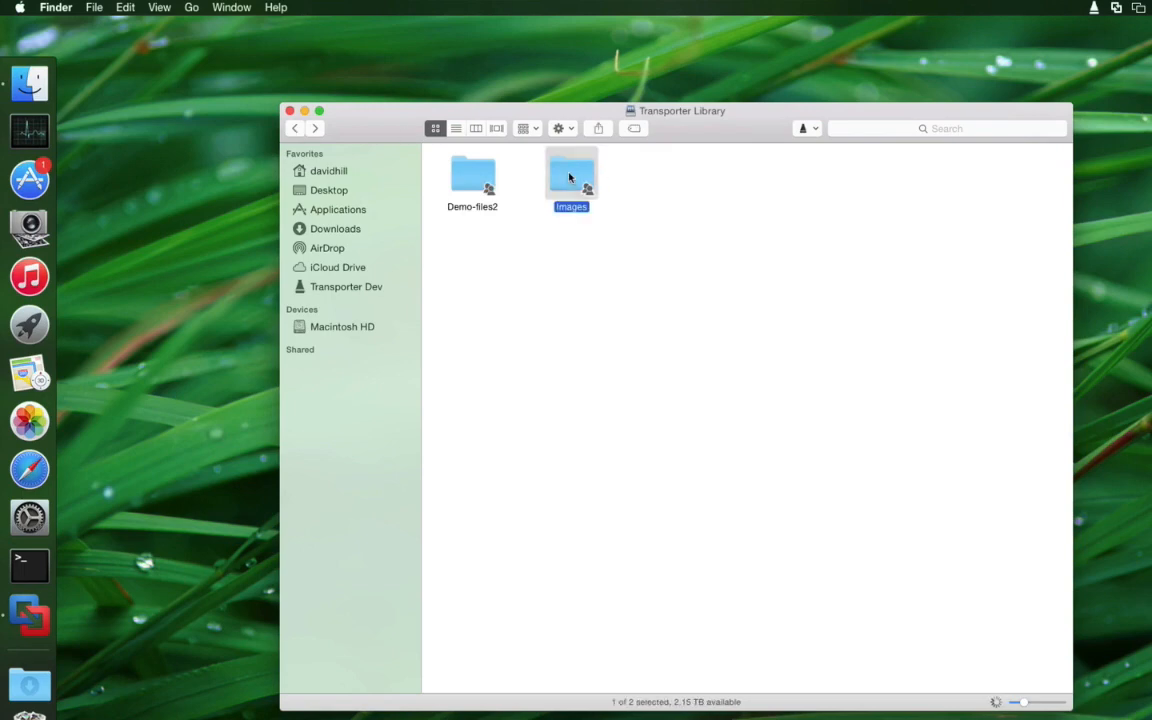
right_click(571, 175)
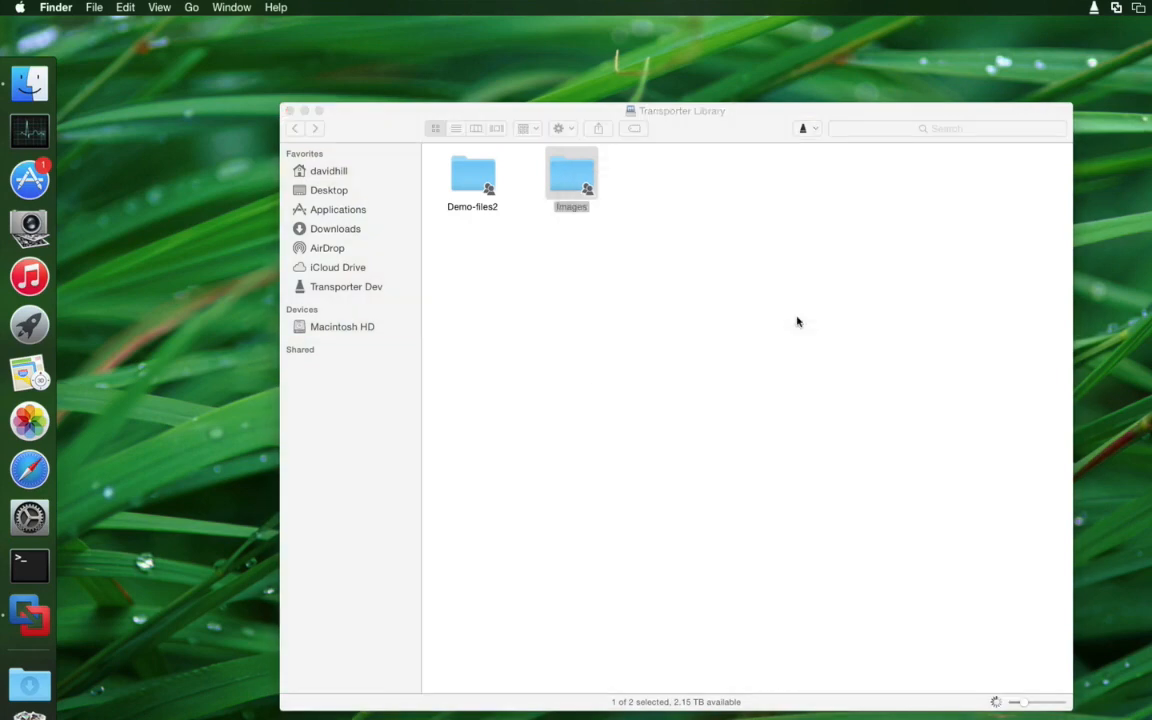
left_click(476, 128)
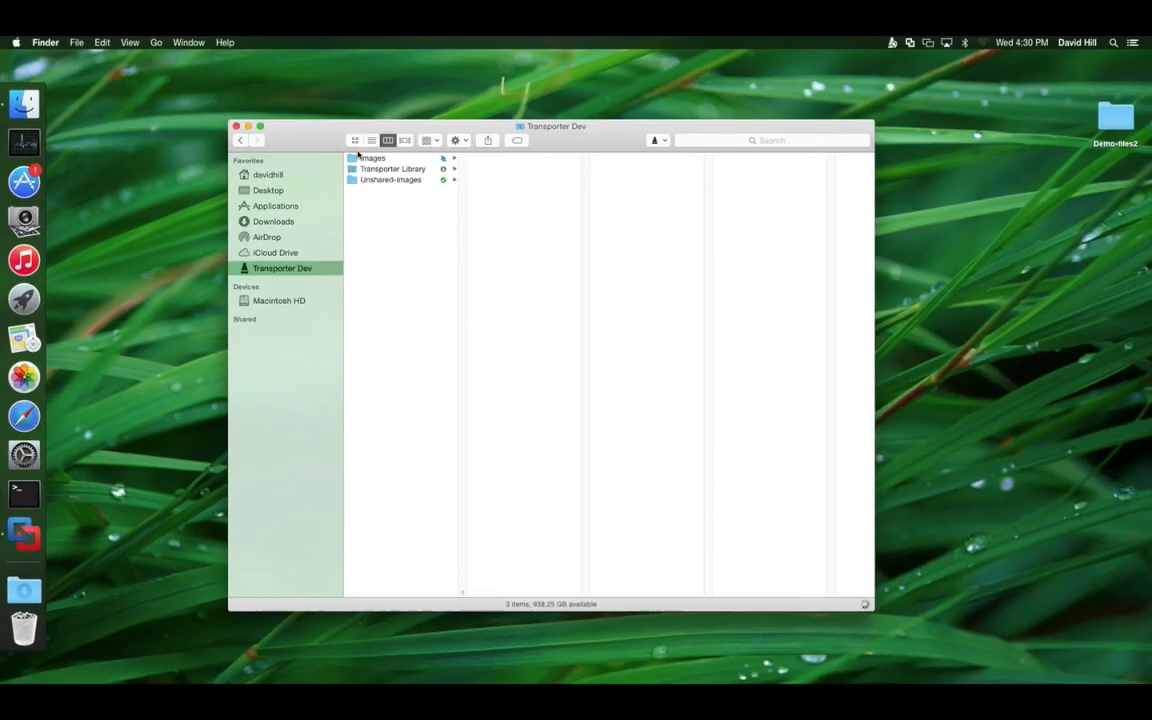
- Show Transporter Dev as icons and open Images > SMB-Client-Files to see six synced PNGs
left_click(355, 140)
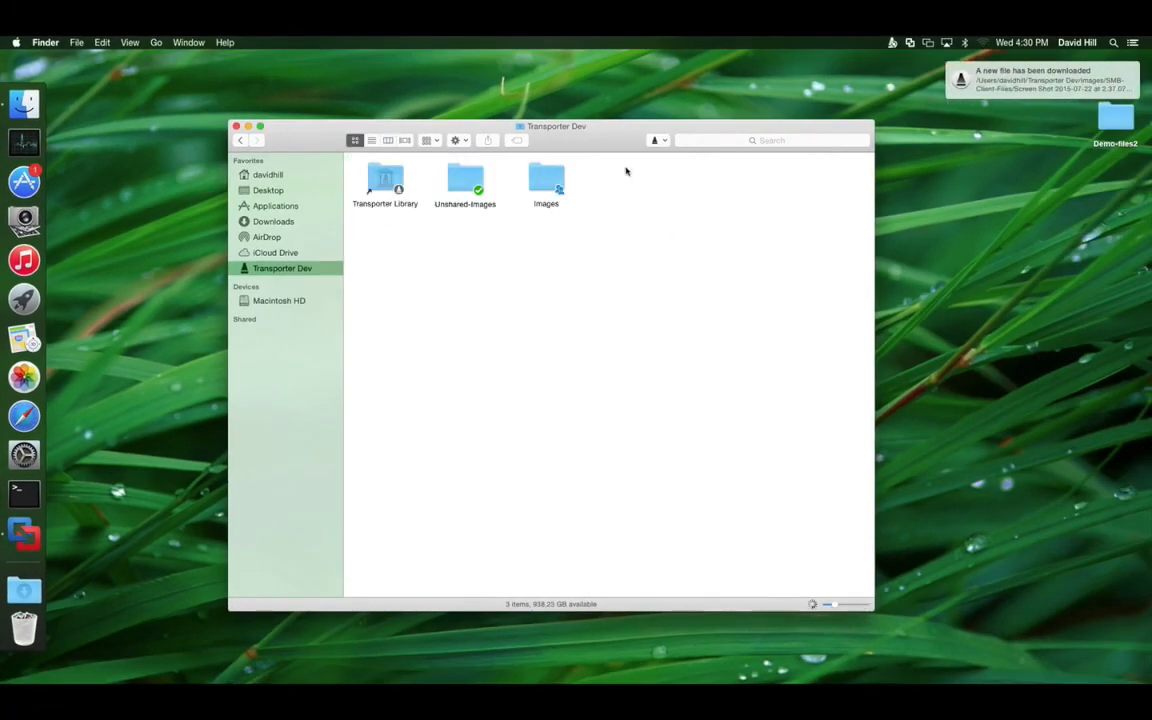
double_click(546, 180)
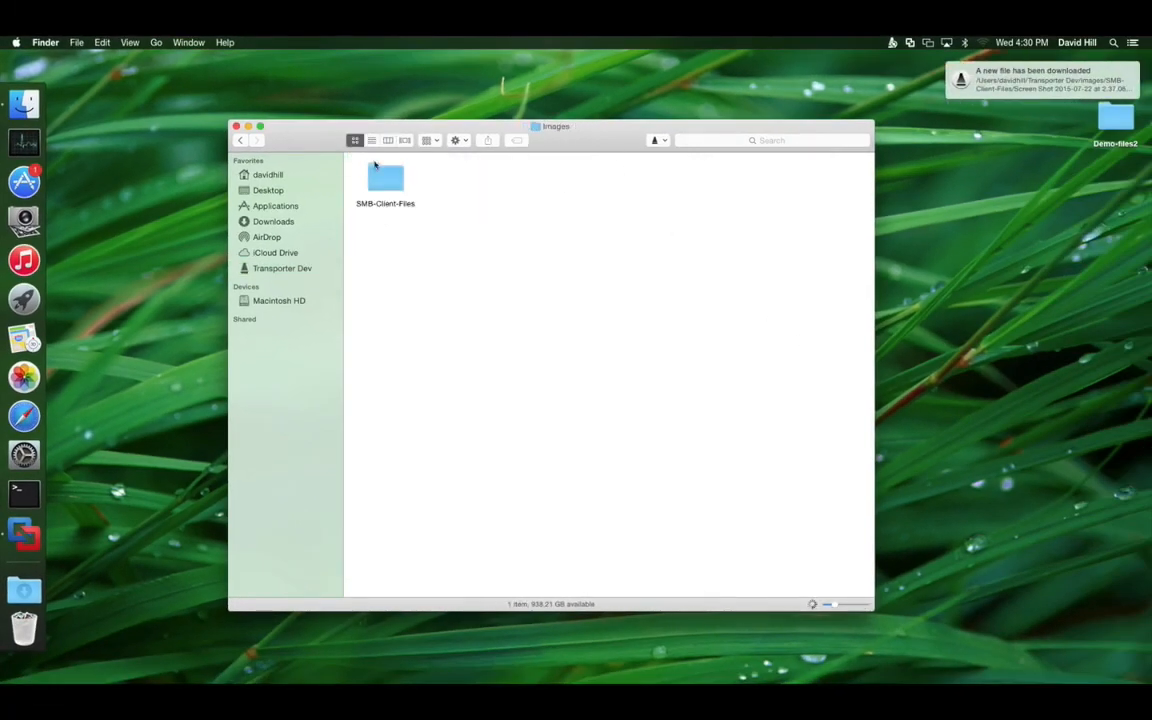
double_click(385, 178)
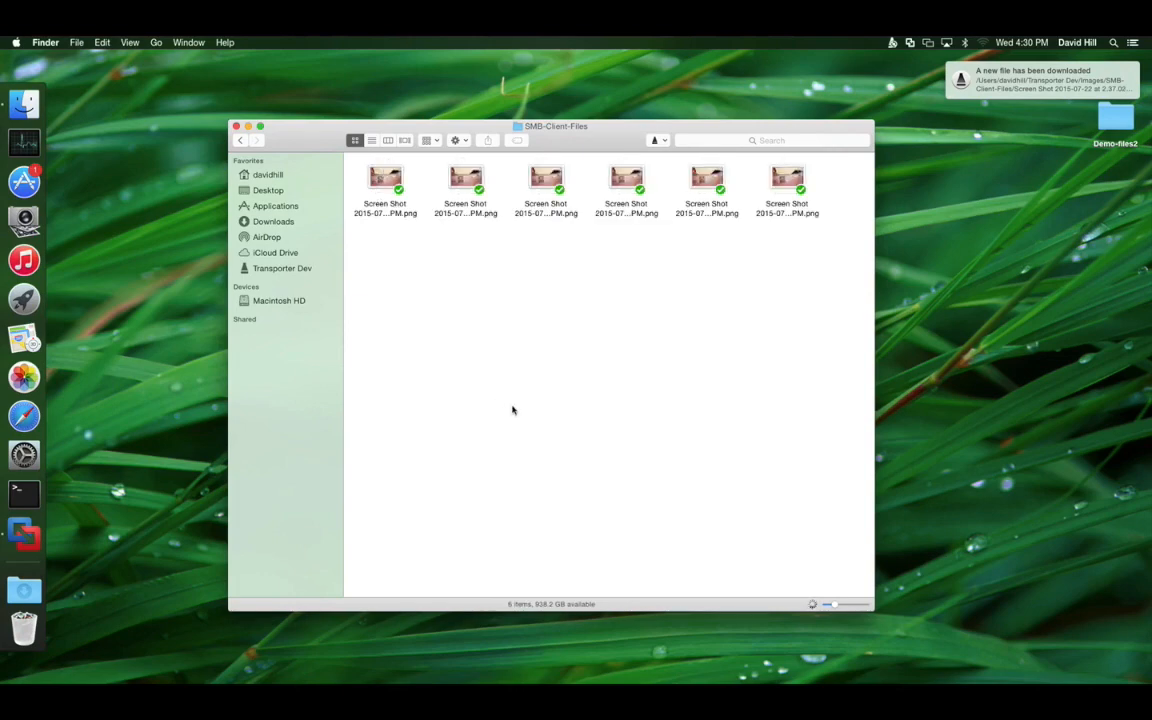
mouse_move(975, 114)
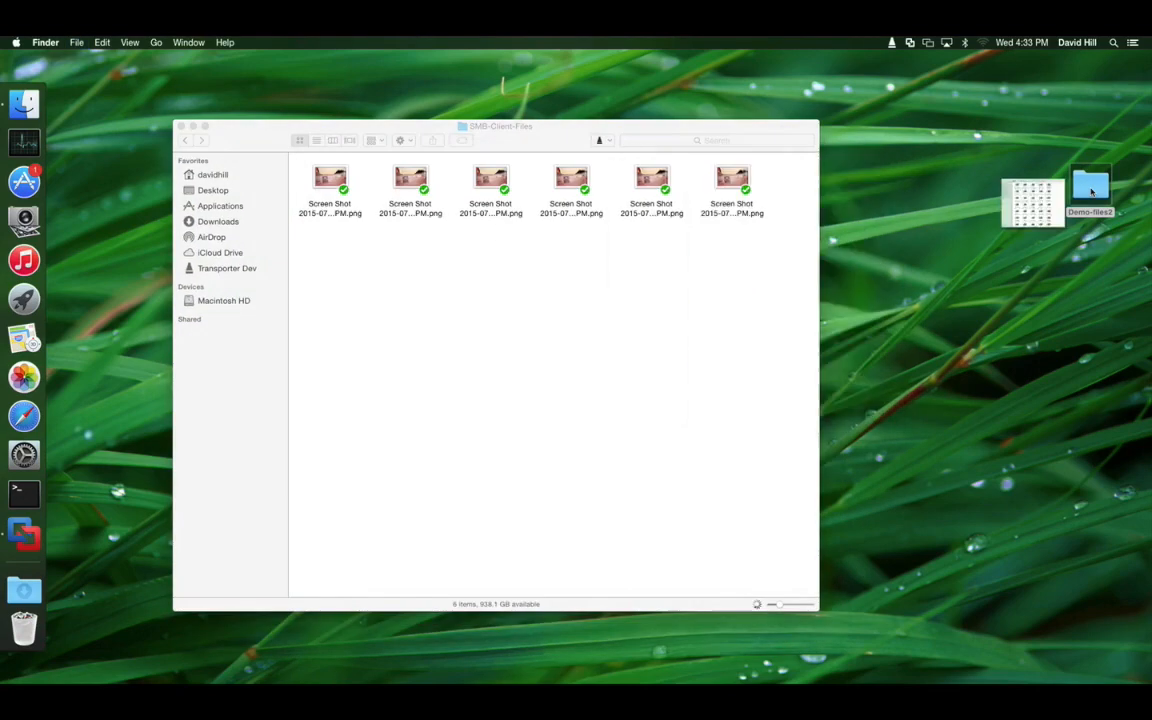
- Open Transporter Dev > Images > Demo-files2 and scroll through its 44 syncing screenshots
left_click(407, 310)
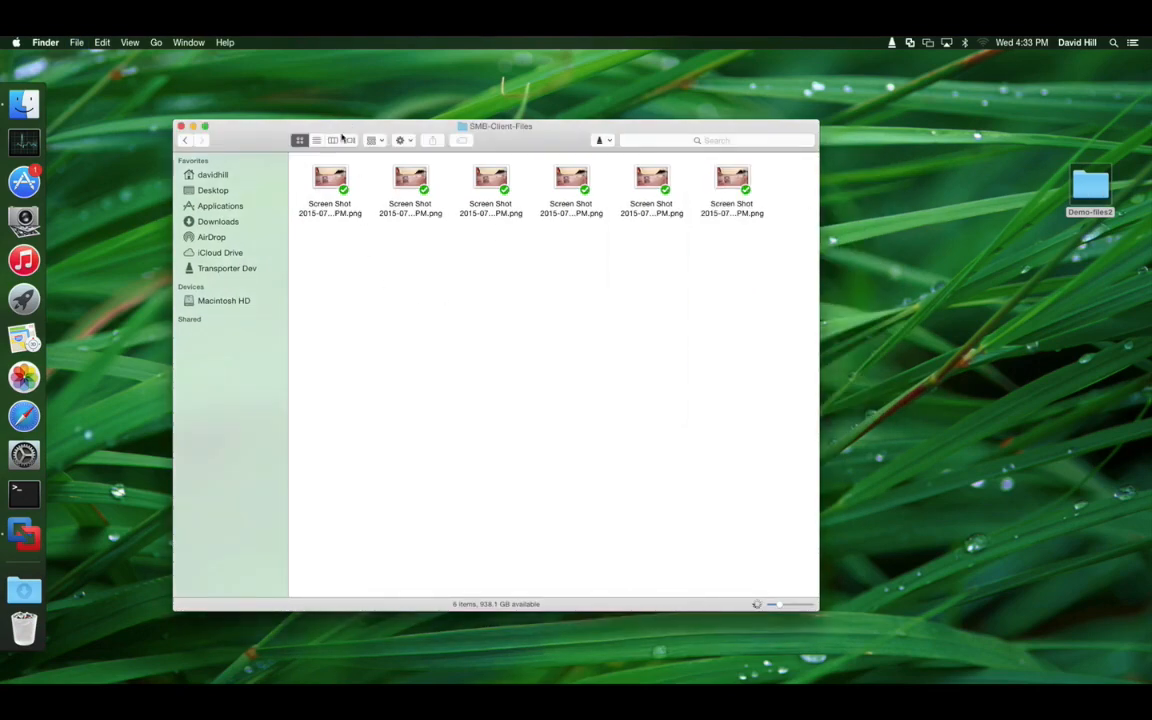
left_click(333, 140)
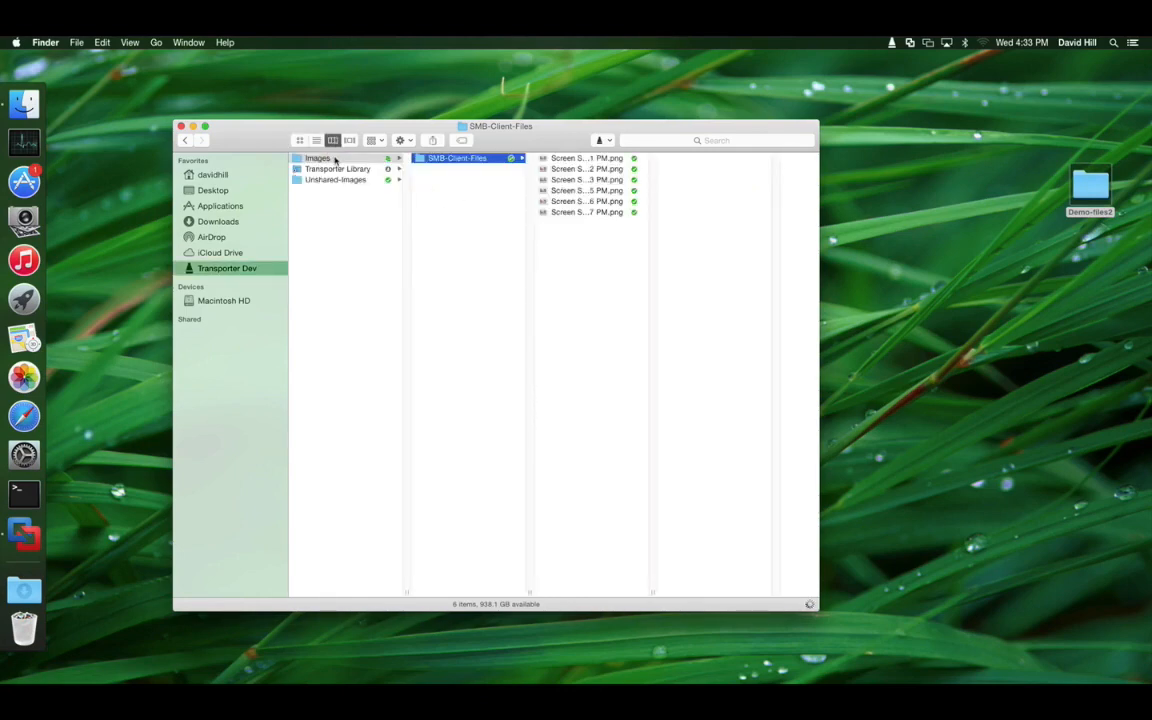
left_click(318, 158)
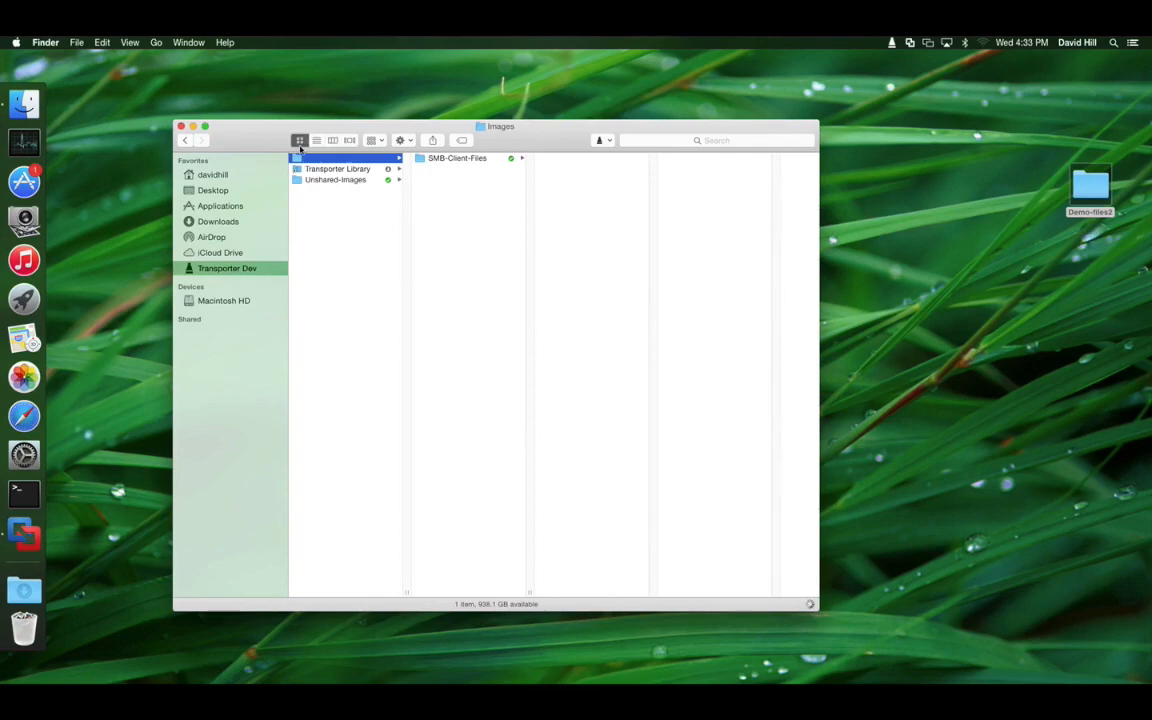
left_click(299, 140)
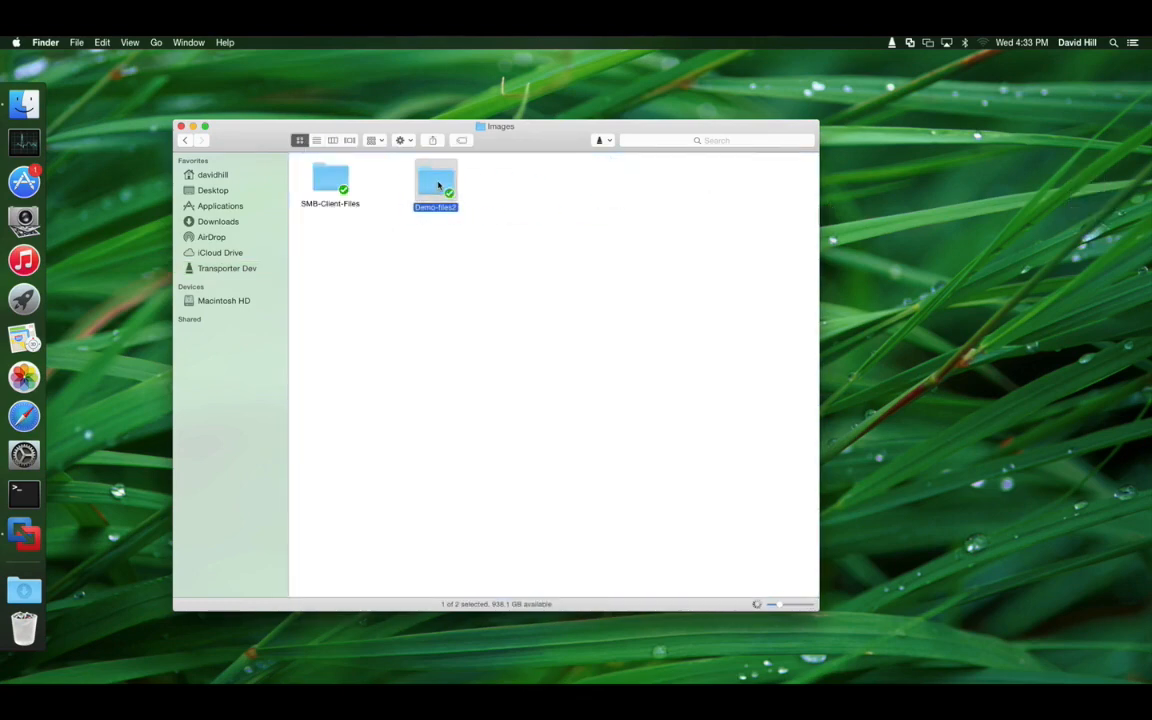
mouse_move(511, 187)
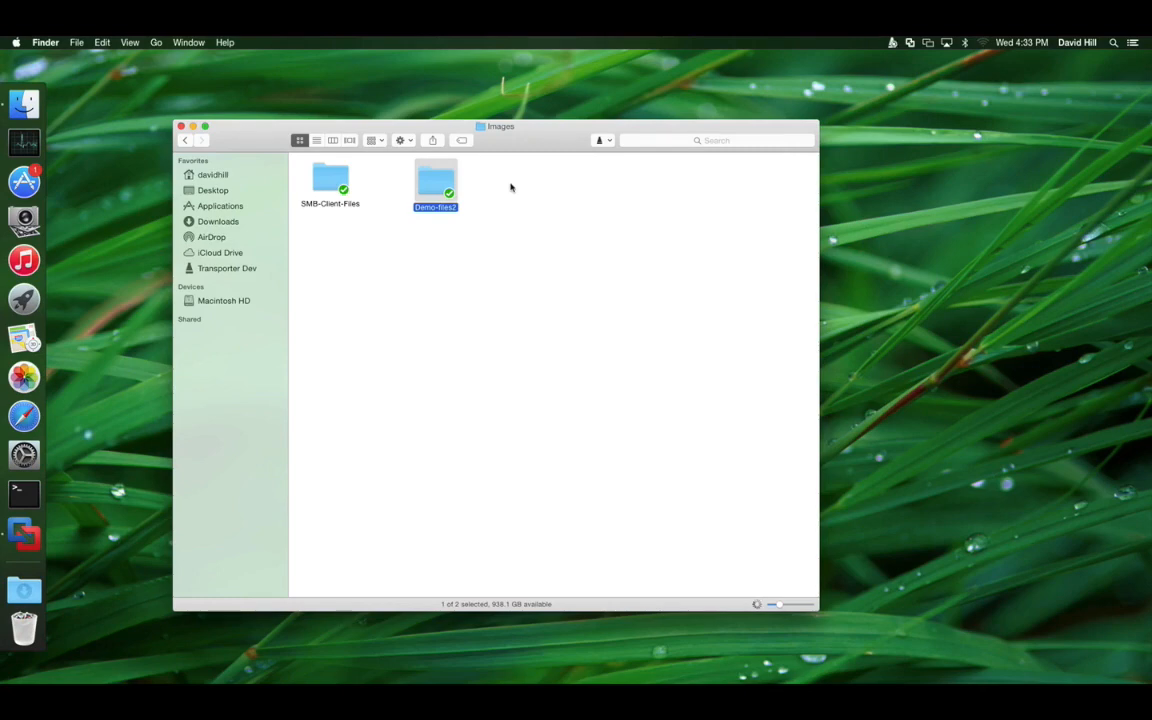
mouse_move(500, 187)
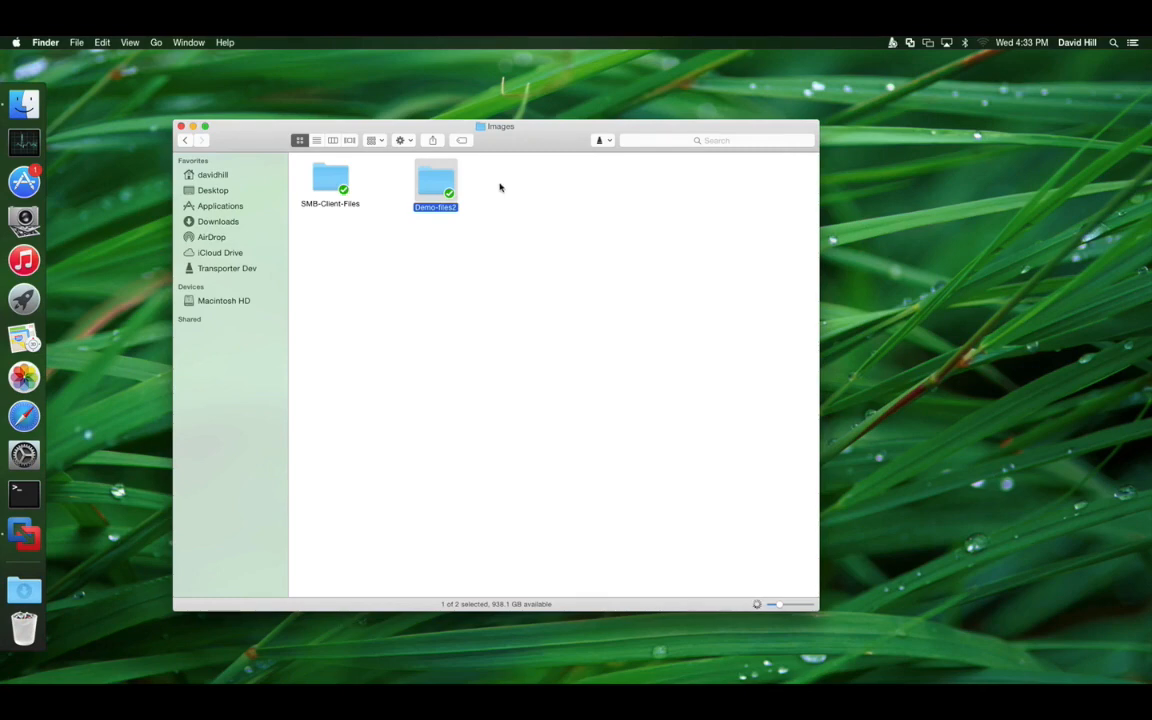
mouse_move(488, 304)
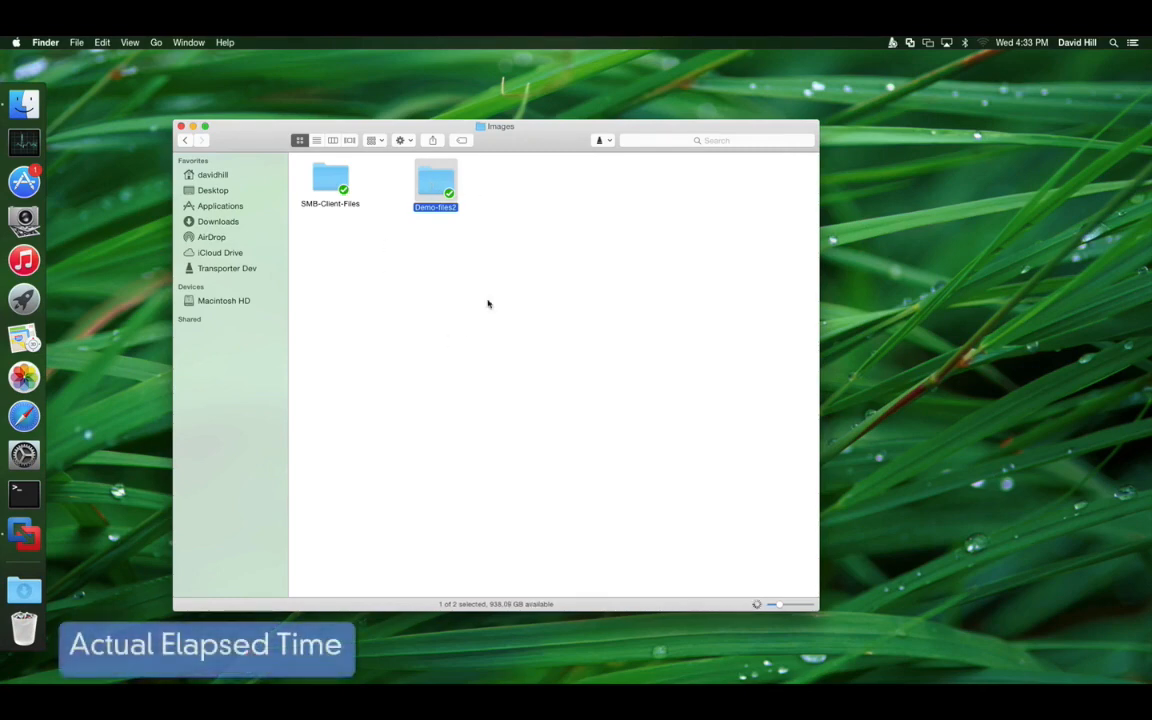
mouse_move(573, 273)
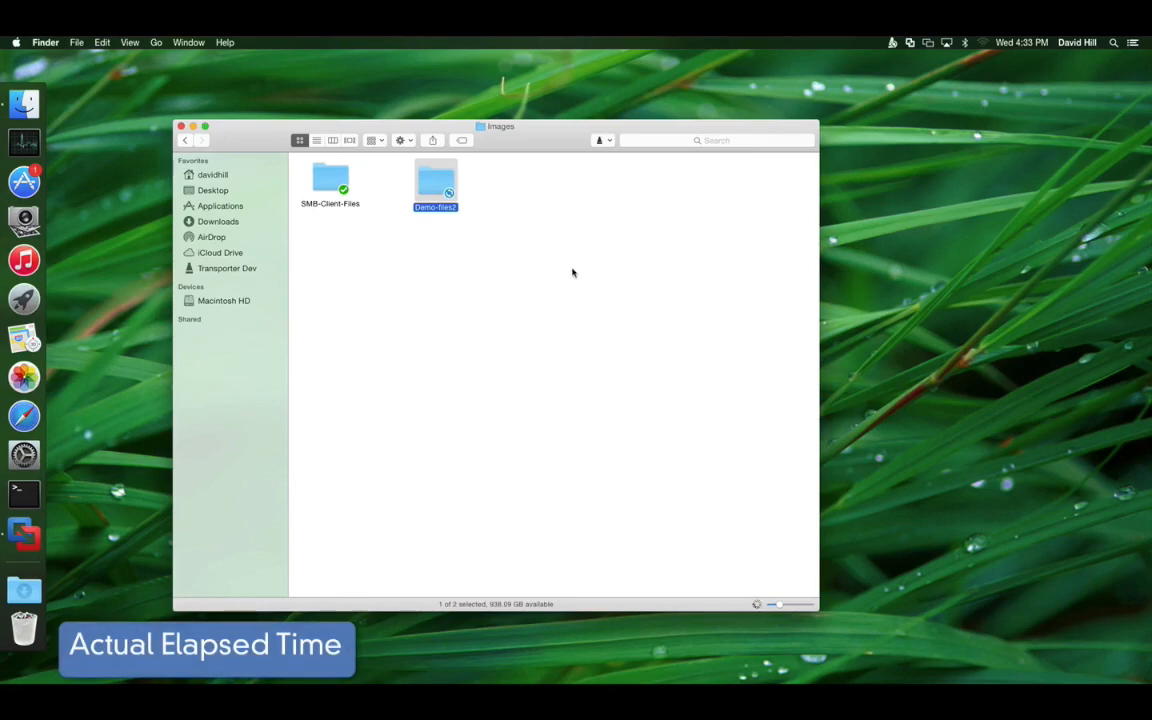
double_click(435, 180)
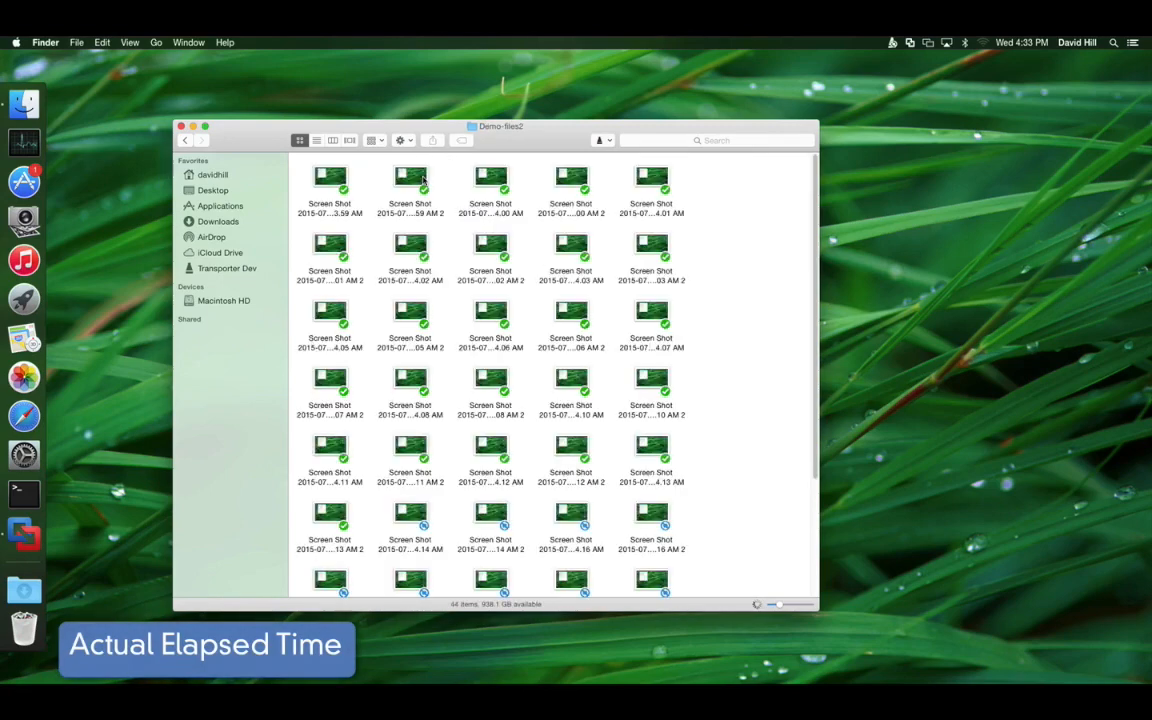
scroll("down", 3)
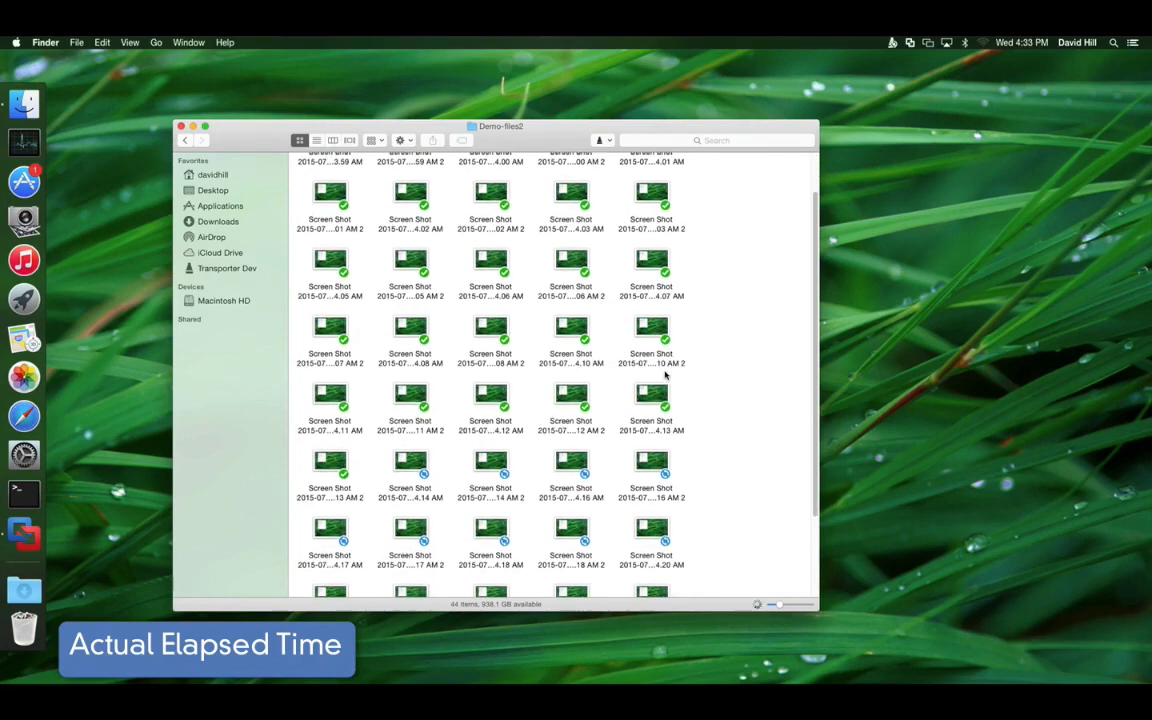
scroll("down", 3)
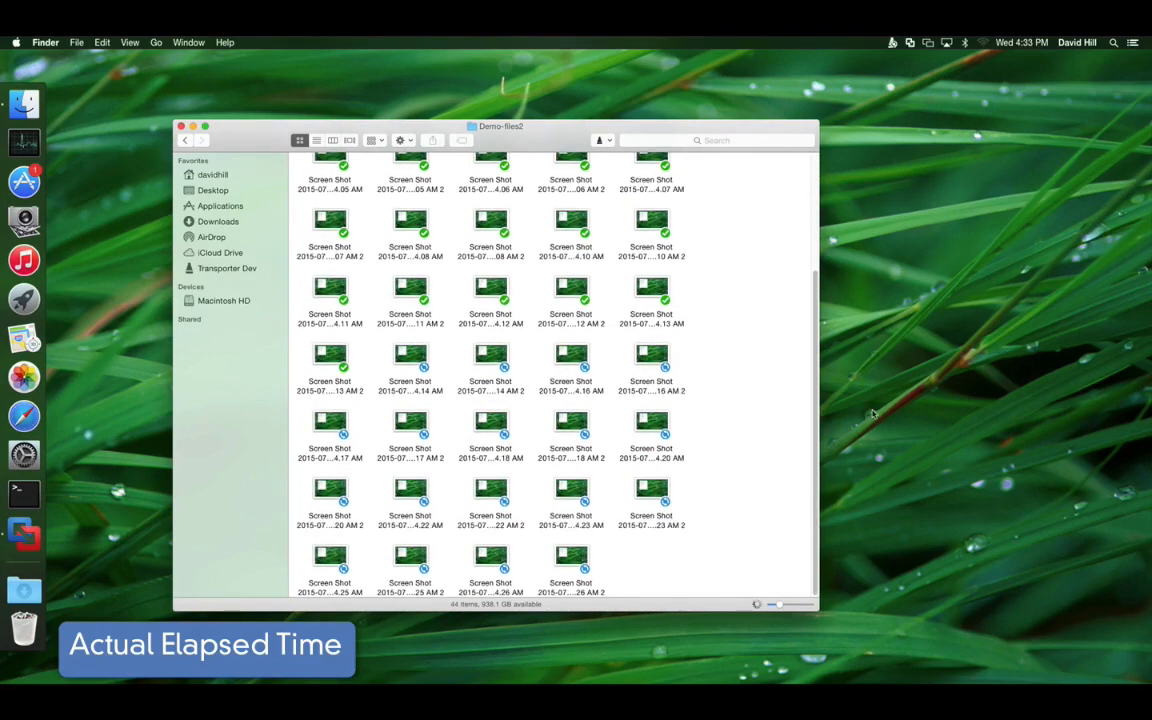
mouse_move(738, 313)
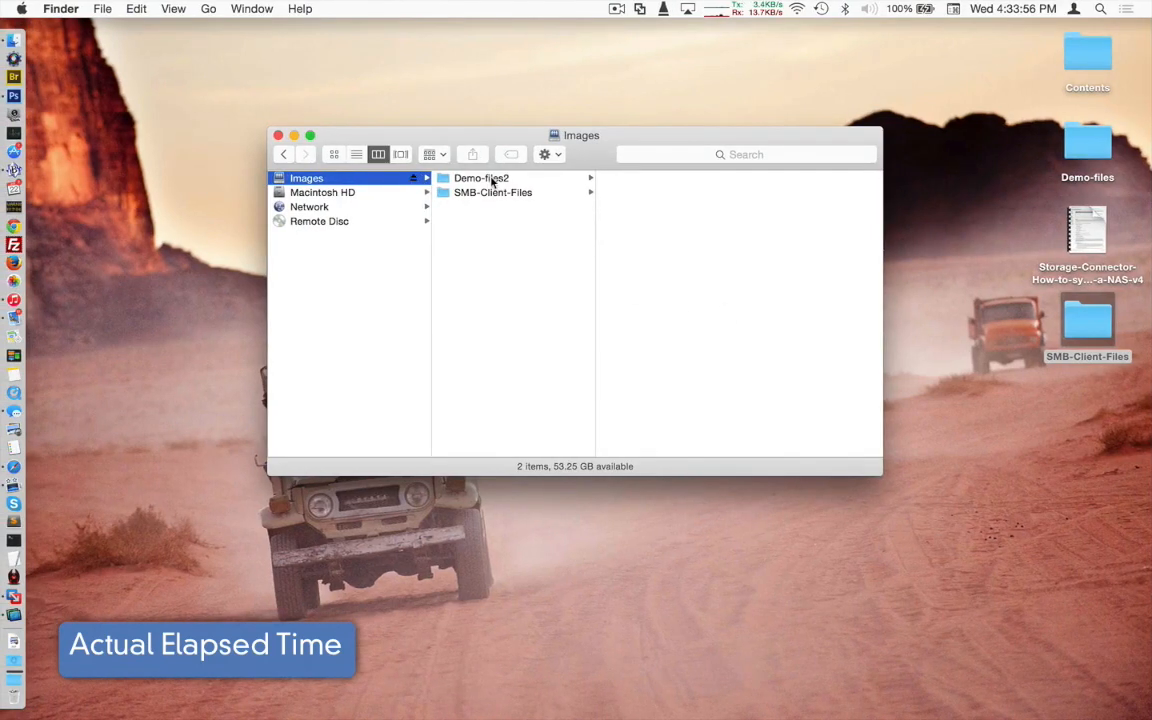
- Select Demo-files2 on the mounted Images share and scroll as it fills to 44 screenshots
left_click(481, 178)
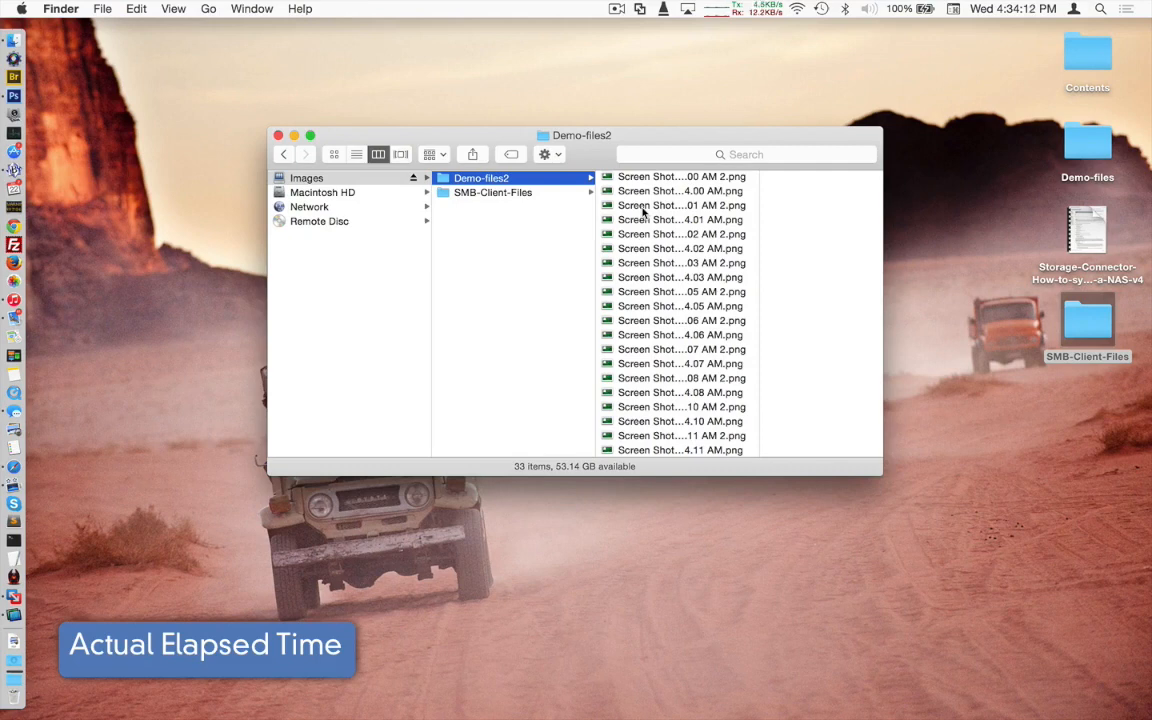
scroll("down", 3)
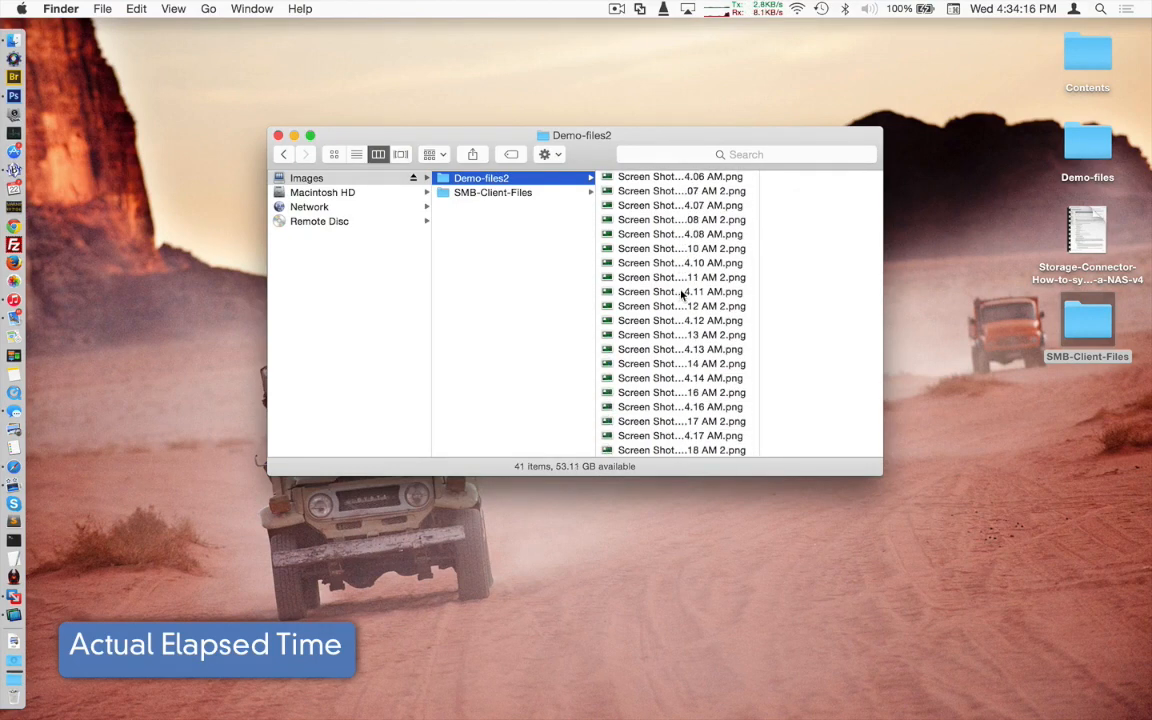
scroll("down", 3)
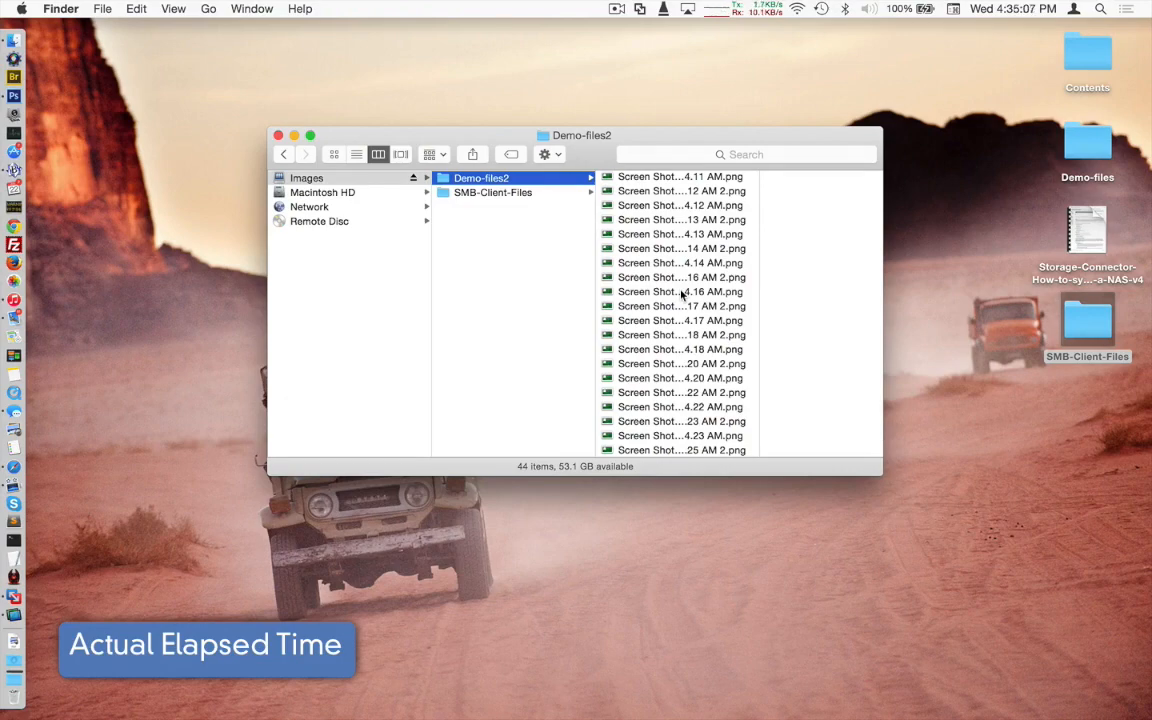
mouse_move(558, 61)
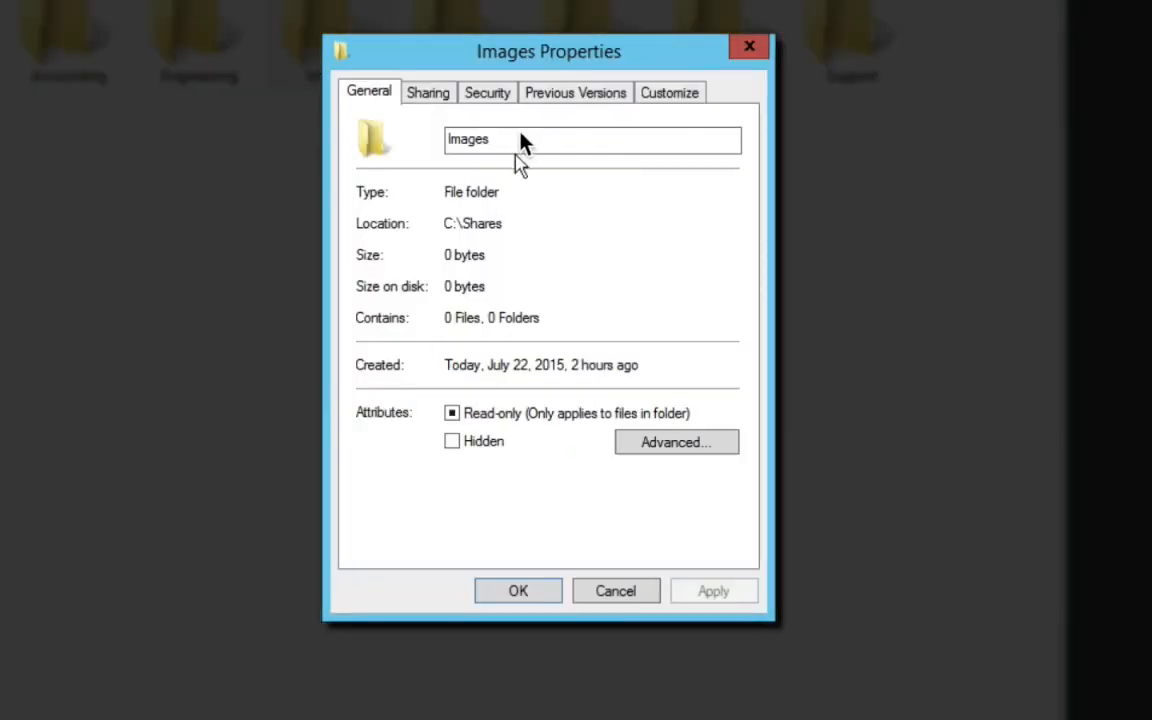
- View the Images folder's Sharing permissions listing Read/Write and Owner accounts
left_click(428, 92)
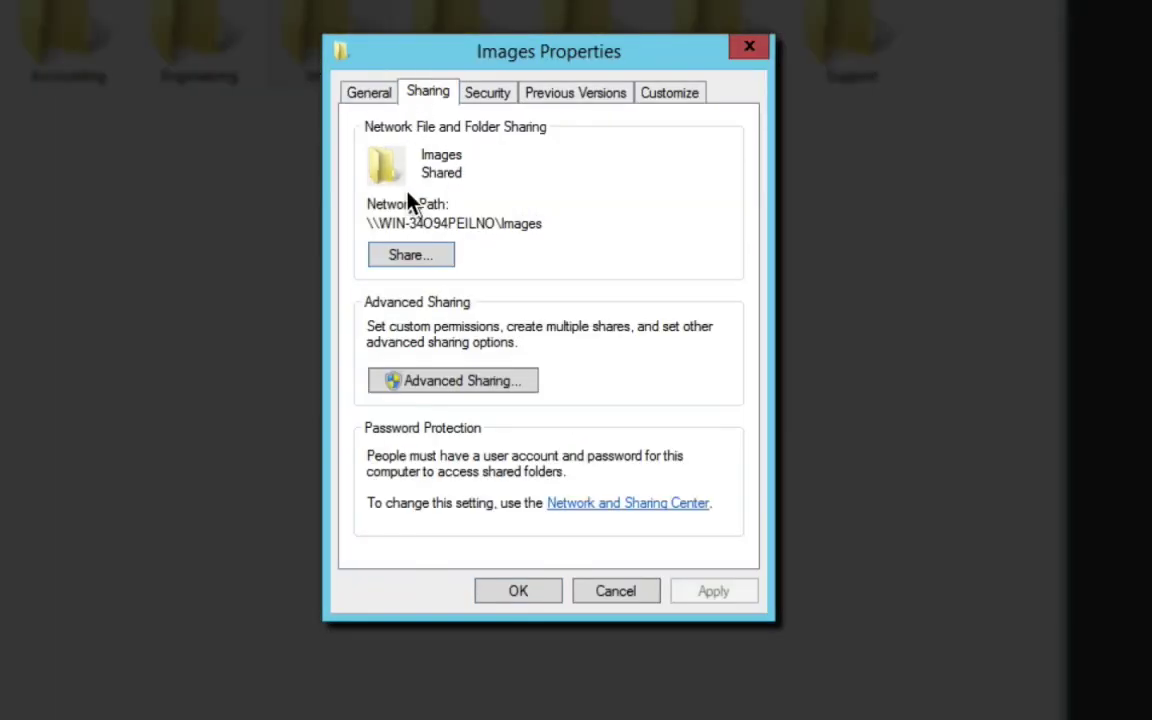
left_click(410, 254)
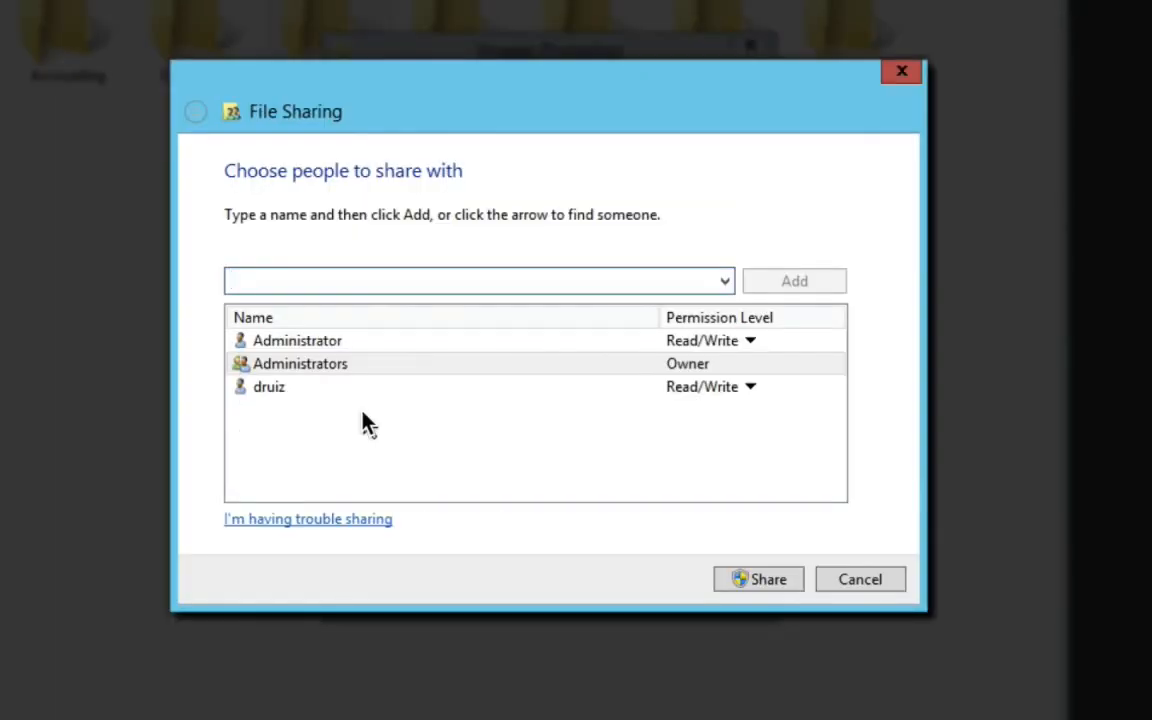
left_click(749, 386)
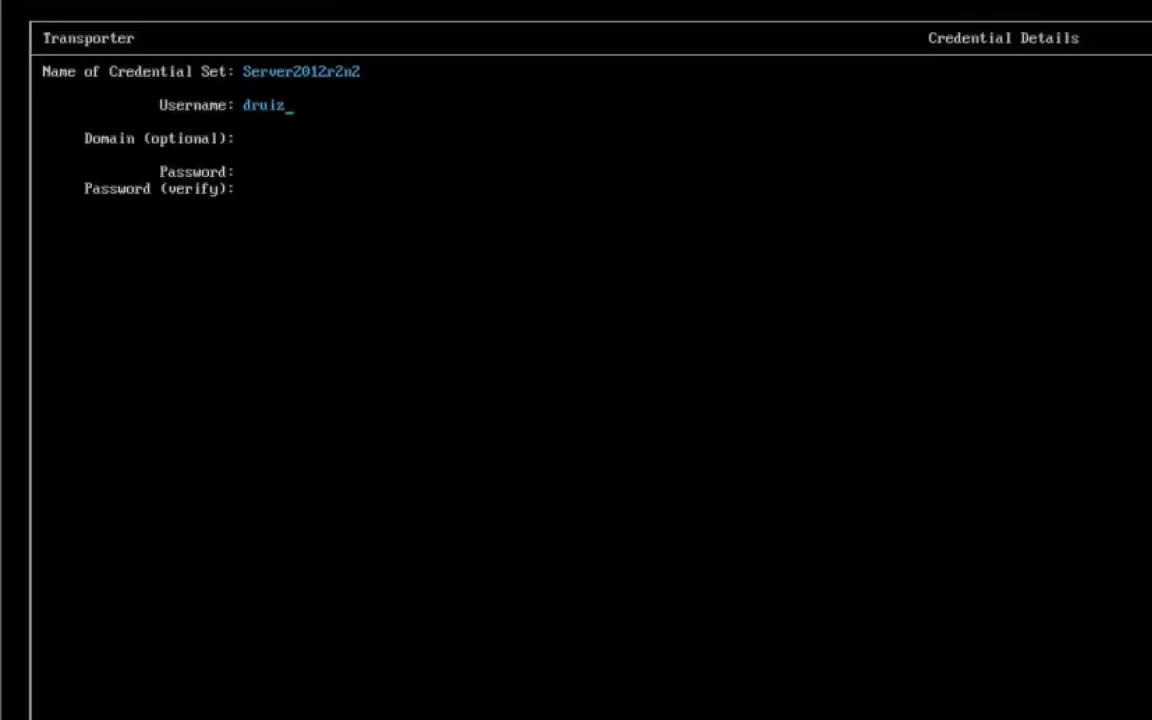
left_click(889, 632)
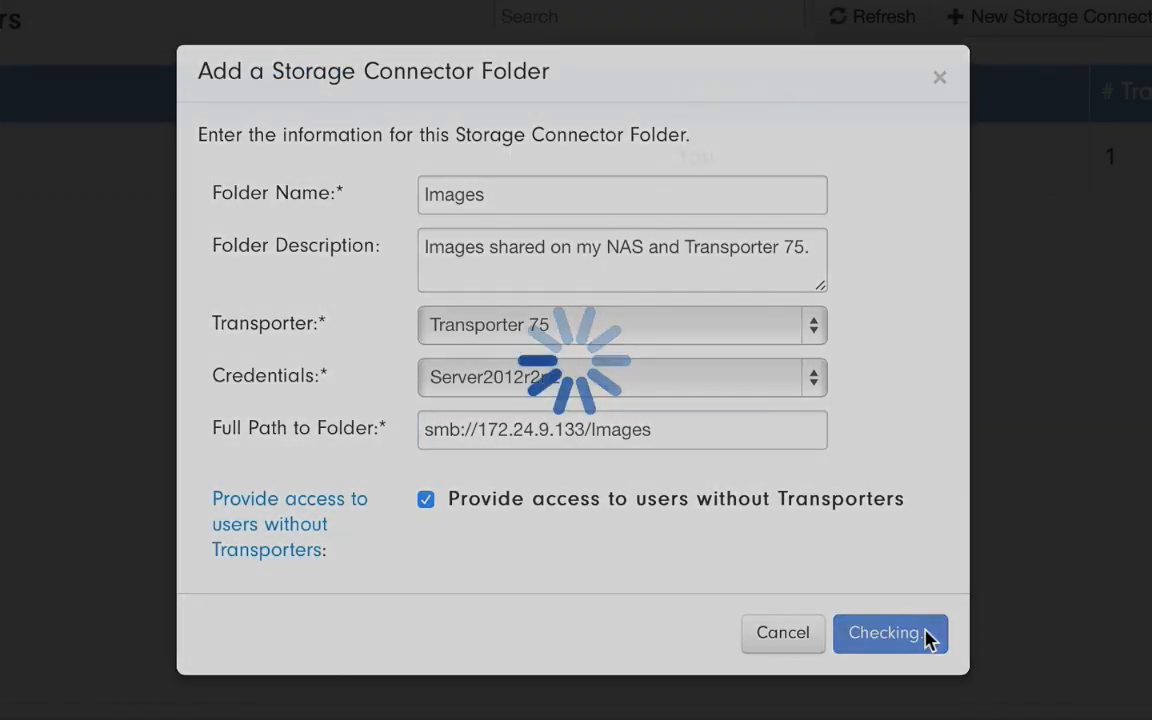
- Add the Images storage connector folder and view its page on Transporter 75
left_click(889, 632)
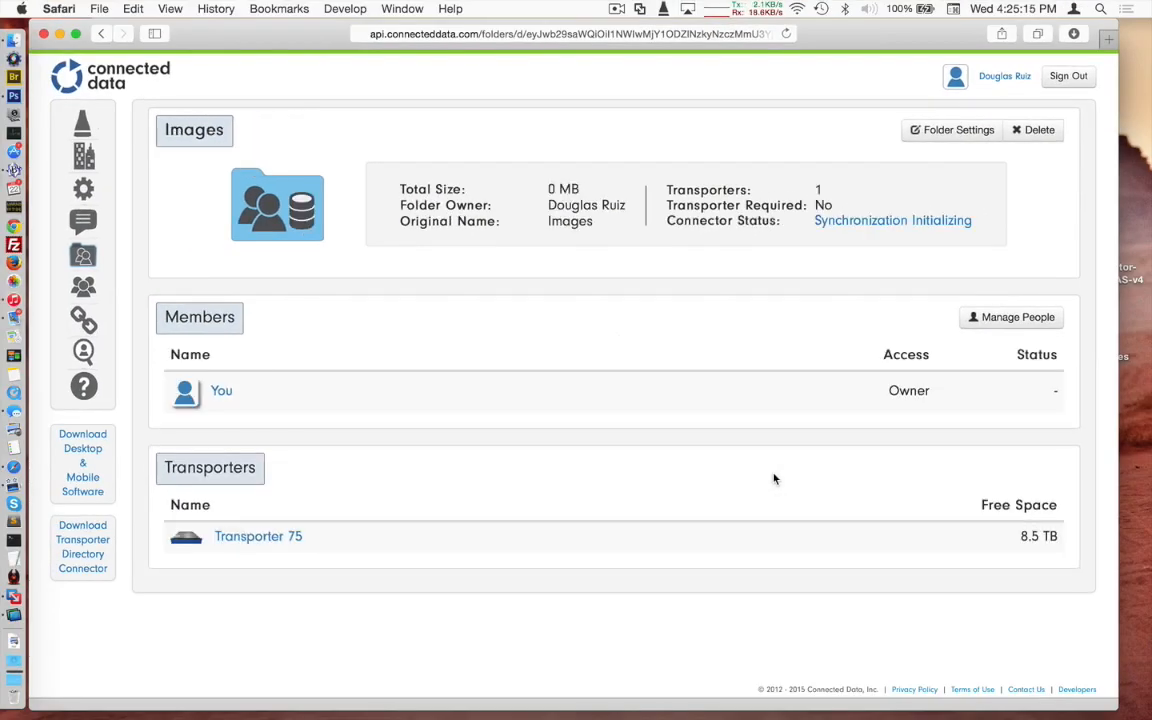
mouse_move(840, 241)
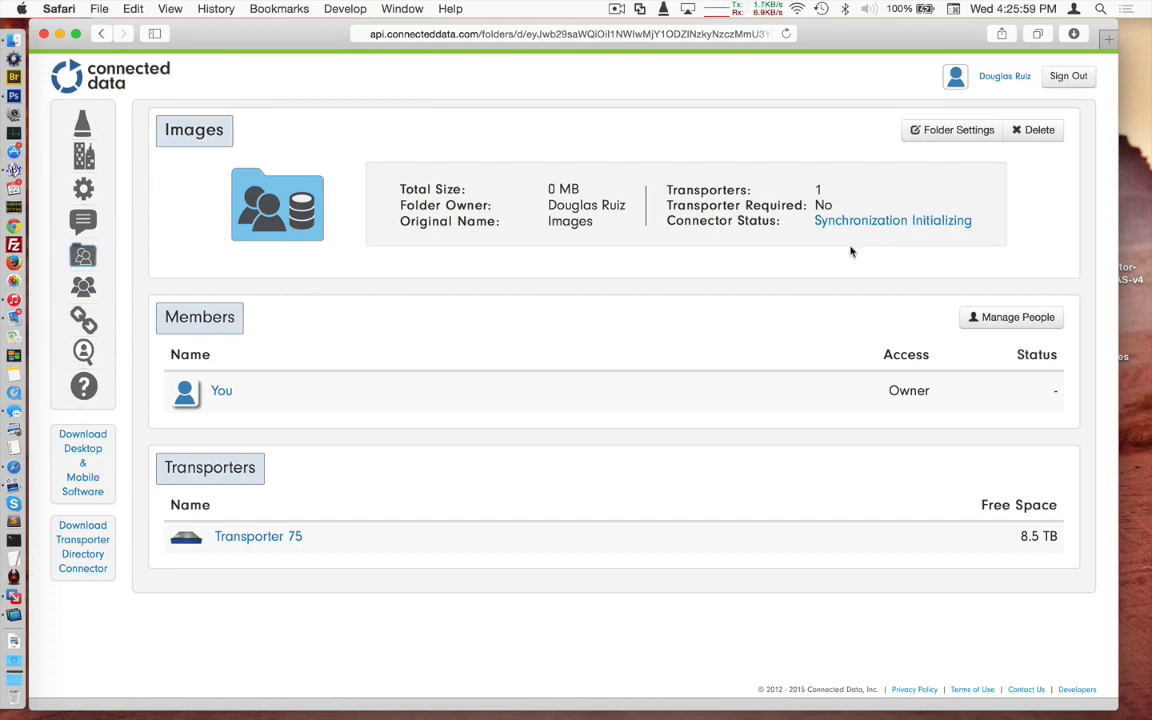
left_click(1017, 317)
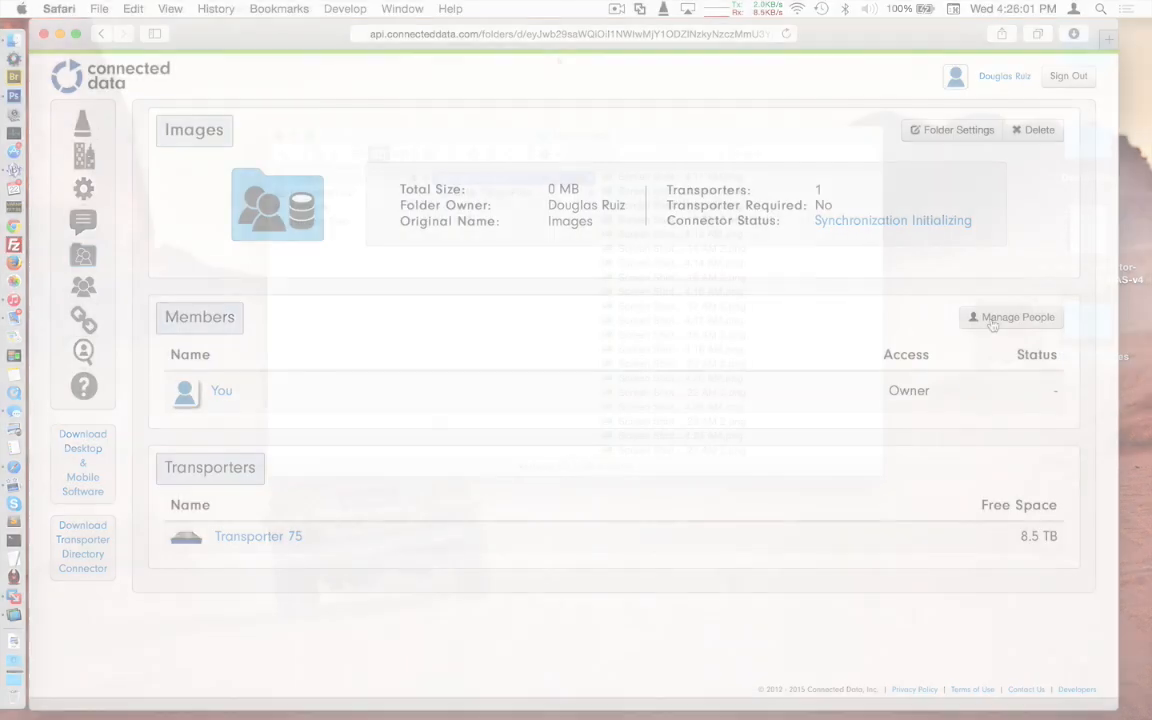